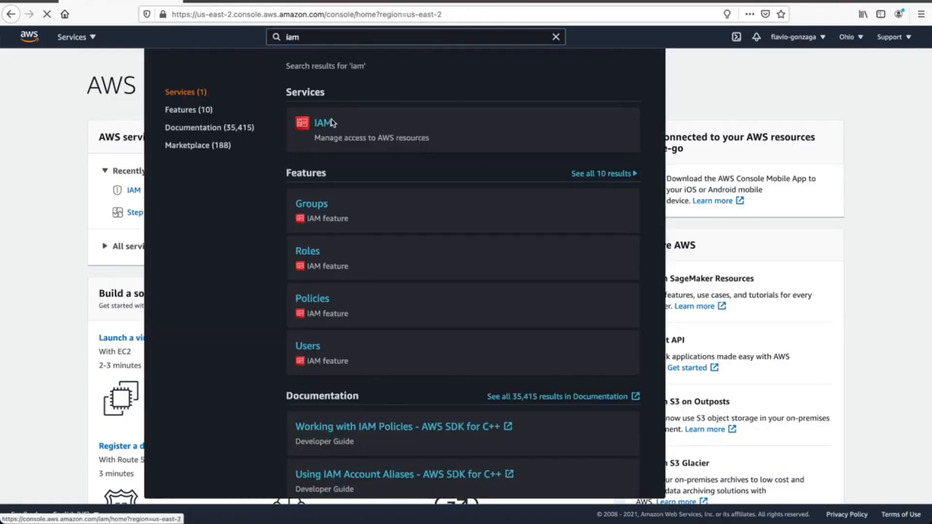
Begin a new IAM user named terraform-user with programmatic access and continue to permissions
click(321, 123)
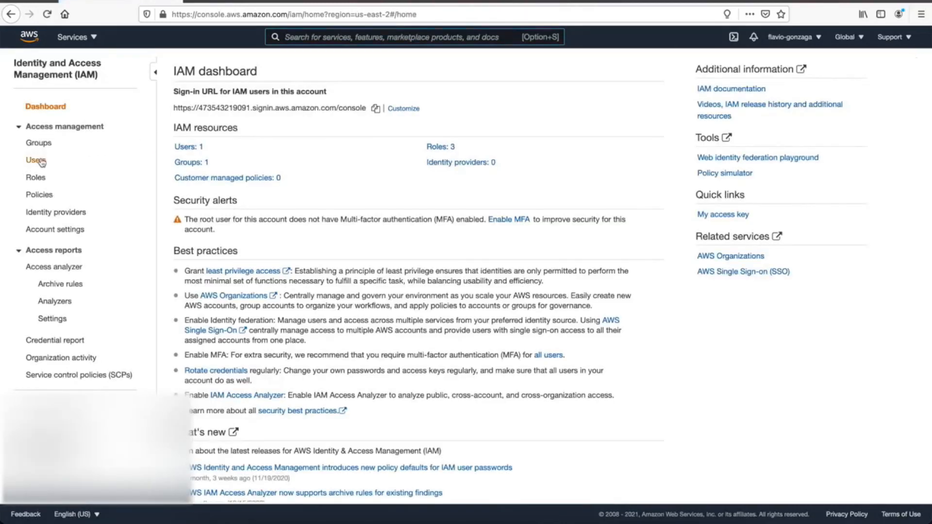
click(32, 159)
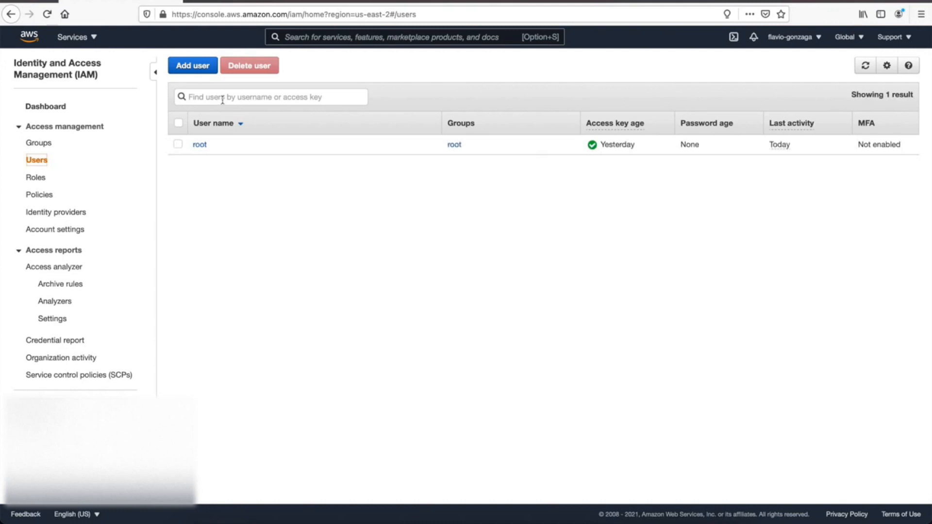
click(192, 65)
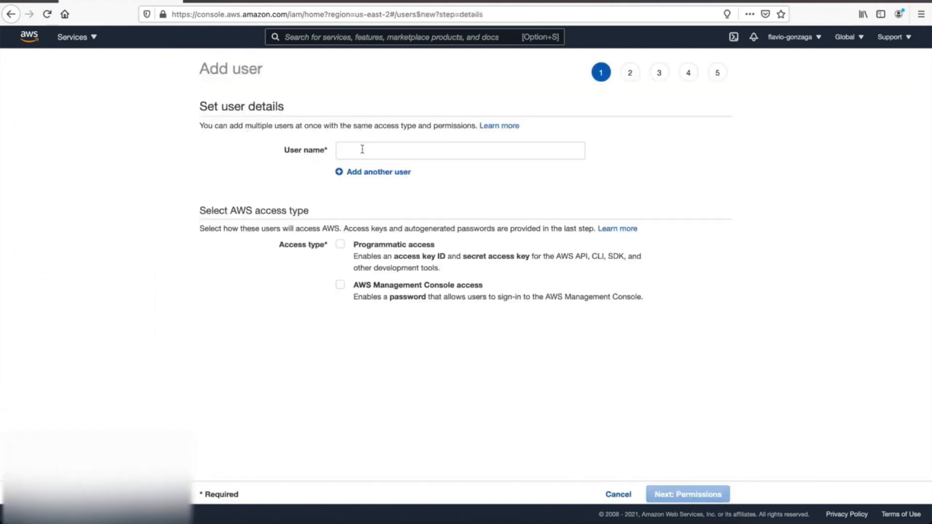
text(terraform-user)
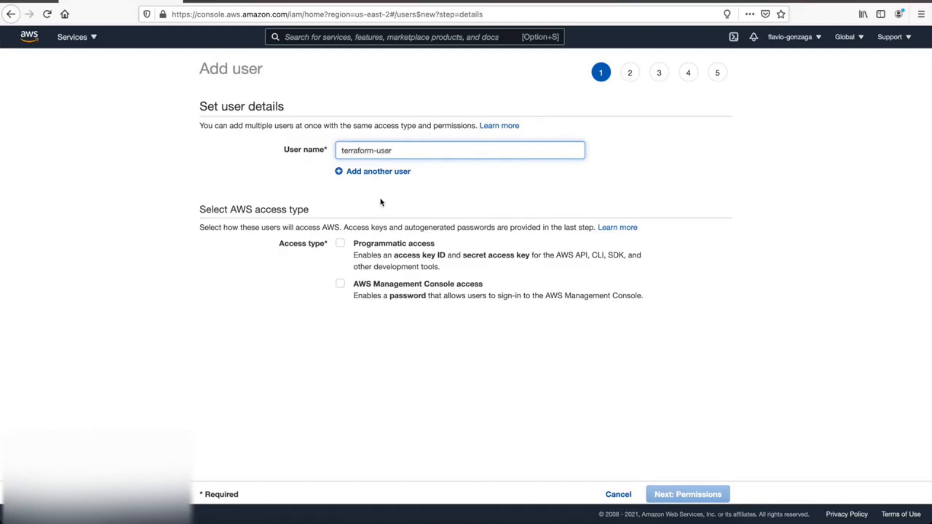
click(340, 244)
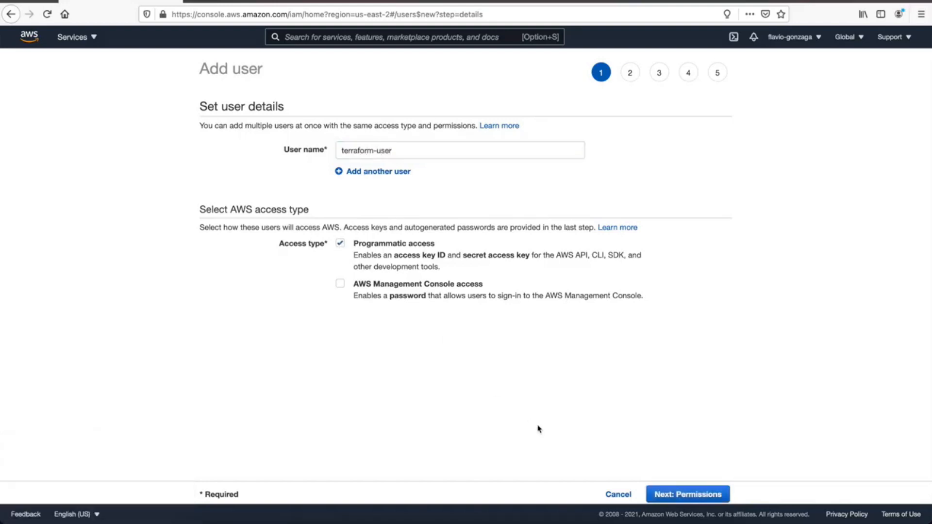
click(687, 493)
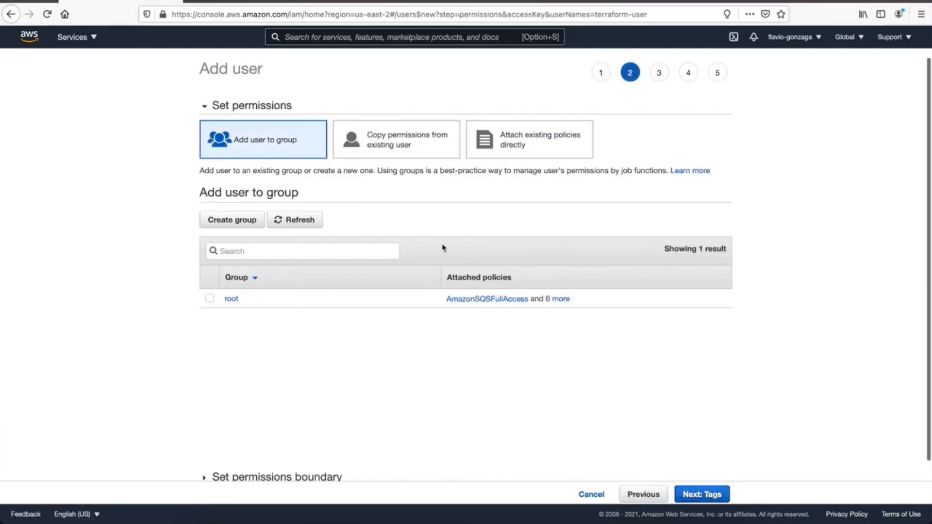
Attach existing policies directly, selecting AmazonSQSFullAccess, IAMFullAccess and AmazonS3FullAccess
click(530, 140)
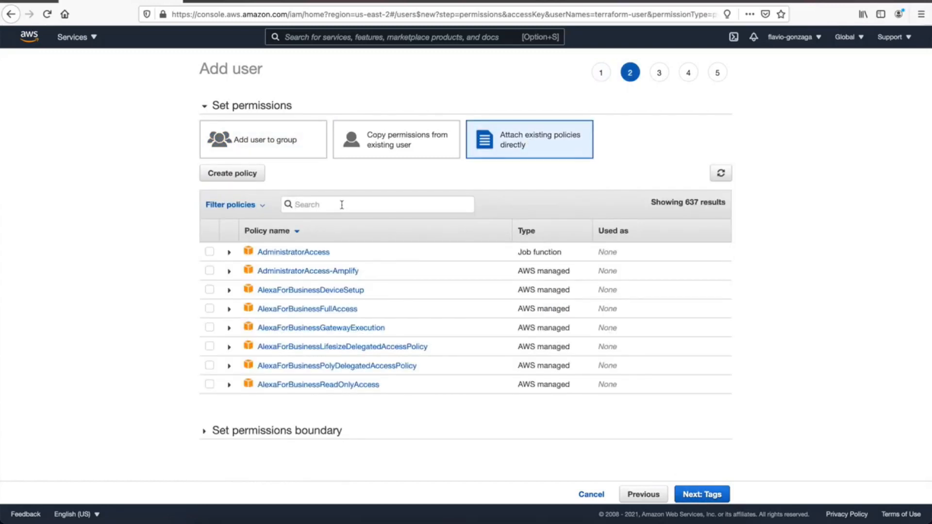
text(sqs)
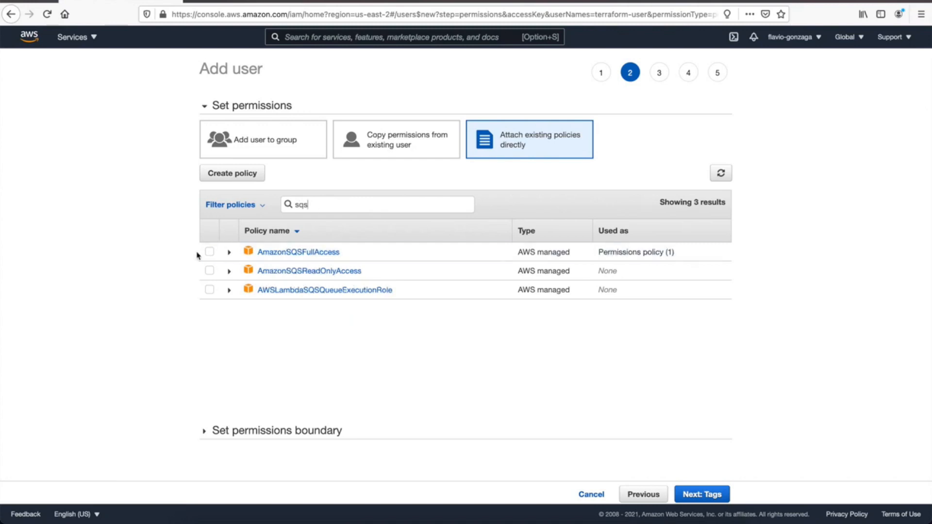
click(209, 252)
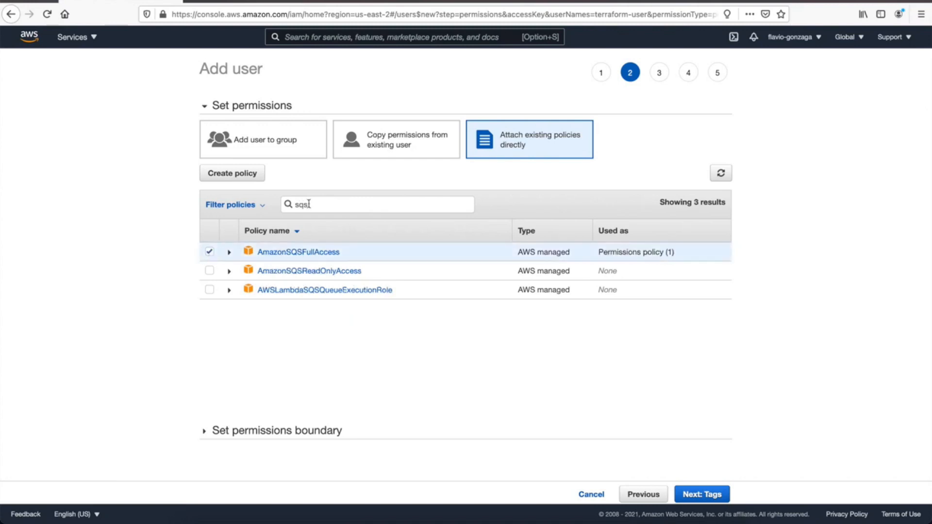
text(iam)
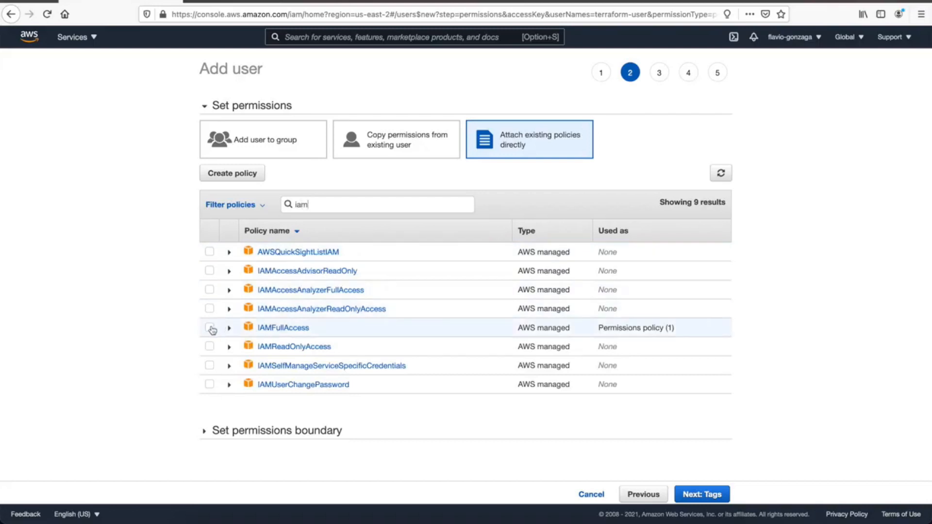
click(210, 328)
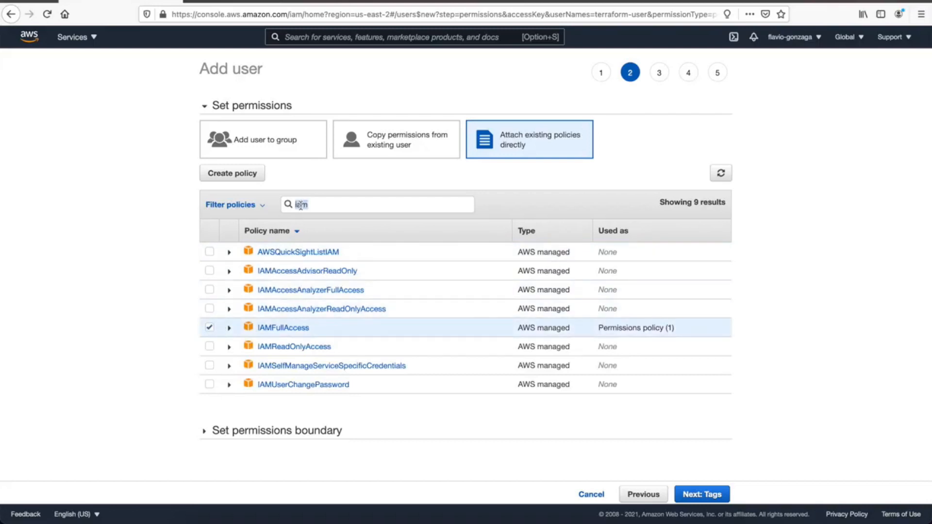
text(s3)
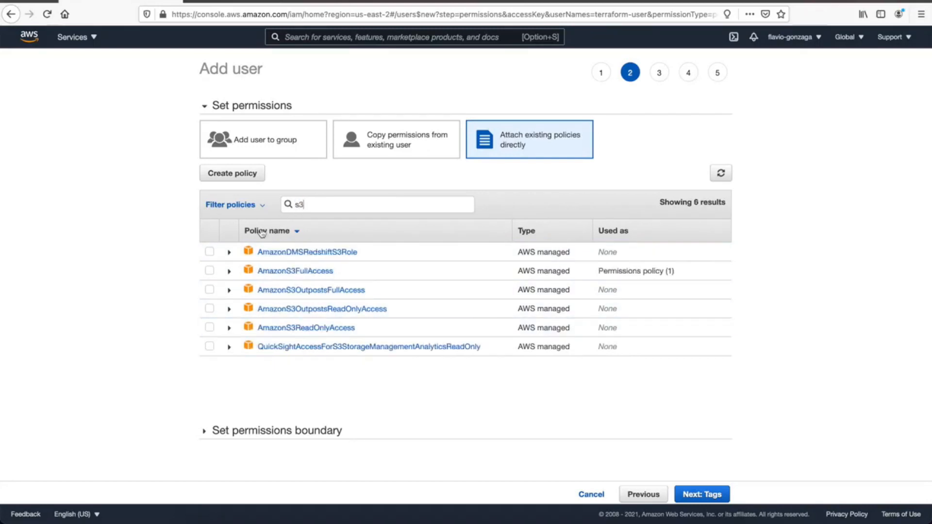
click(209, 270)
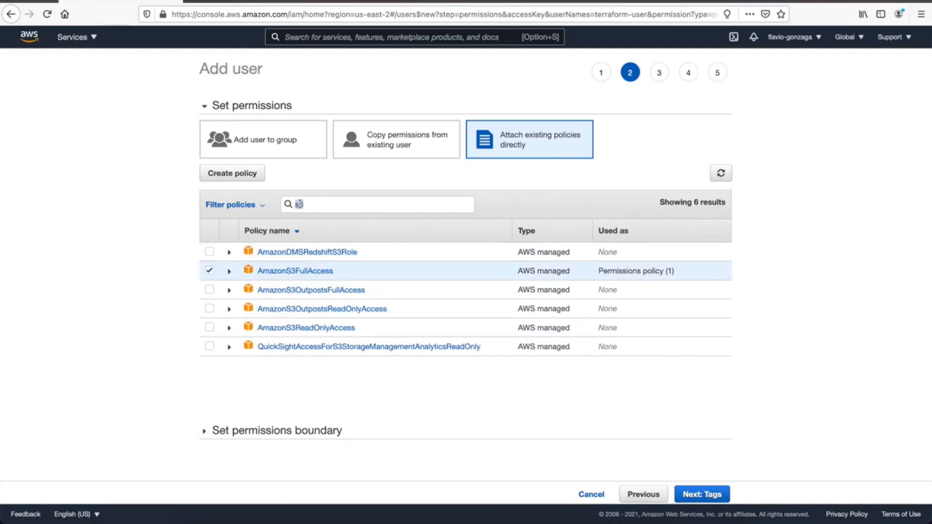
Select AmazonSNSFullAccess, AWSStepFunctionsFullAccess and AWSLambda_FullAccess, then continue to tags
text(sns)
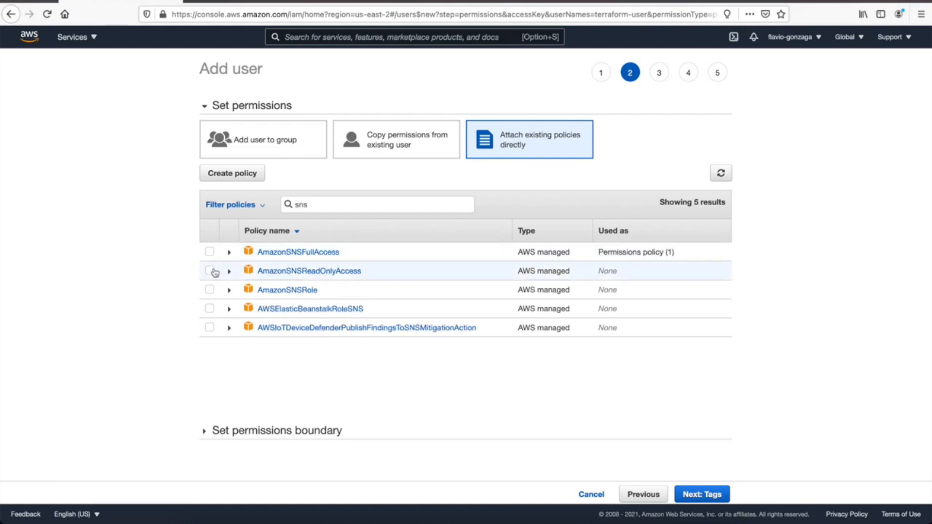
click(210, 252)
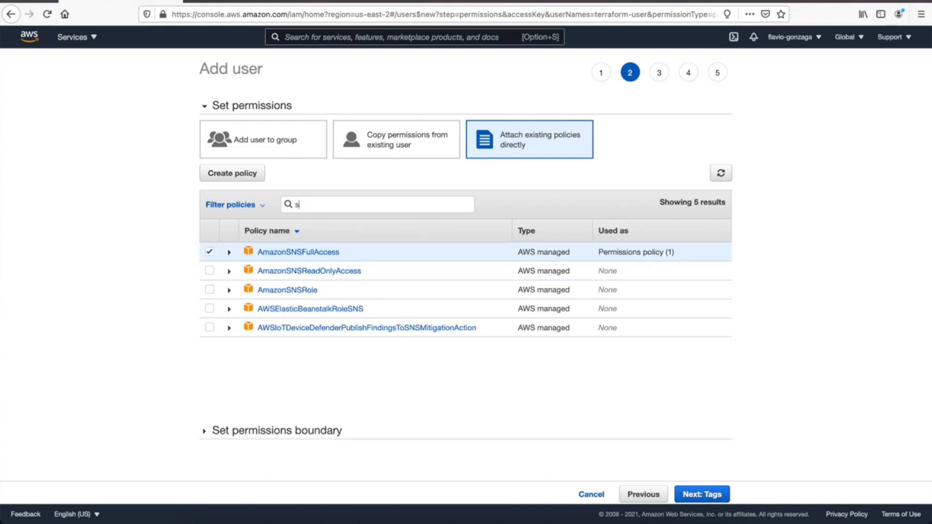
text(tepf)
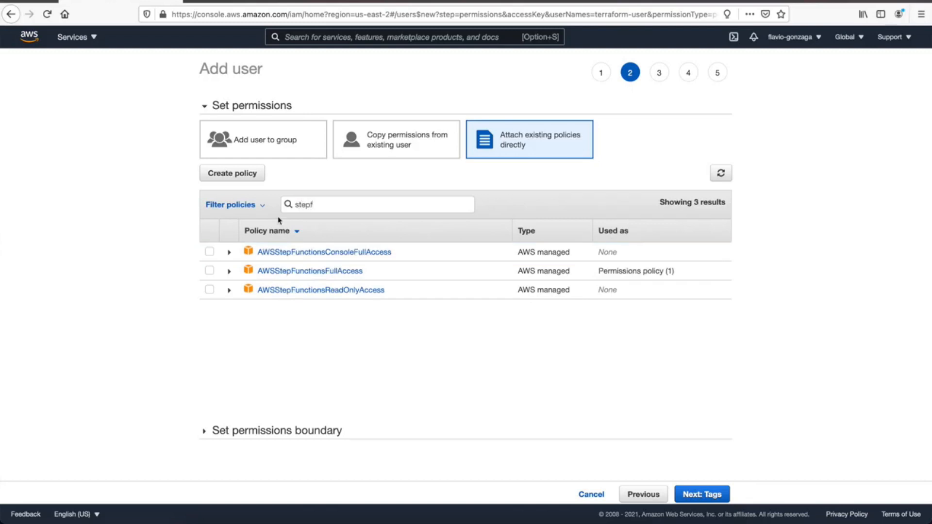
click(210, 270)
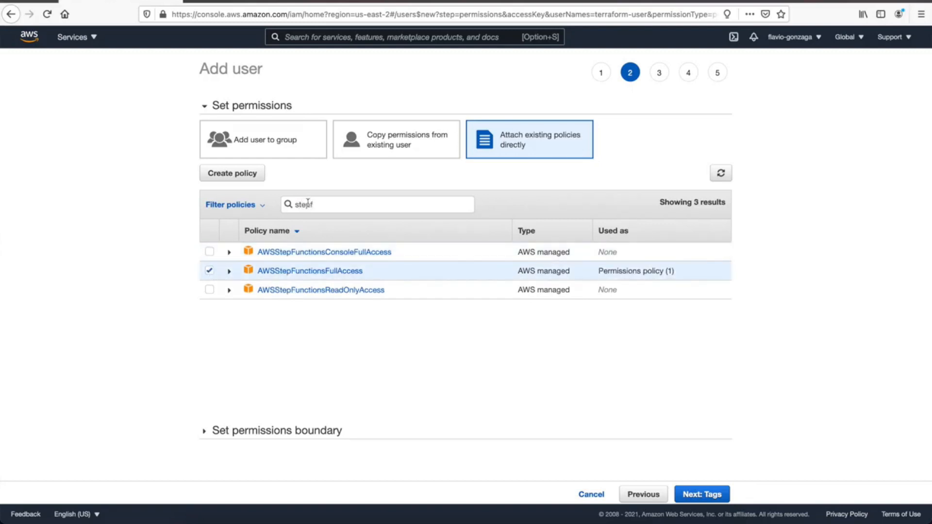
text(Iam)
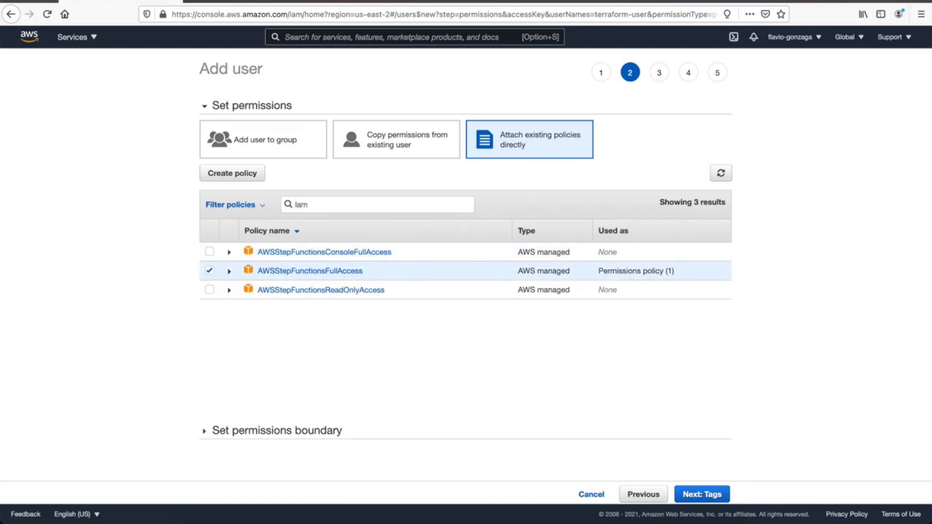
text(lambda)
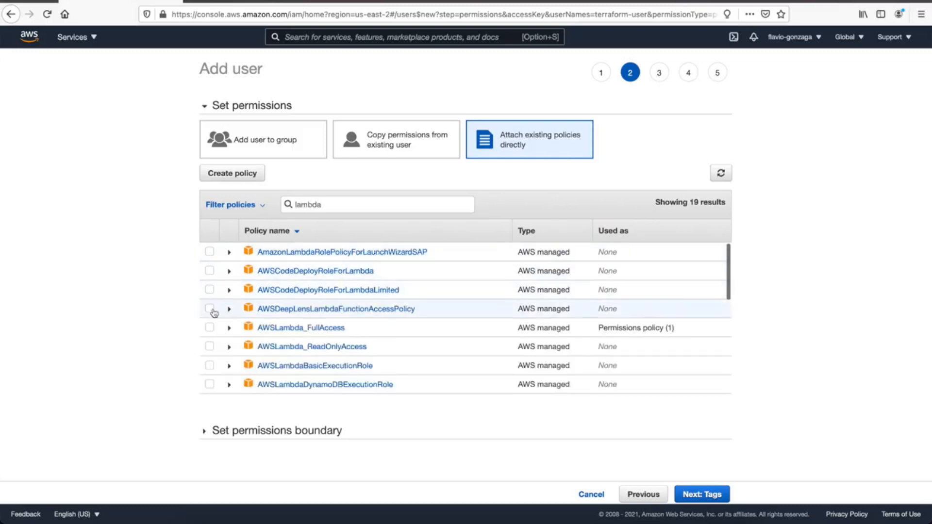
click(209, 328)
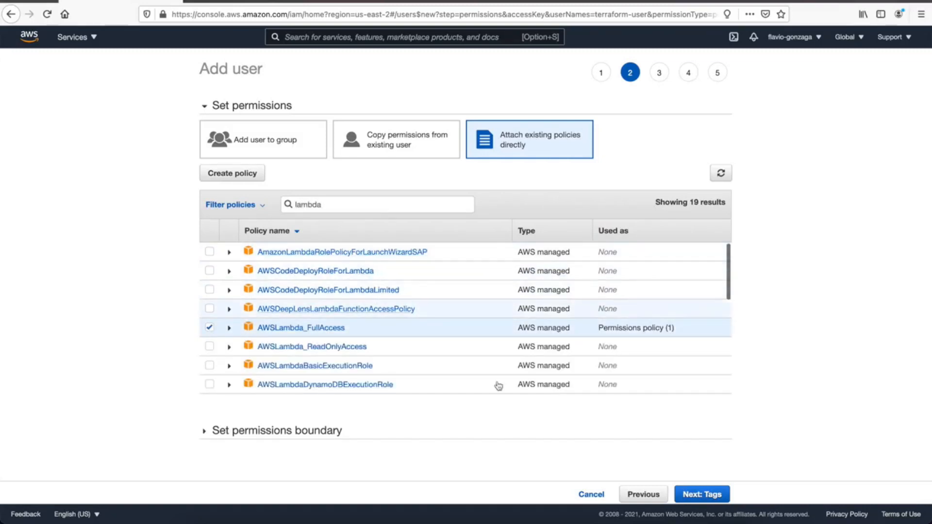
click(702, 493)
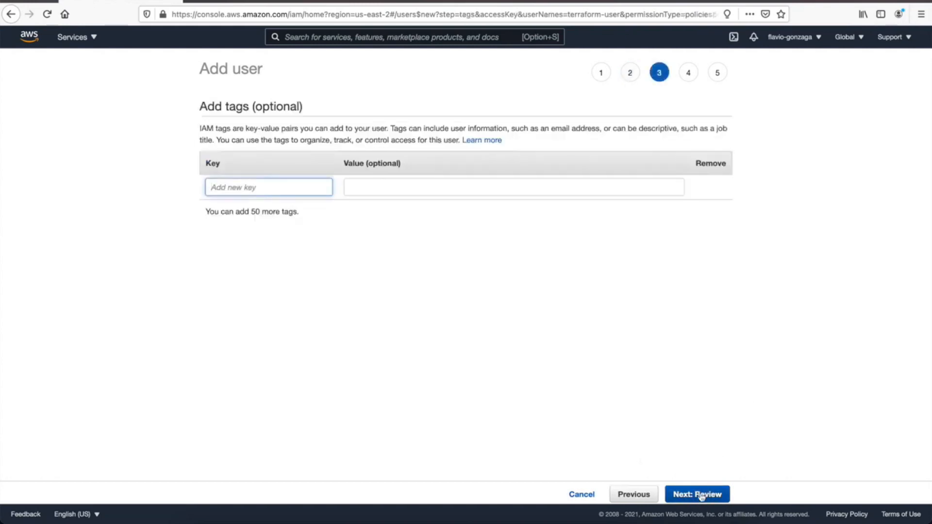
Skip tags, create terraform-user, and select its access key ID for copying
click(697, 492)
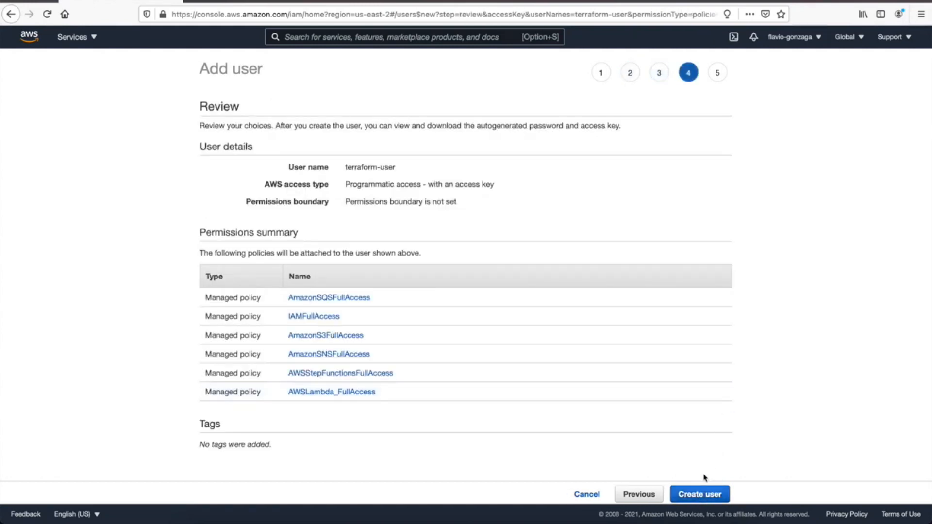
click(698, 494)
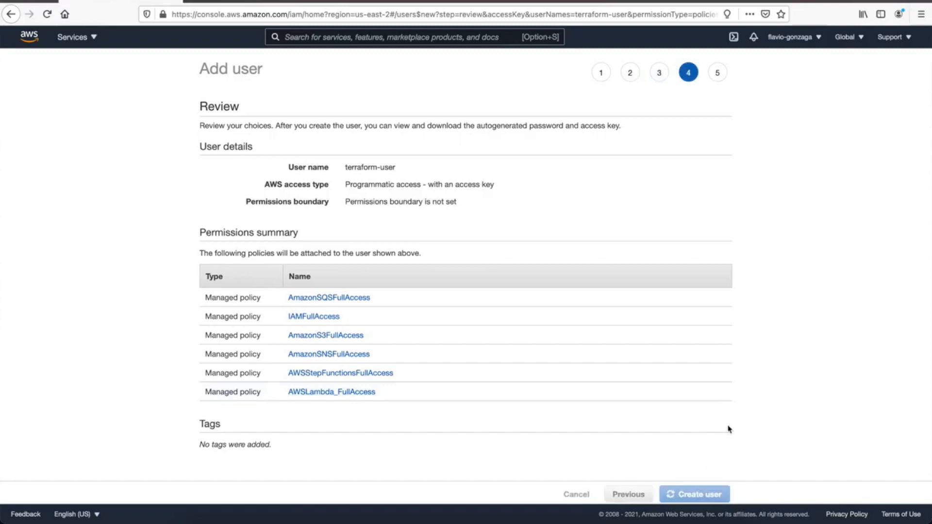
click(701, 493)
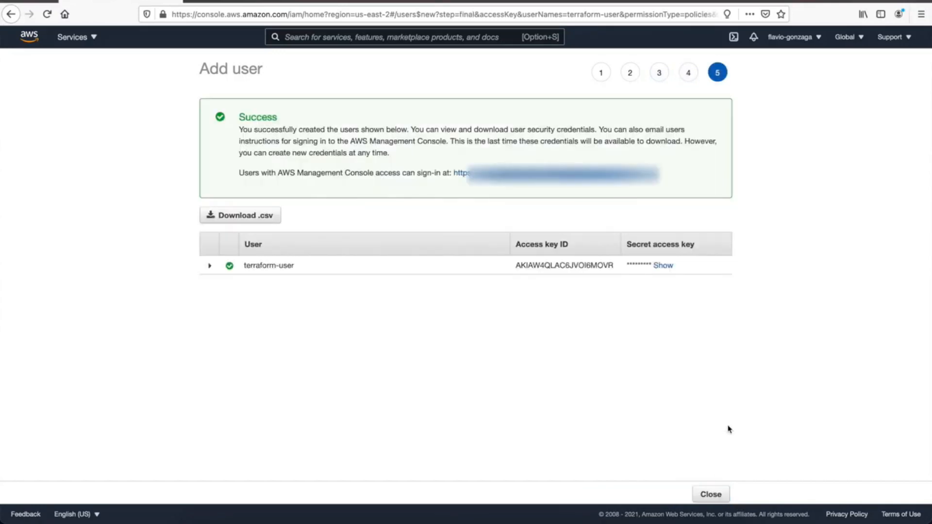
double_click(563, 265)
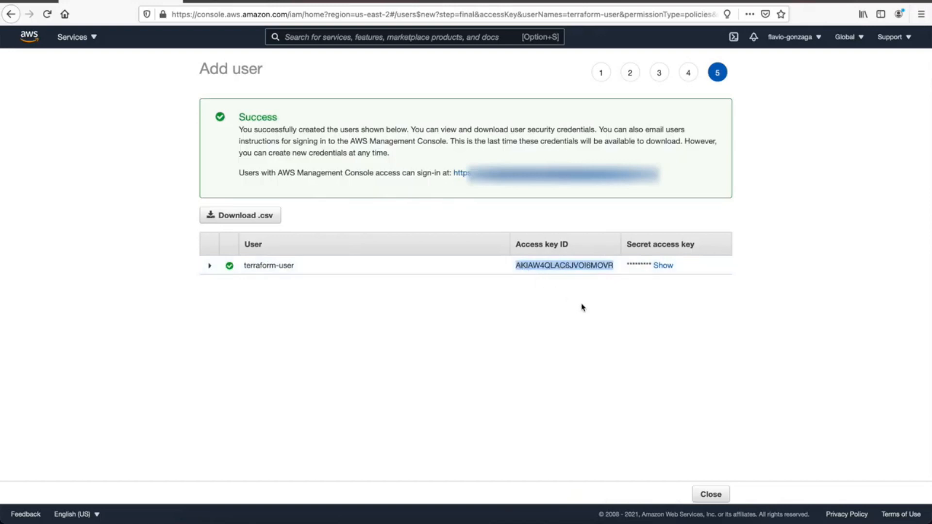
mouse_move(680, 254)
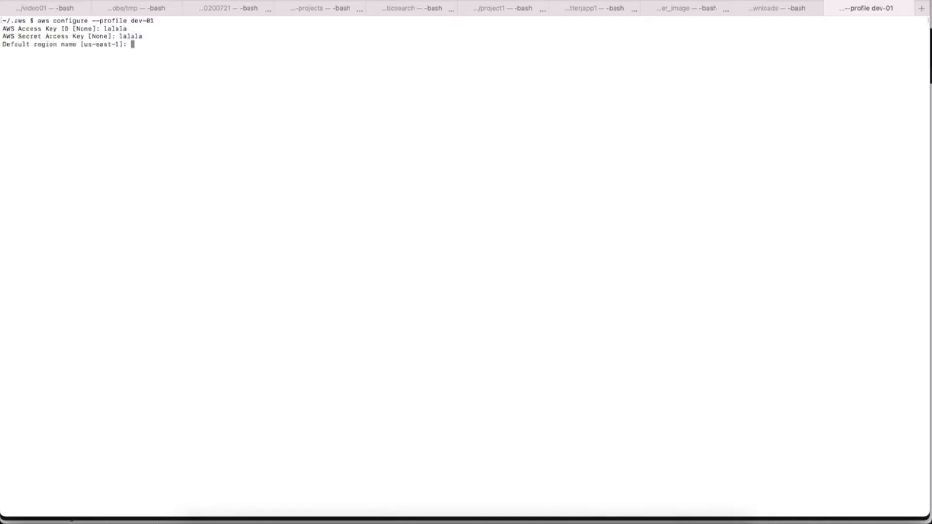
Enter us-east-2 as the default region for the dev-01 CLI profile
text(us-)
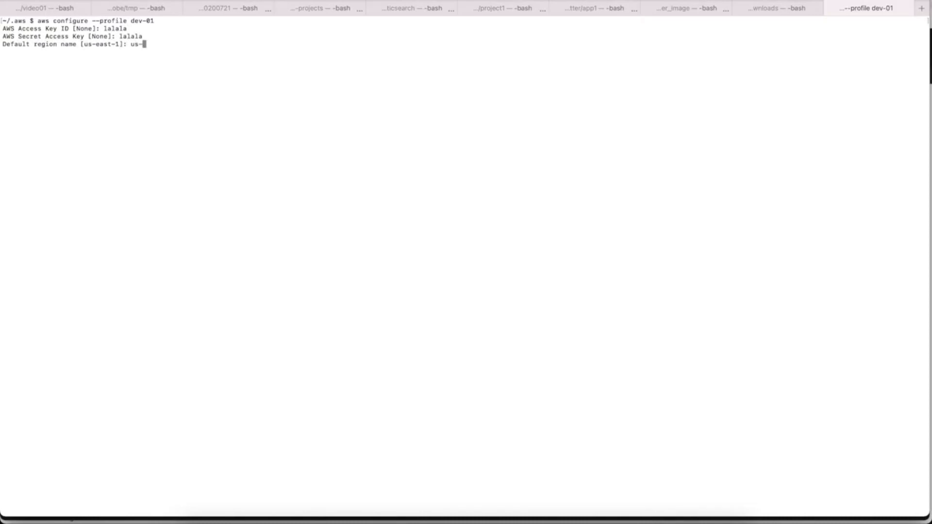
text(east-2)
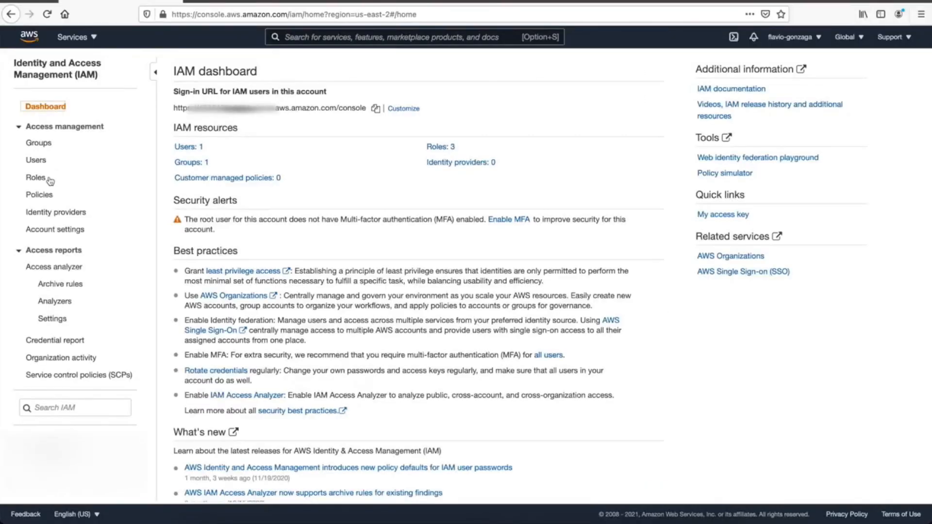
Create a Lambda service role named lambda-role, skipping policies and tags
click(35, 178)
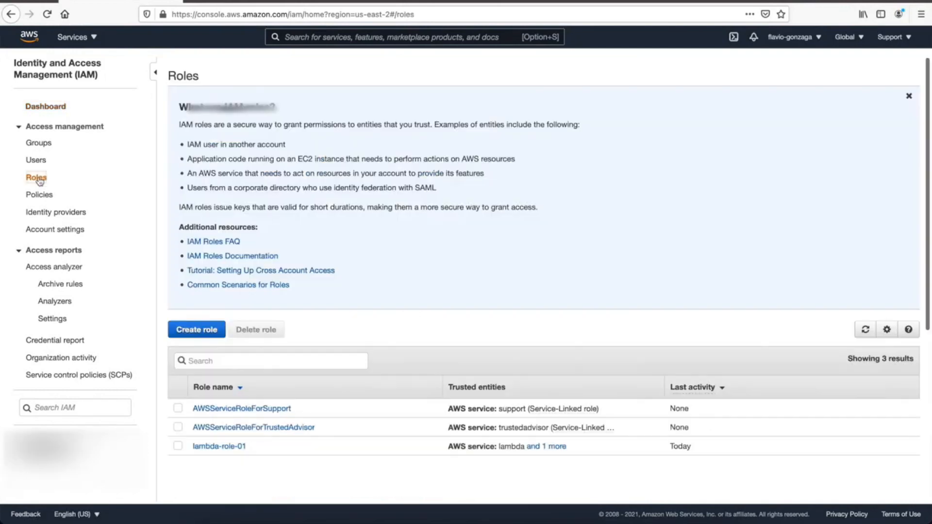
click(196, 330)
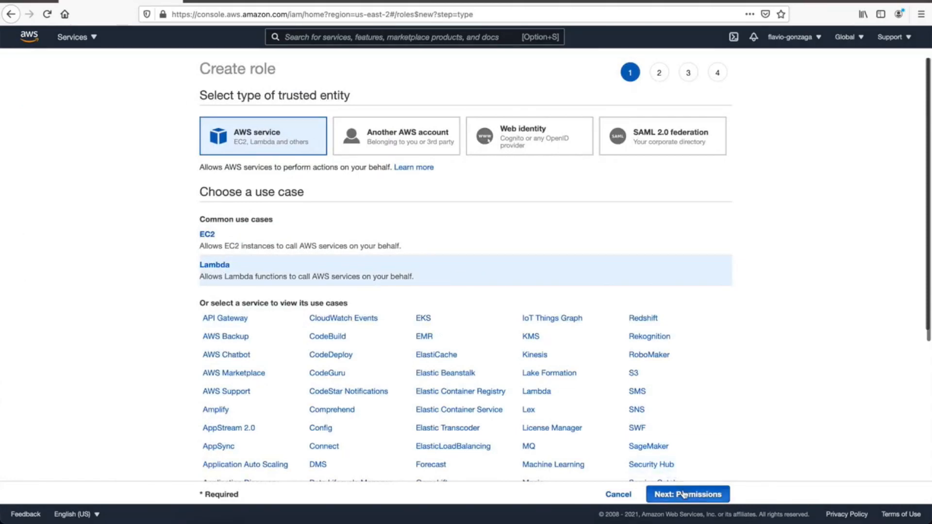
click(687, 494)
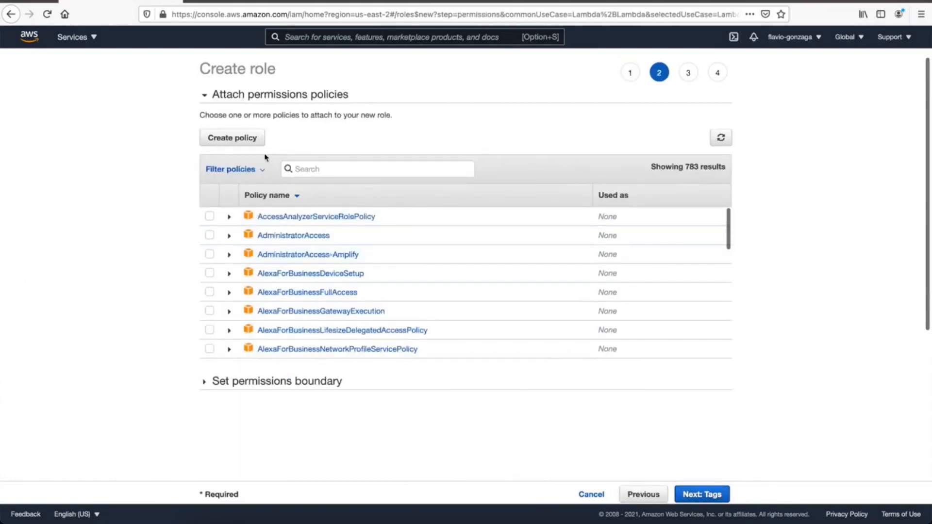
mouse_move(496, 293)
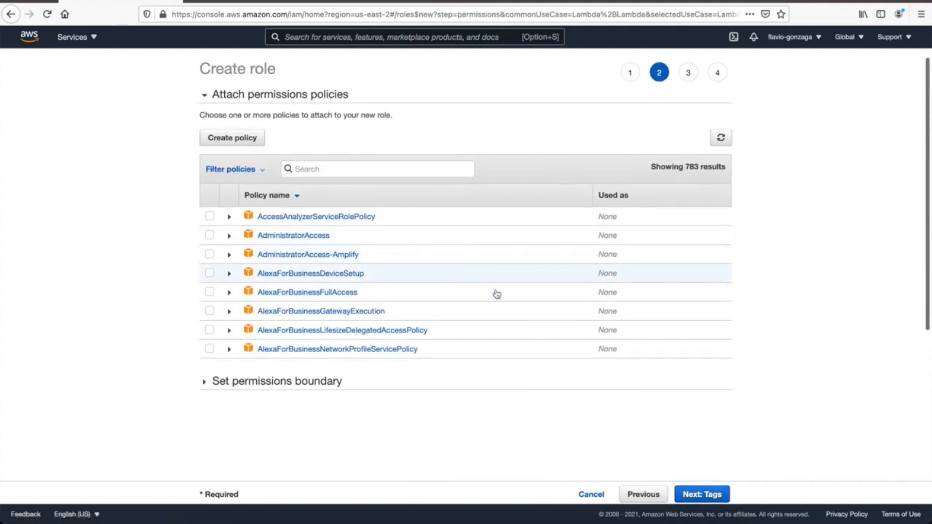
click(701, 493)
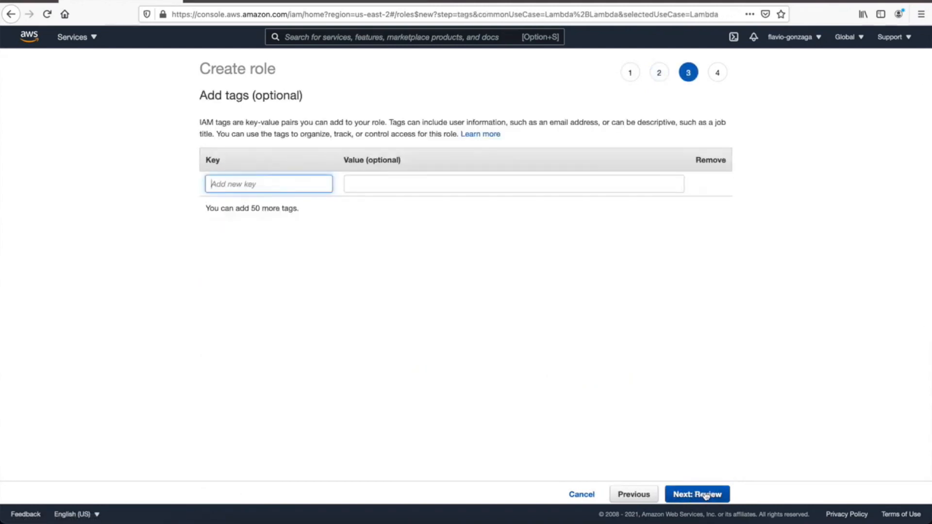
mouse_move(698, 476)
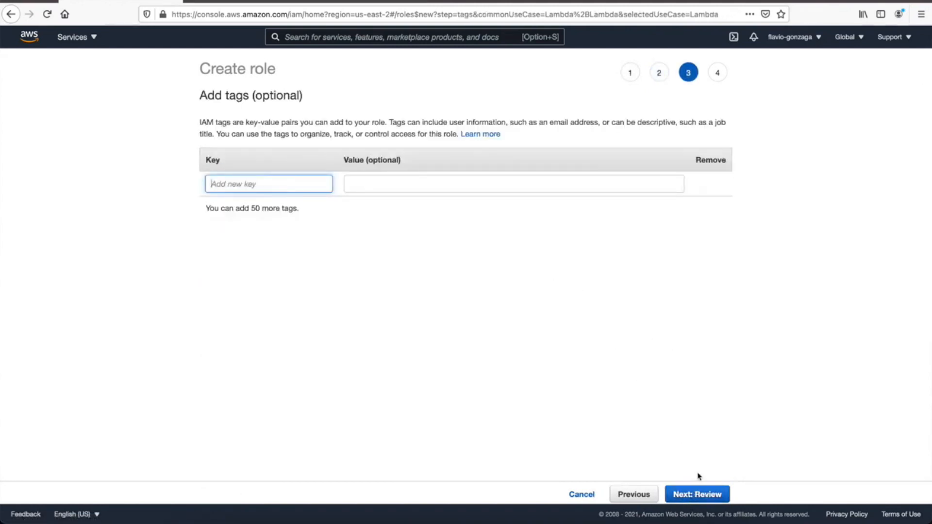
click(697, 493)
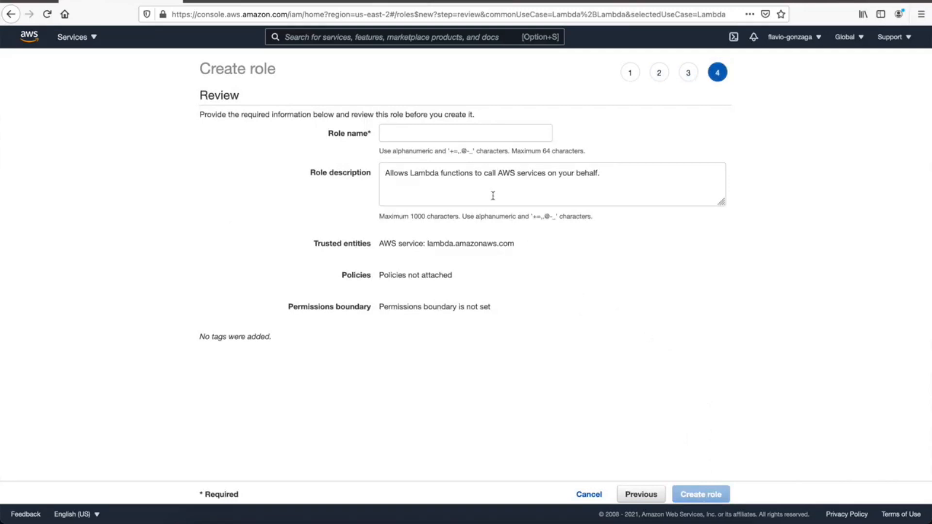
text(lambda)
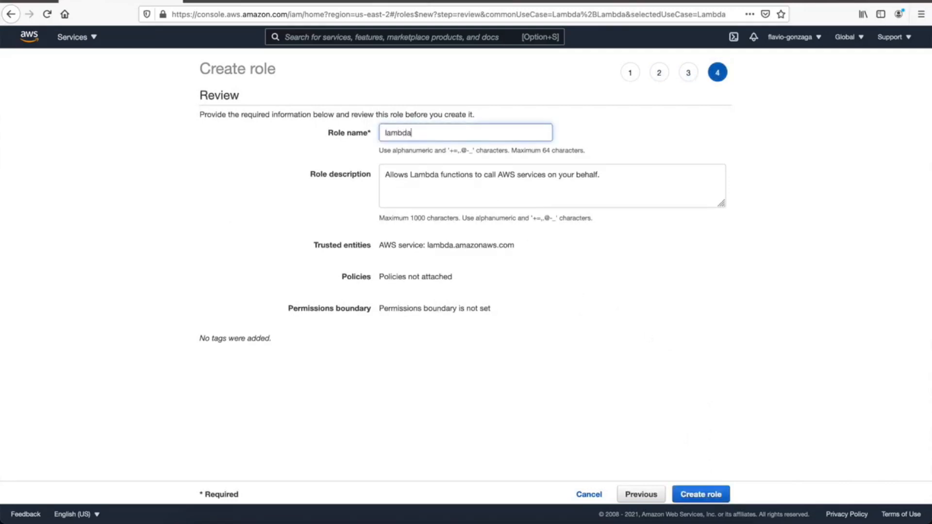
text(-role)
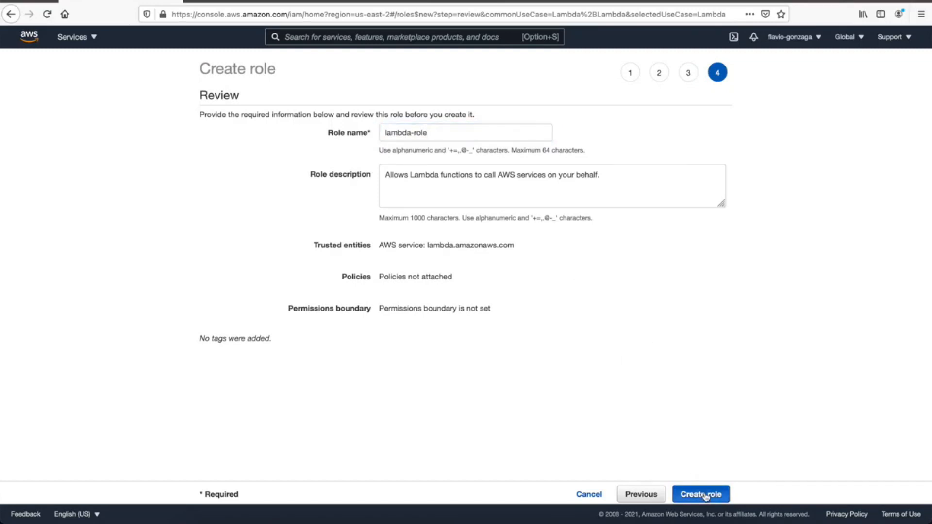
click(700, 494)
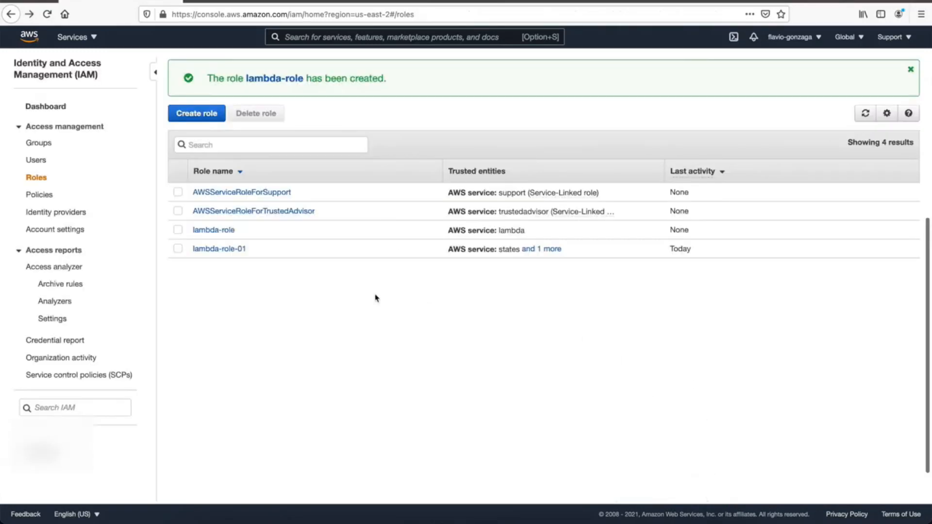
From lambda-role, start a new custom policy in the JSON editor
click(214, 230)
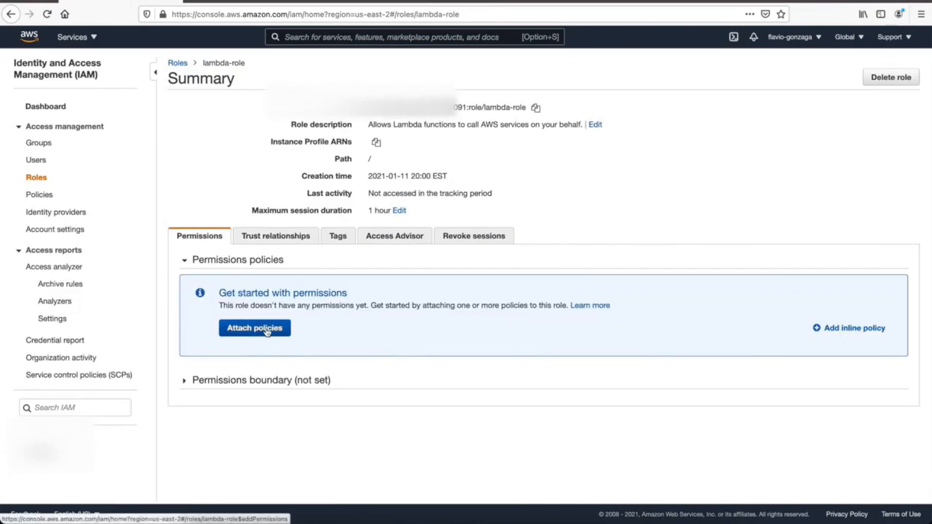
click(255, 328)
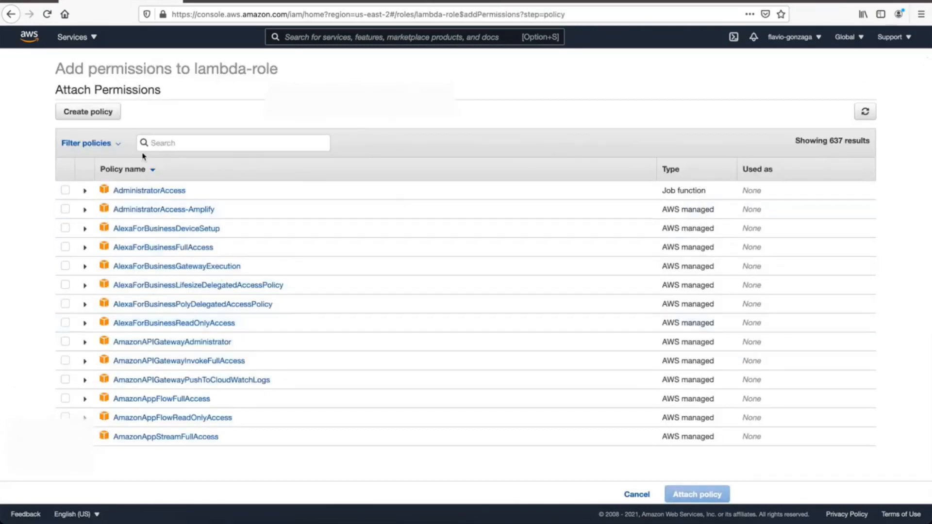
click(87, 111)
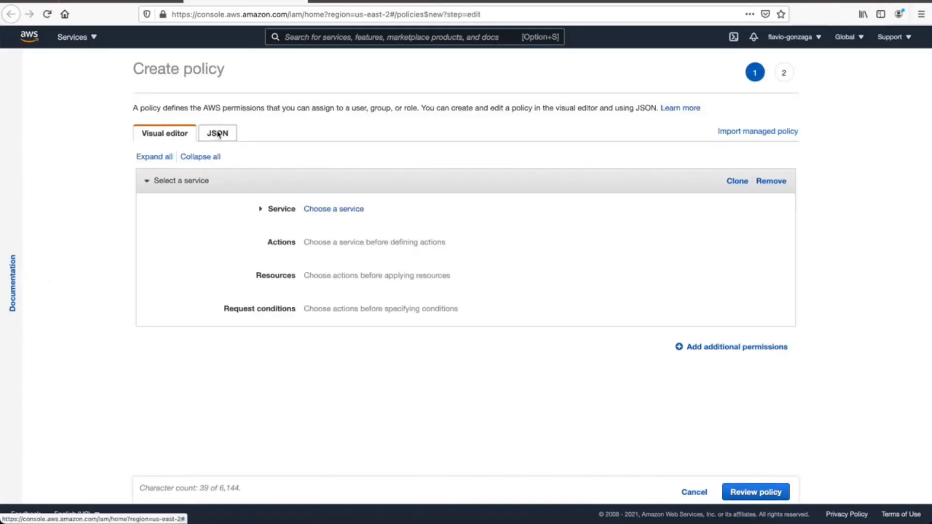
click(217, 133)
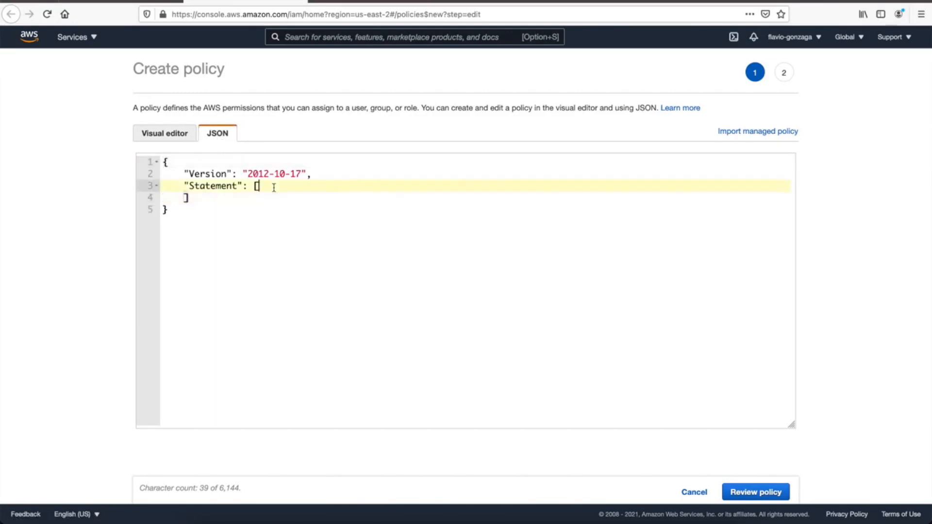
Write the Allow statement with logs, sns, sqs, s3, iam:ListRoles, iam:PassRole and cloudwatch:GetMetricStatistics actions, then review it
text({)
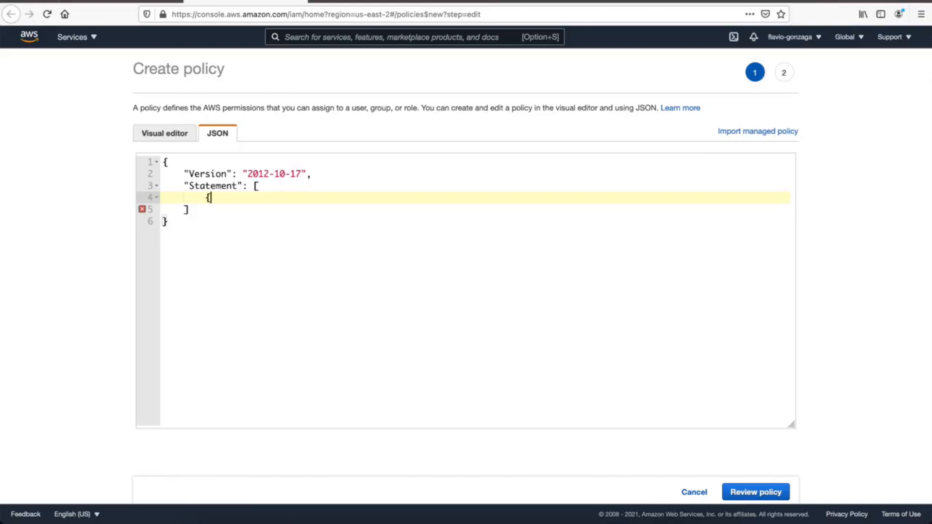
key(Enter)
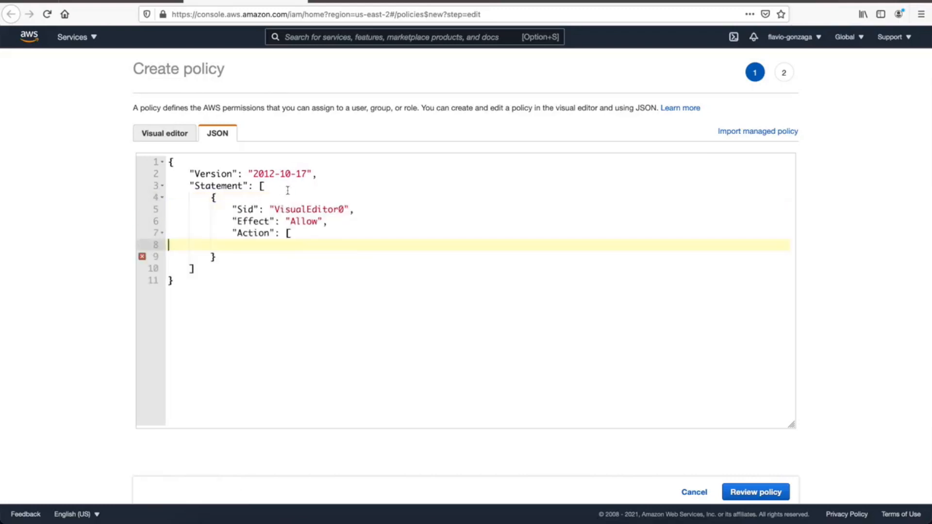
key(Enter)
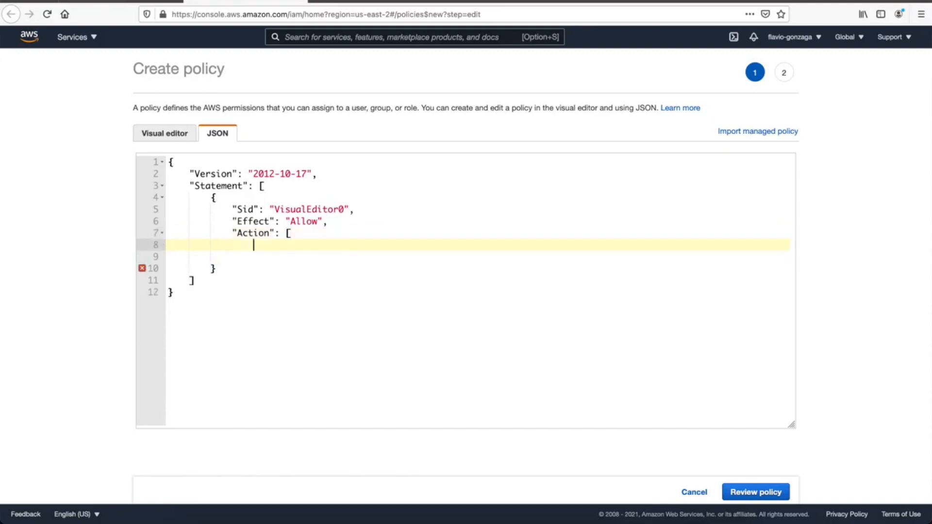
text(])
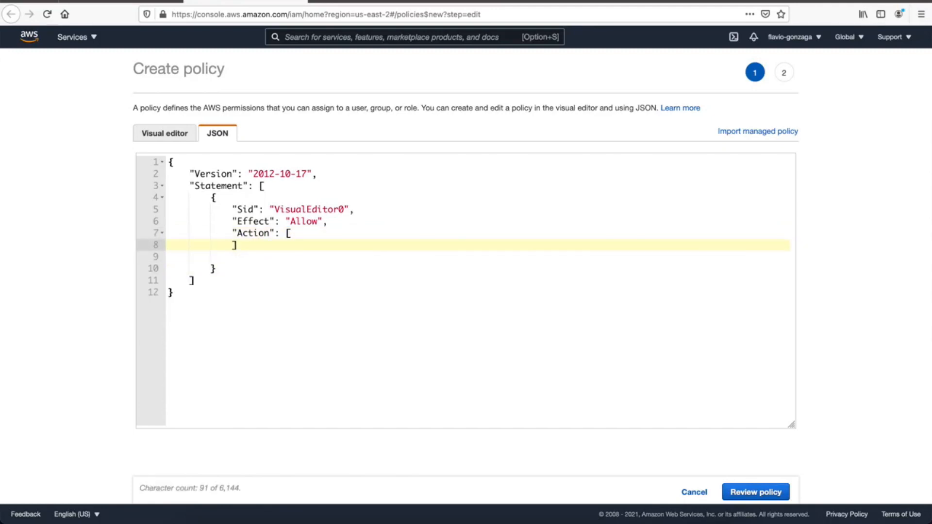
text("logs:*",)
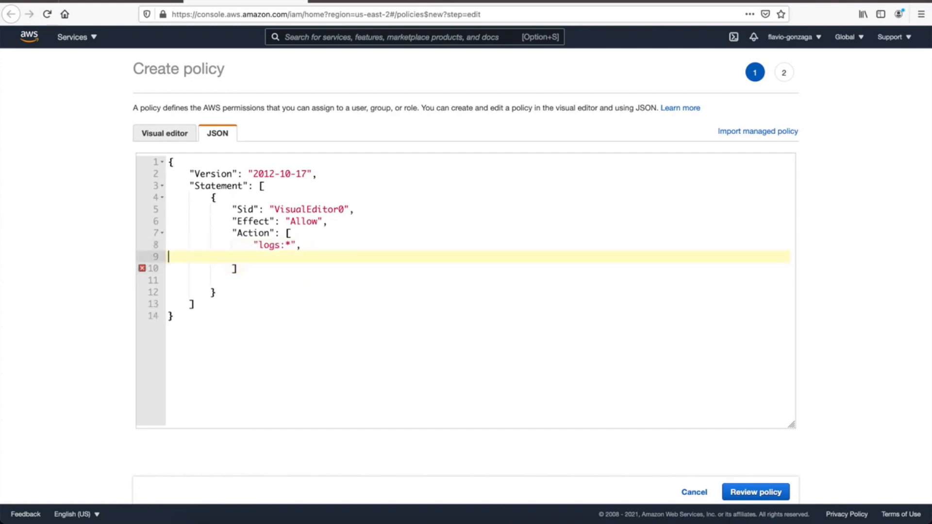
text("sns:*",)
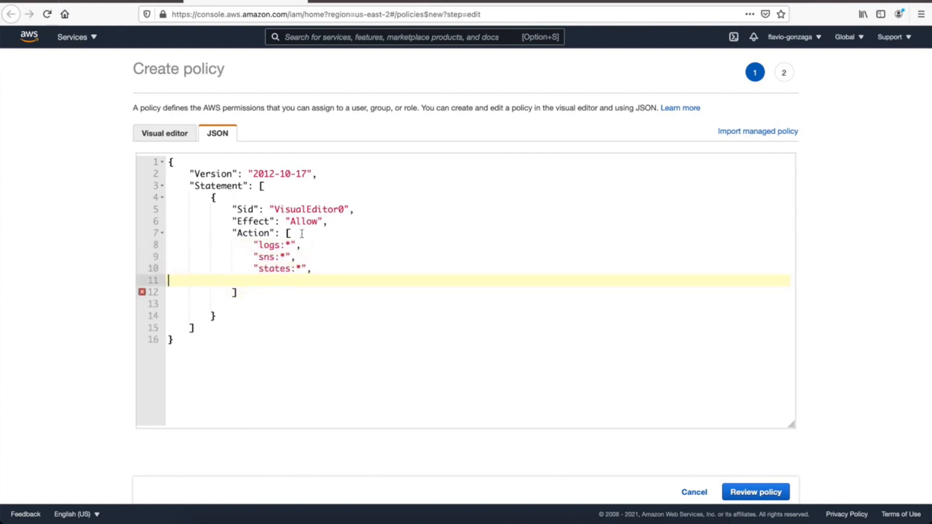
text("sqs:*",)
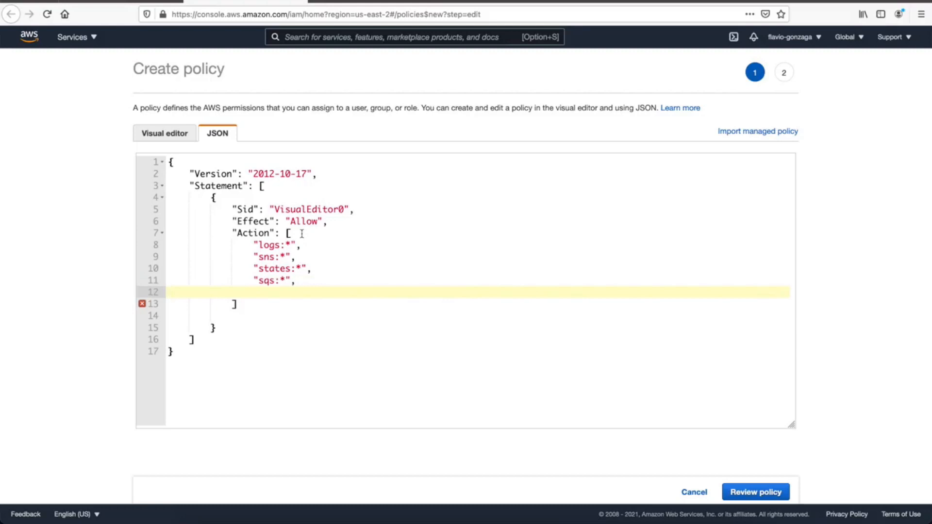
text("s3:*",)
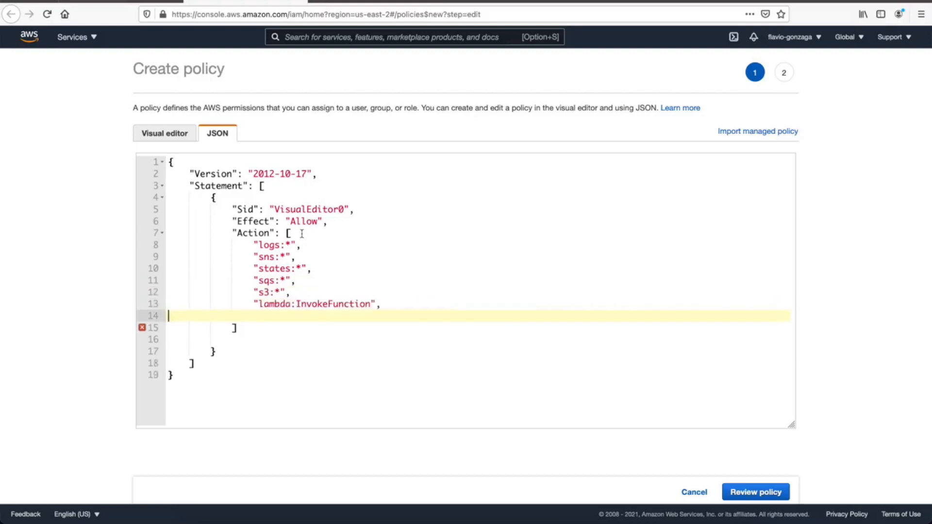
text("iam:ListRoles",)
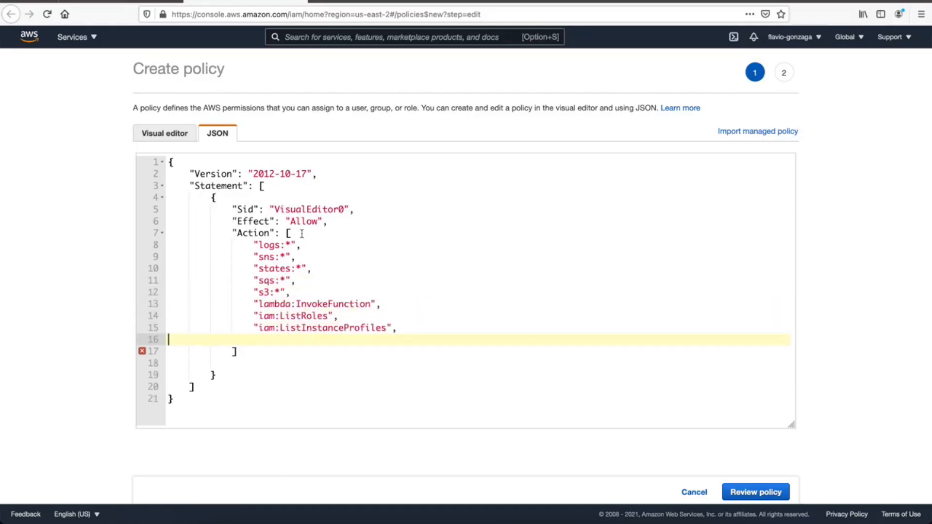
text("iam:PassRole",)
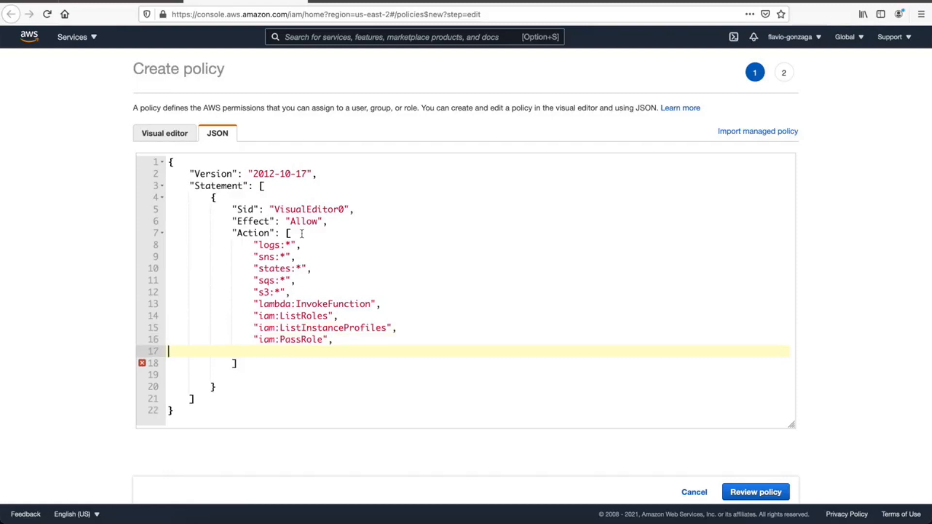
text("cloudwatch:GetMetricStatistics")
click(478, 375)
text("Resource": "*")
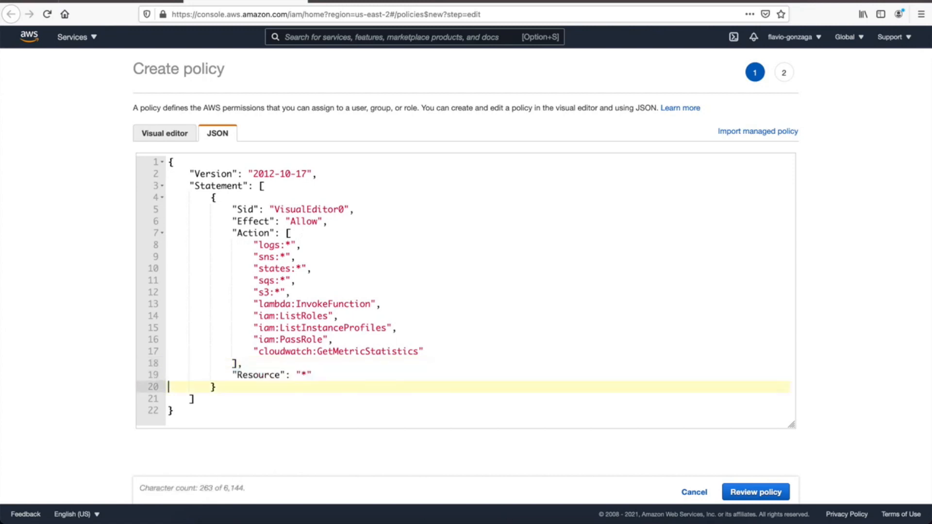
mouse_move(435, 310)
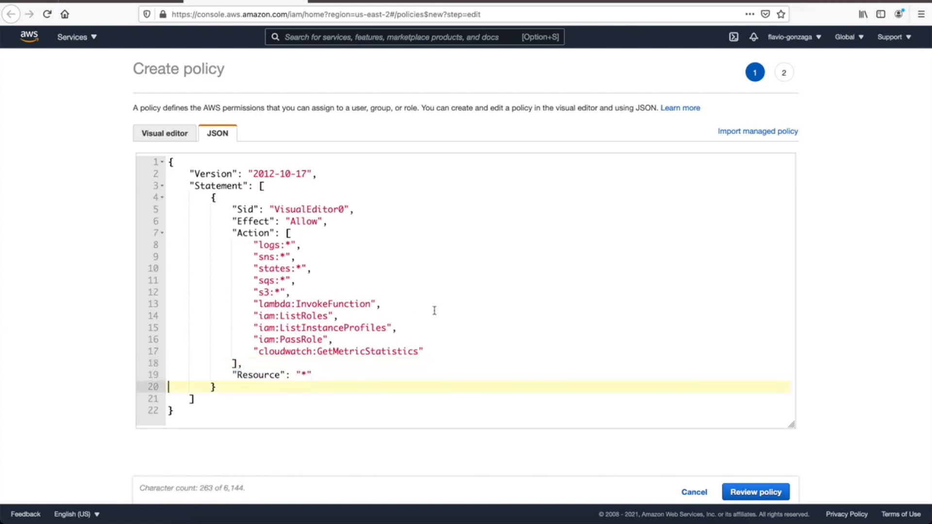
click(755, 491)
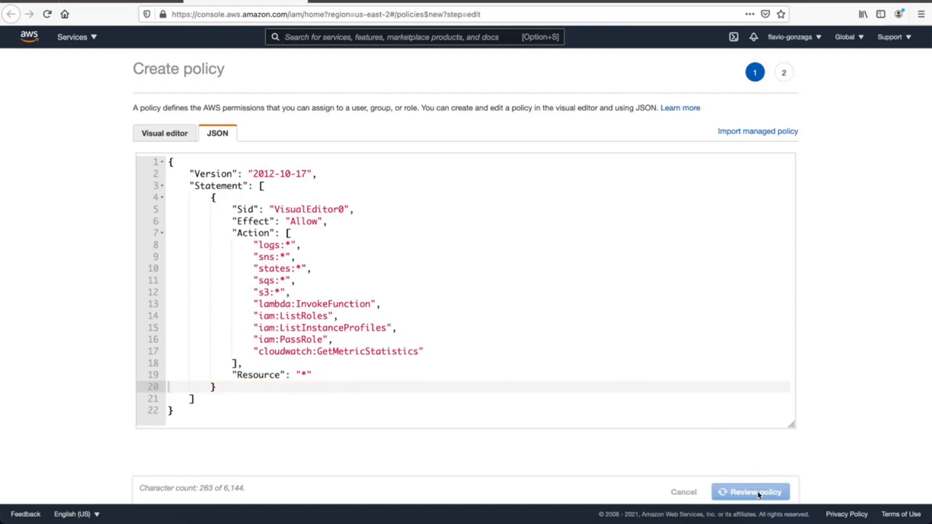
Name the policy lambda-role-policy, create it, and return to lambda-role's add-permissions page
click(749, 492)
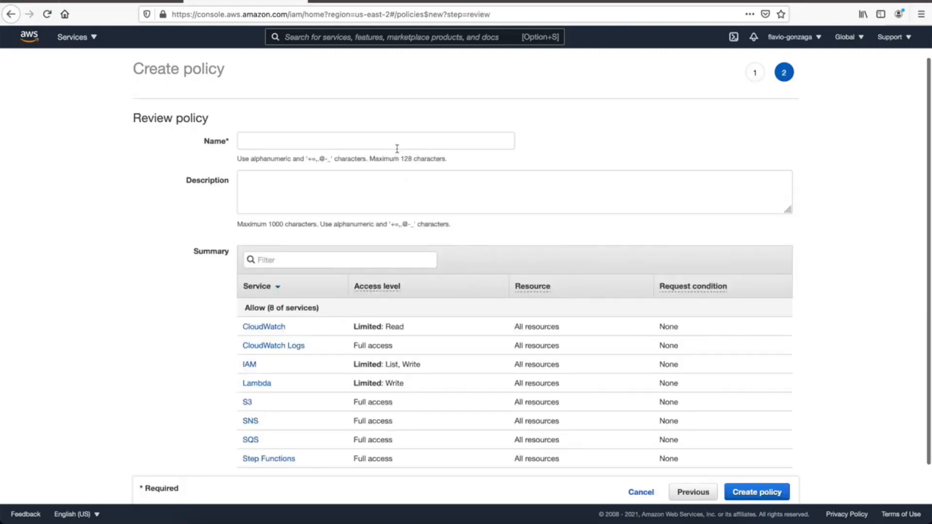
text(lambda-)
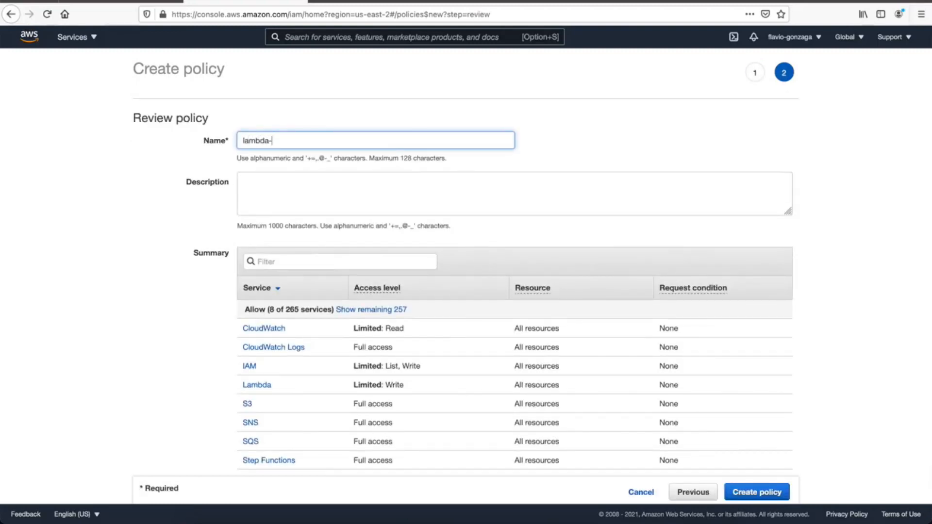
text(role-pol)
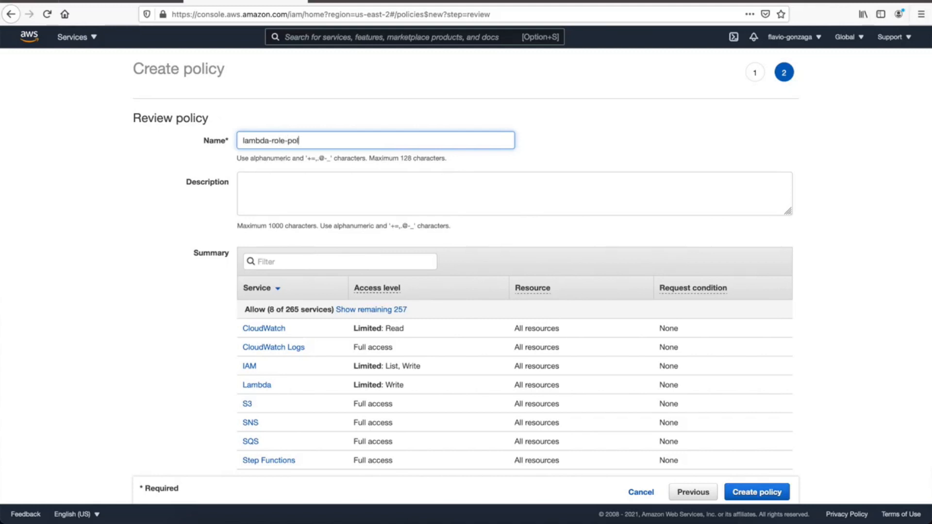
text(icy)
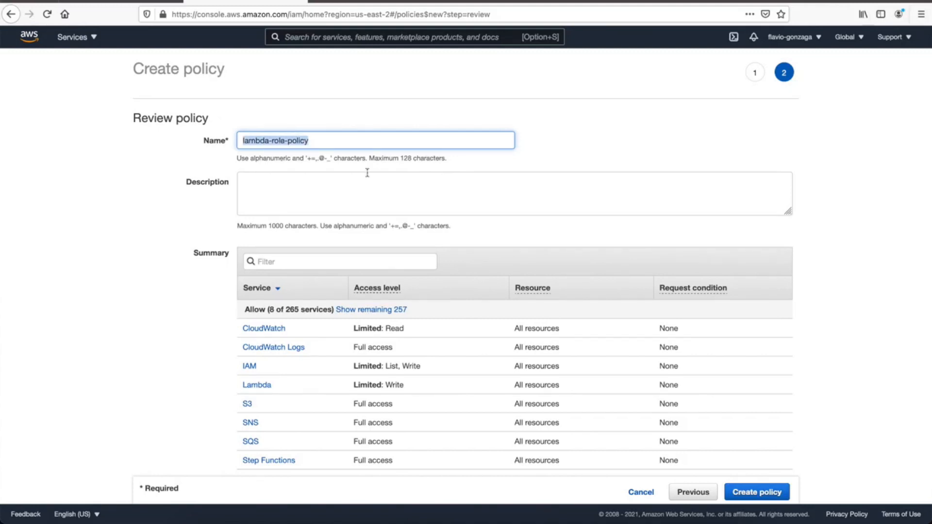
click(757, 491)
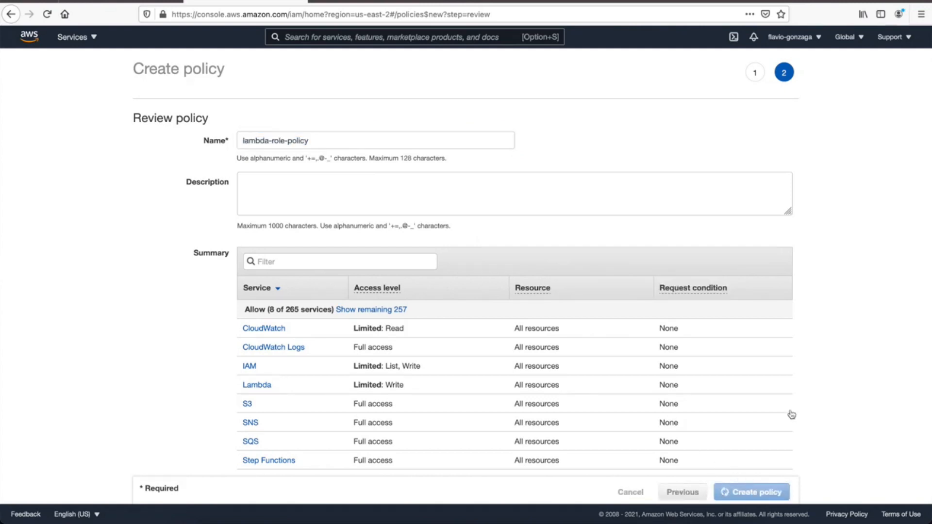
click(751, 491)
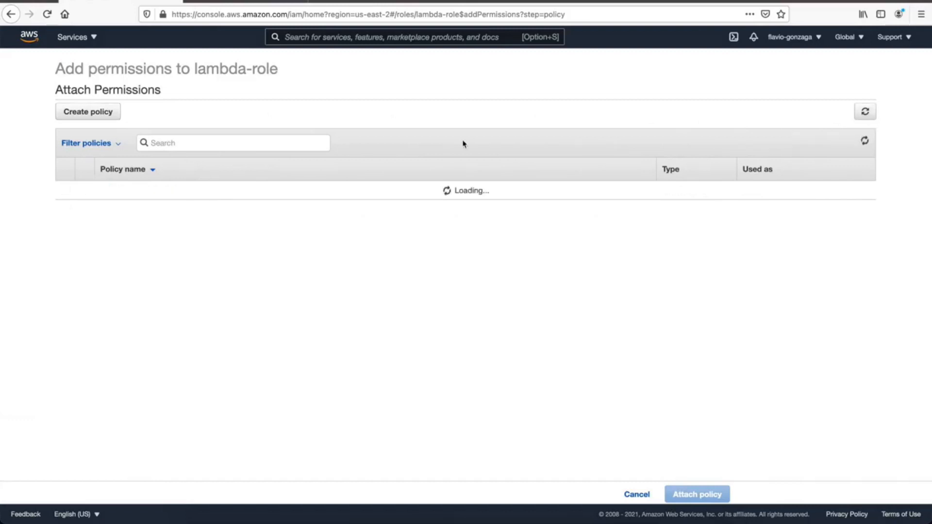
Attach lambda-role-policy to lambda-role and view its trust relationships
text(lambda-role_policy)
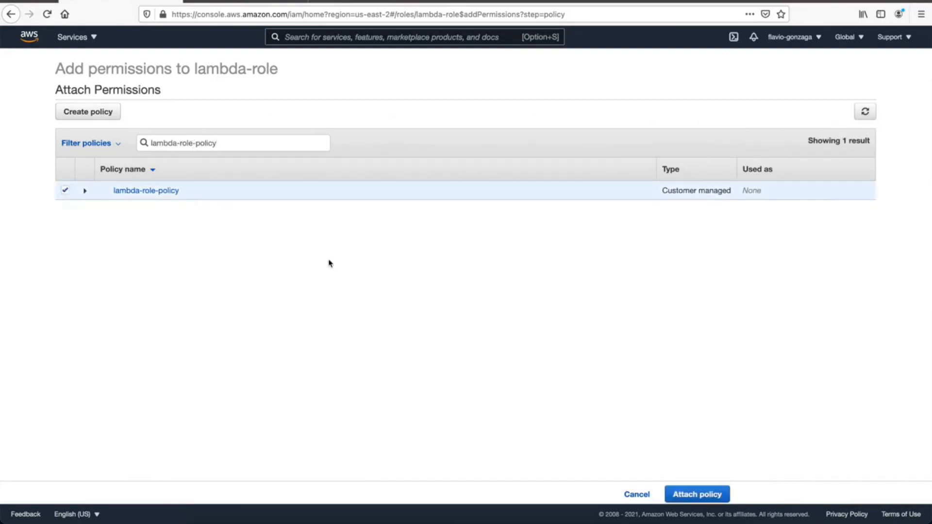
click(697, 493)
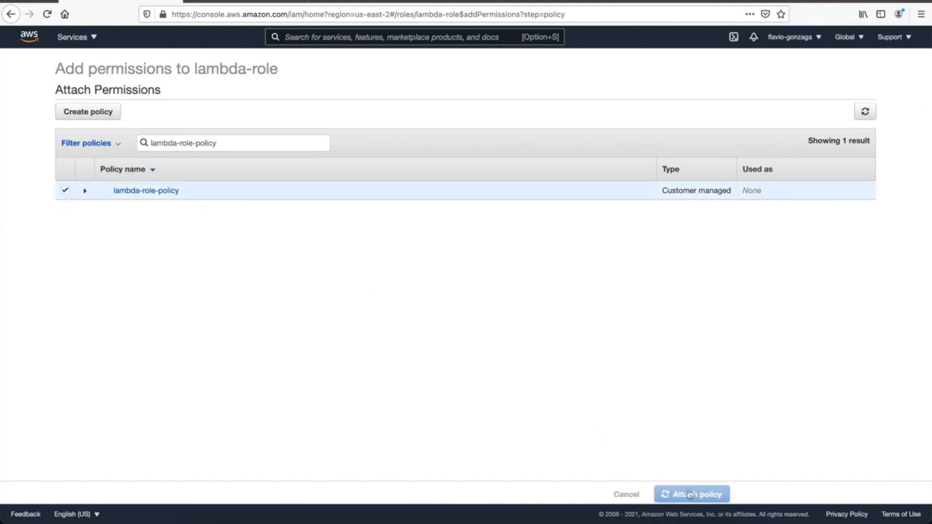
click(691, 493)
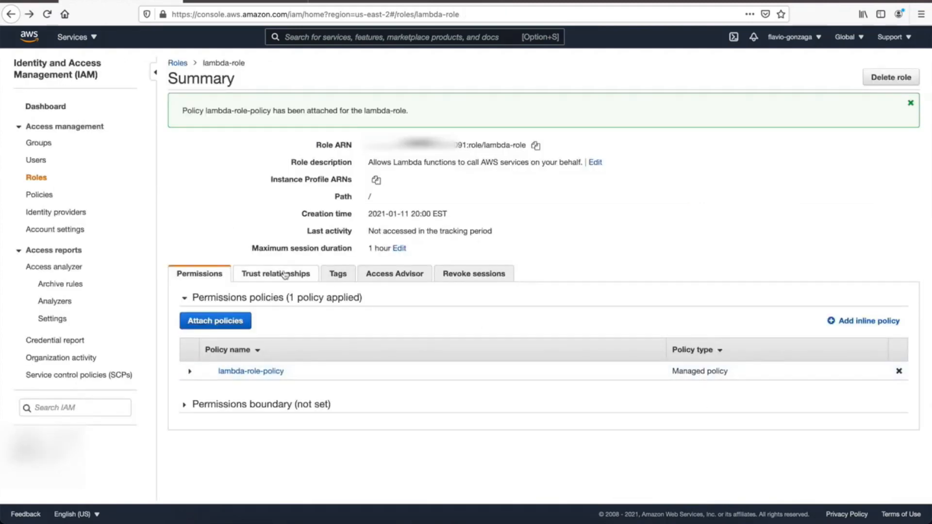
click(275, 274)
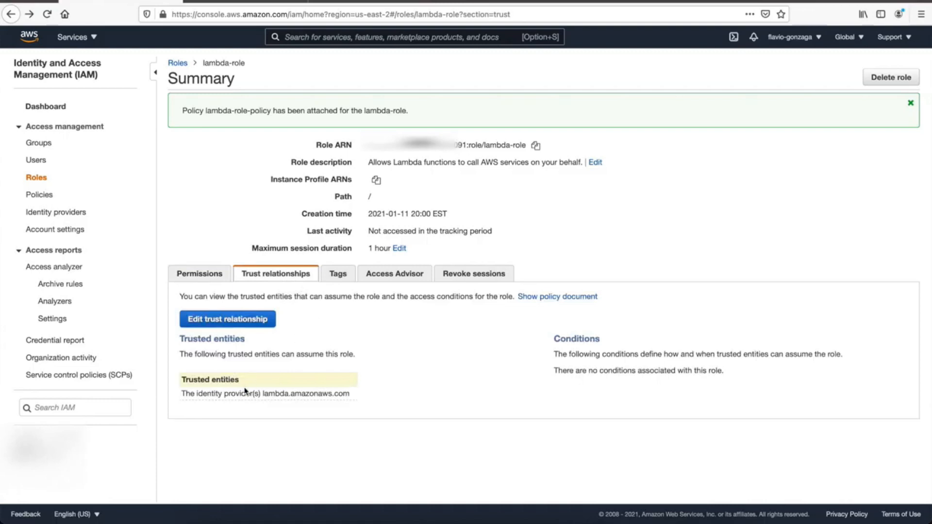
Edit the trust policy so states.amazonaws.com can also assume lambda-role, and save it
click(228, 318)
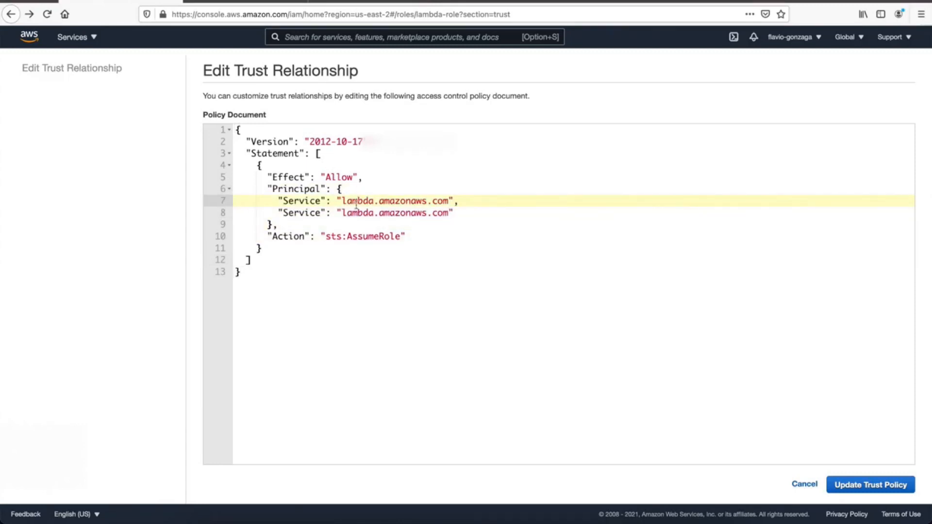
click(873, 486)
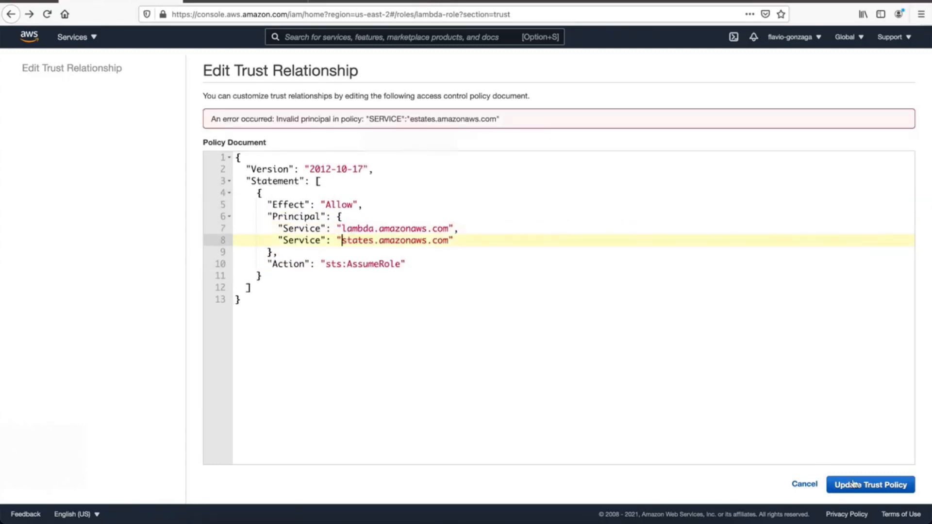
click(871, 486)
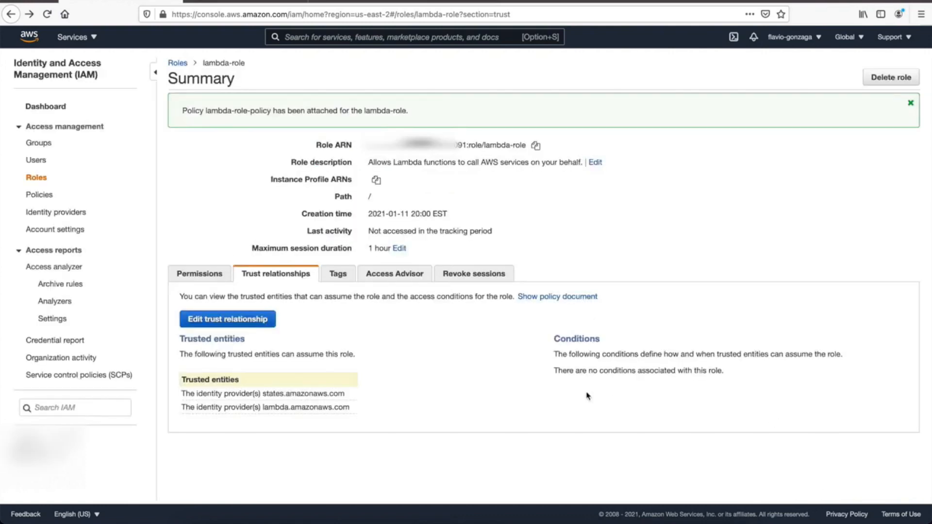
Browse the role's Tags, Access Advisor and Revoke sessions tabs, then return to Permissions
click(338, 273)
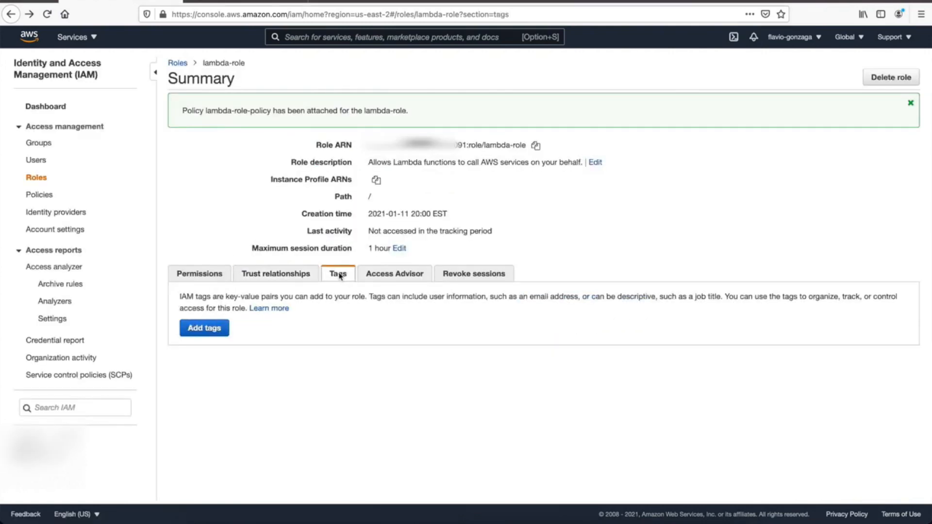
click(394, 274)
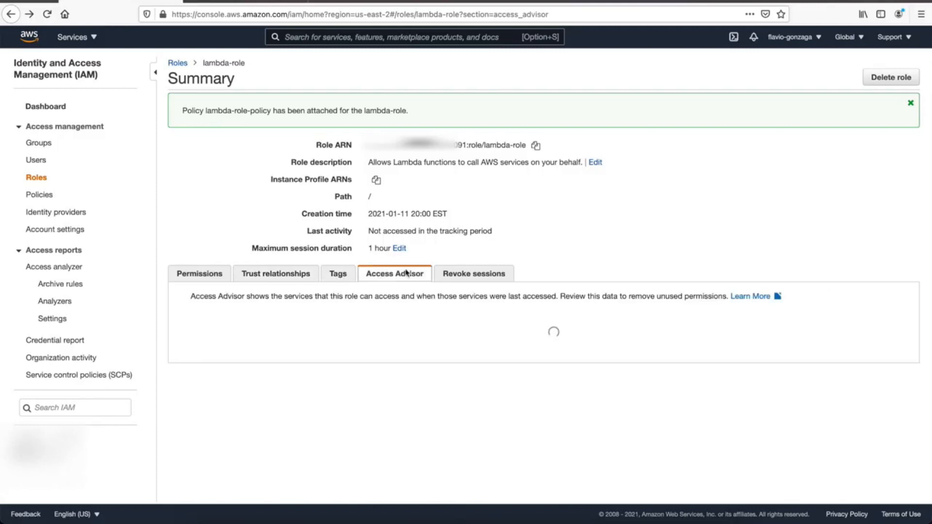
click(474, 273)
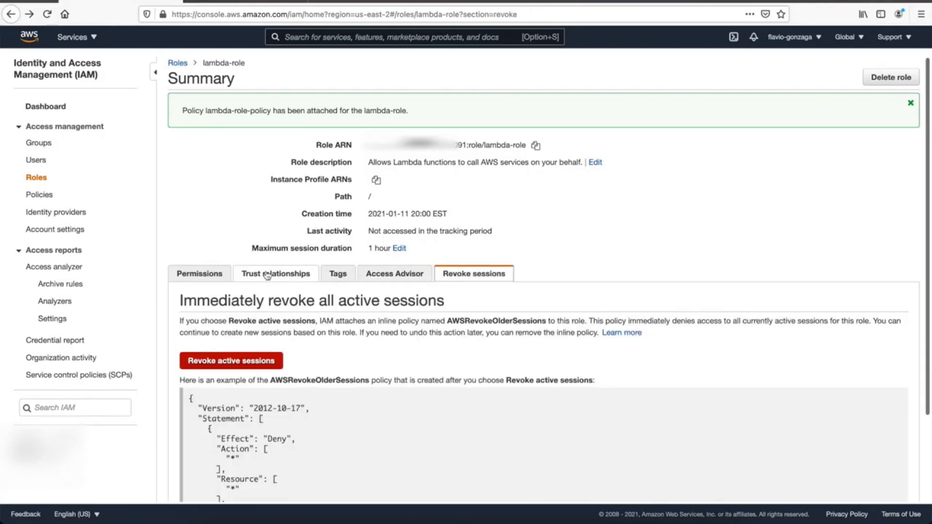
click(199, 274)
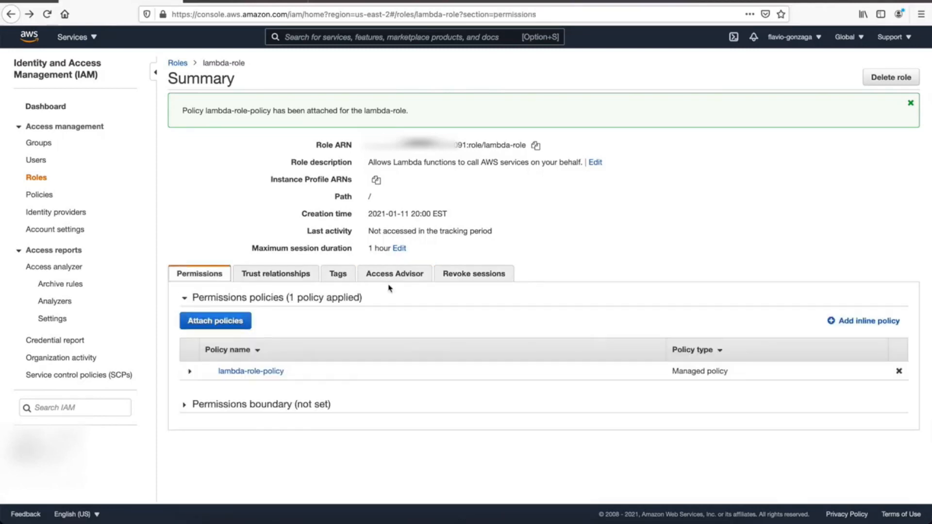
mouse_move(752, 171)
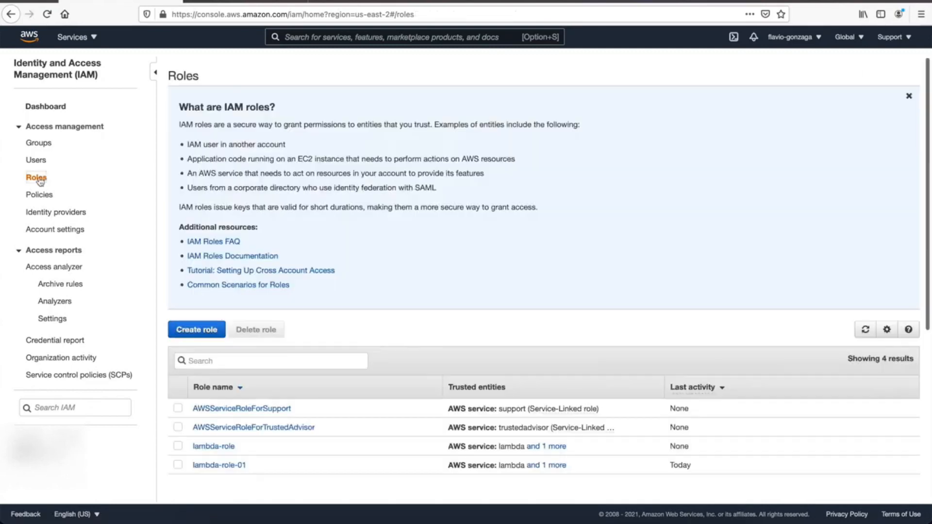
mouse_move(213, 446)
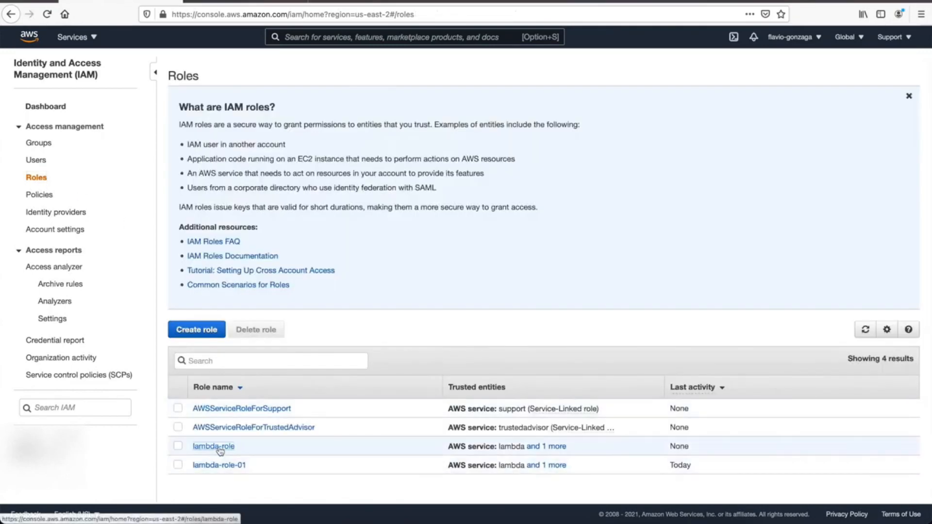
View lambda-role's details before switching to the demo-aws-stepfunction project in IntelliJ IDEA
click(213, 445)
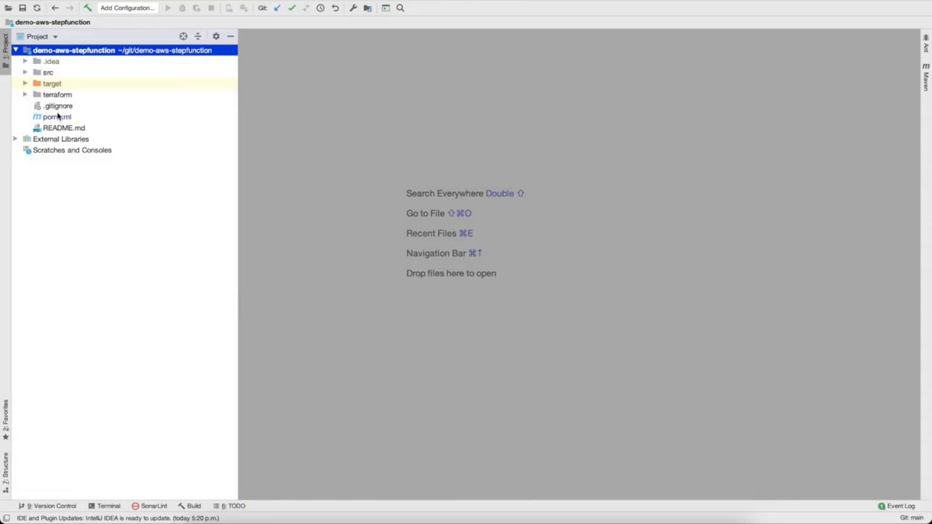
mouse_move(57, 117)
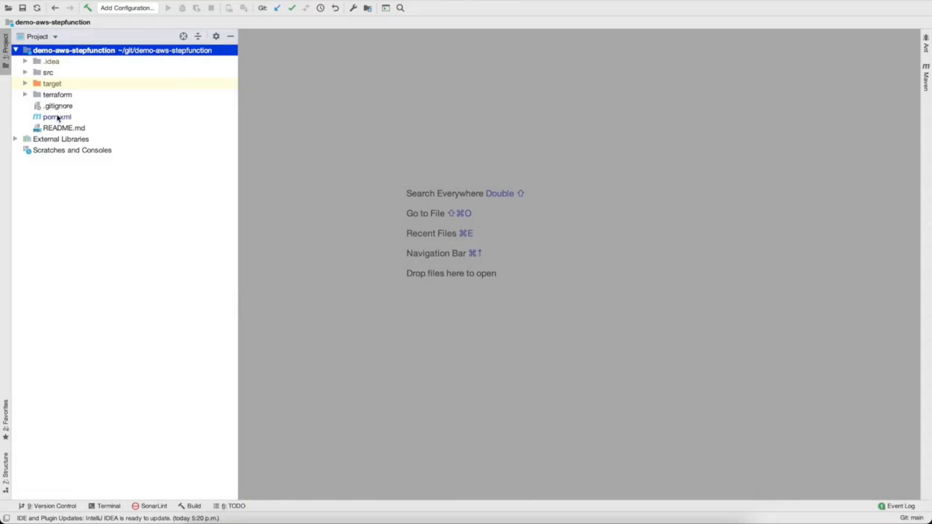
click(56, 117)
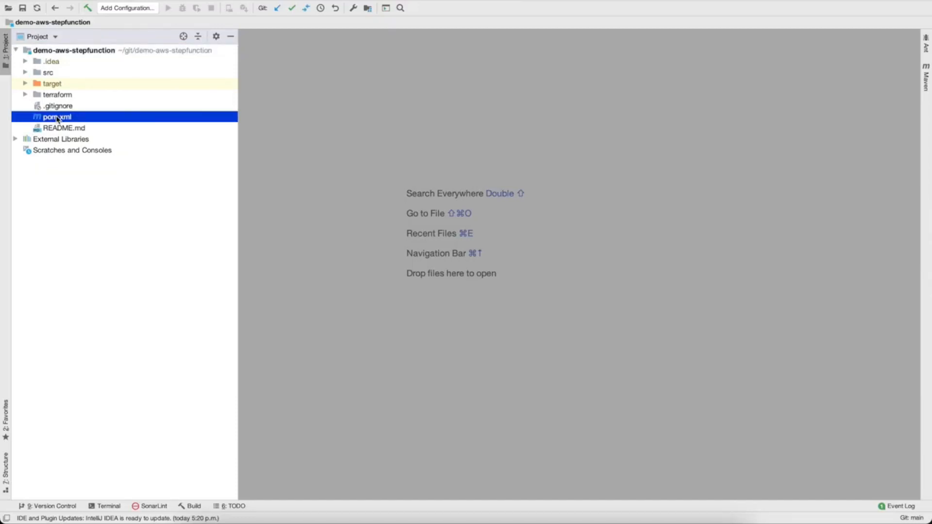
double_click(56, 116)
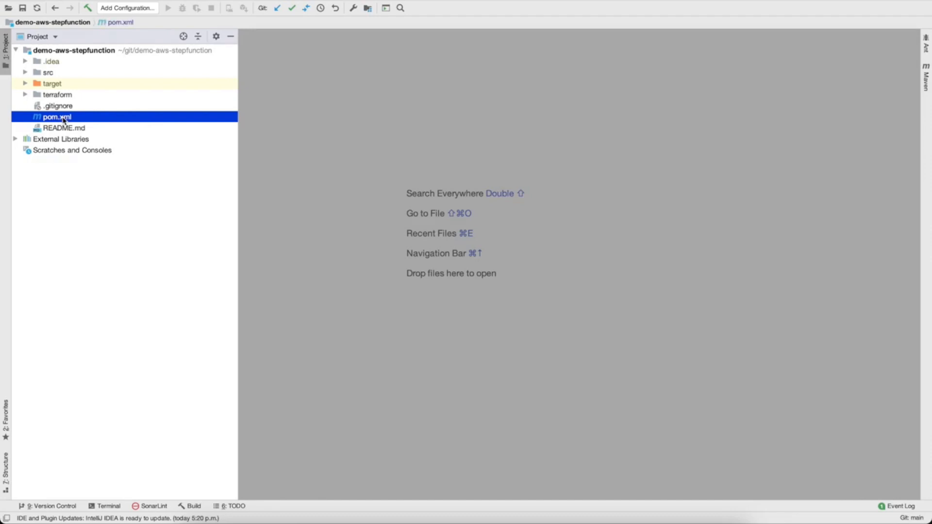
double_click(54, 117)
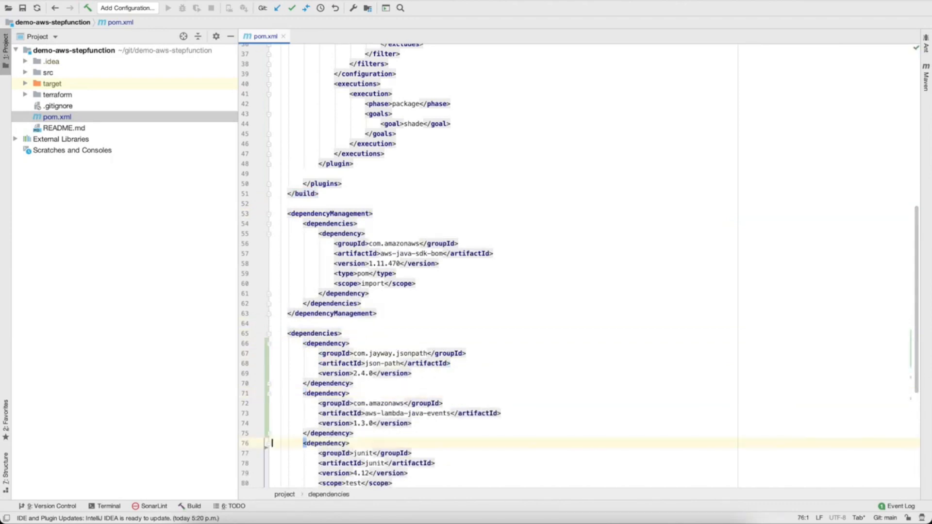
scroll(down, 3)
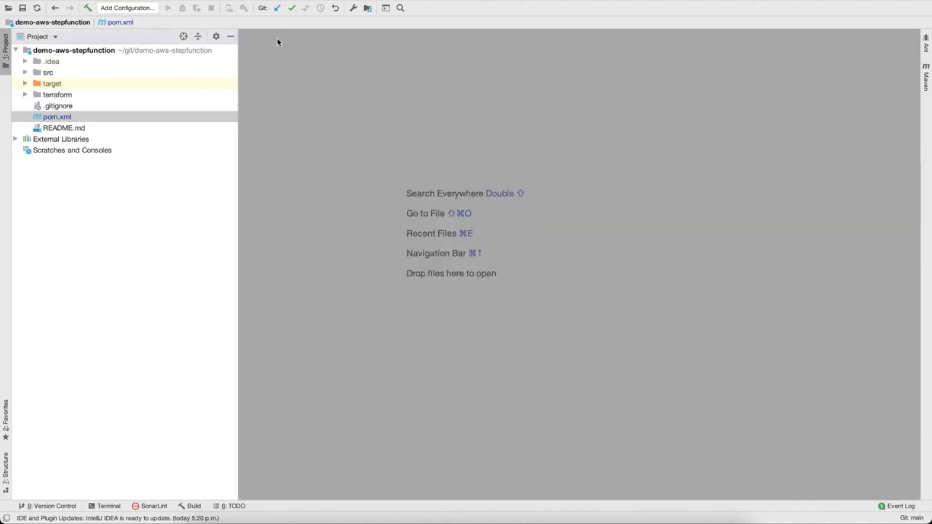
Create a ValidateLambda class in the lambda package implementing RequestHandler with an empty handleRequest
click(73, 50)
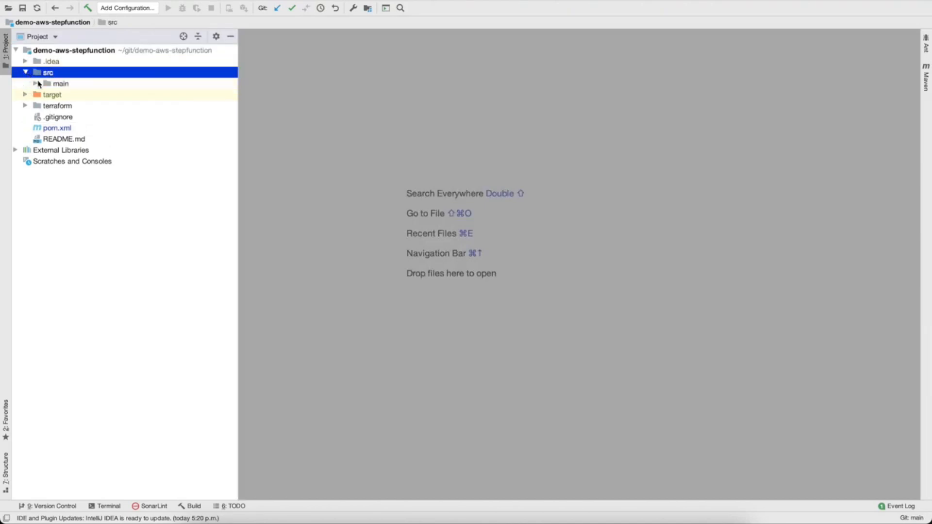
click(29, 83)
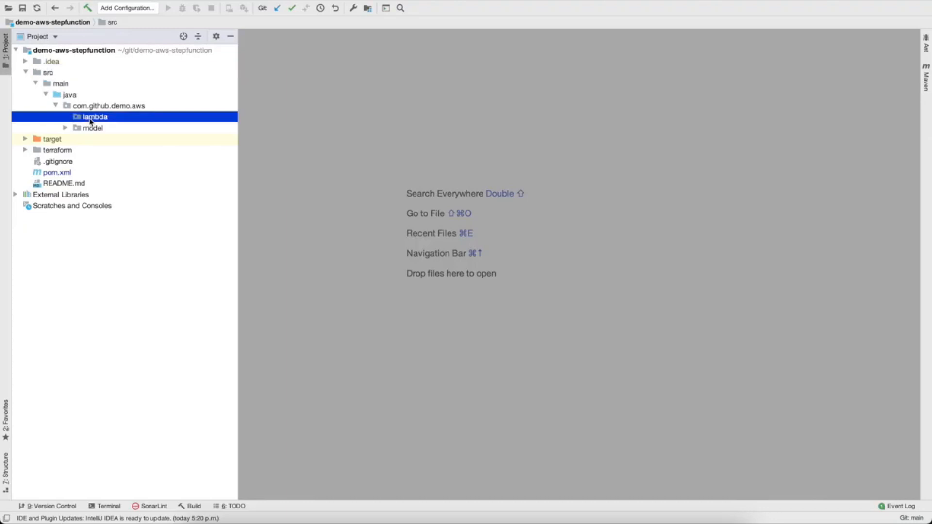
right_click(94, 116)
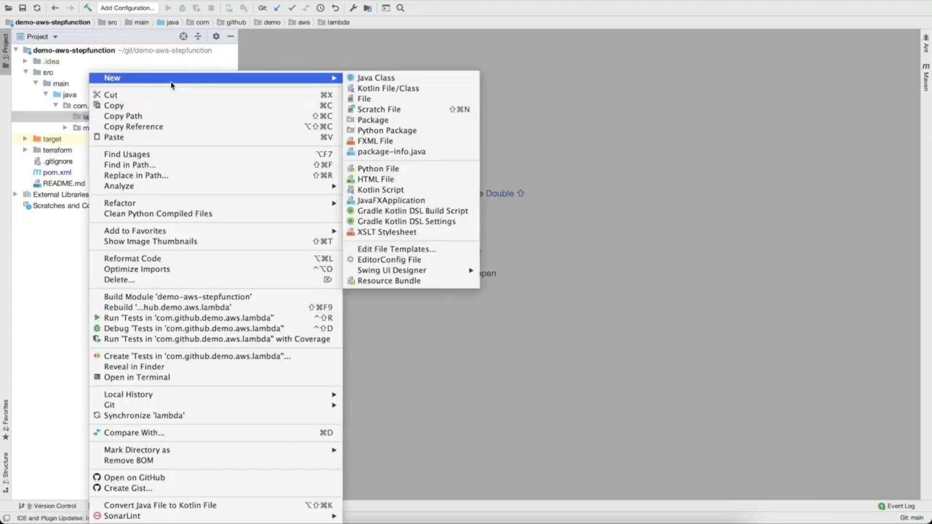
click(376, 78)
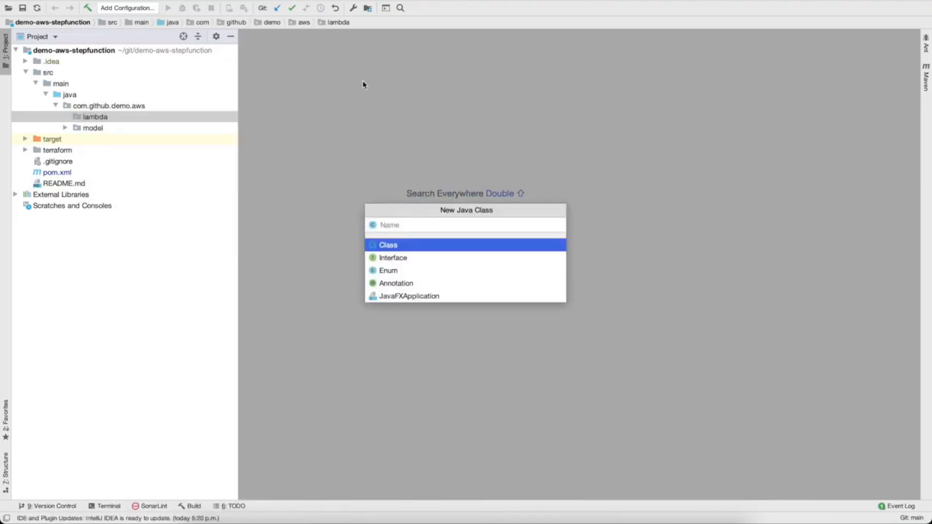
text(ValidateLam)
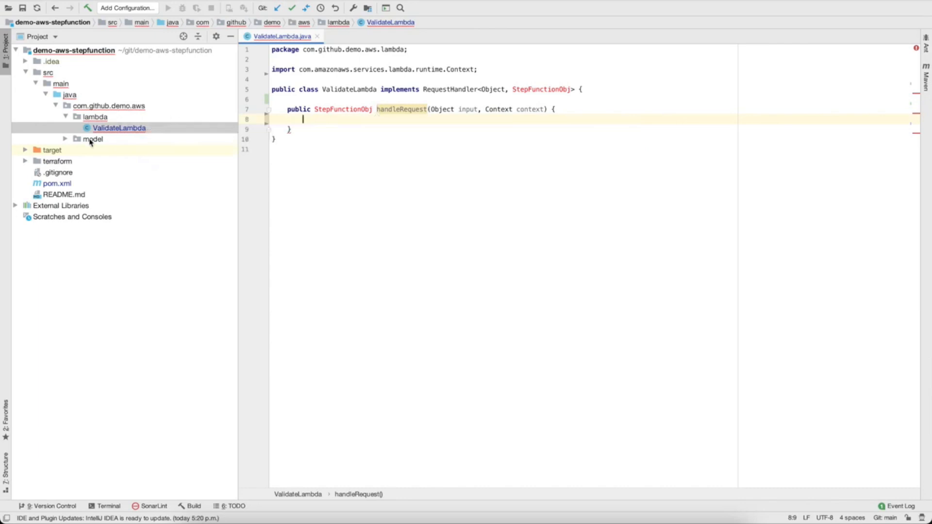
Create StepFunctionObj in the model package with private String fields bucket and key
right_click(92, 140)
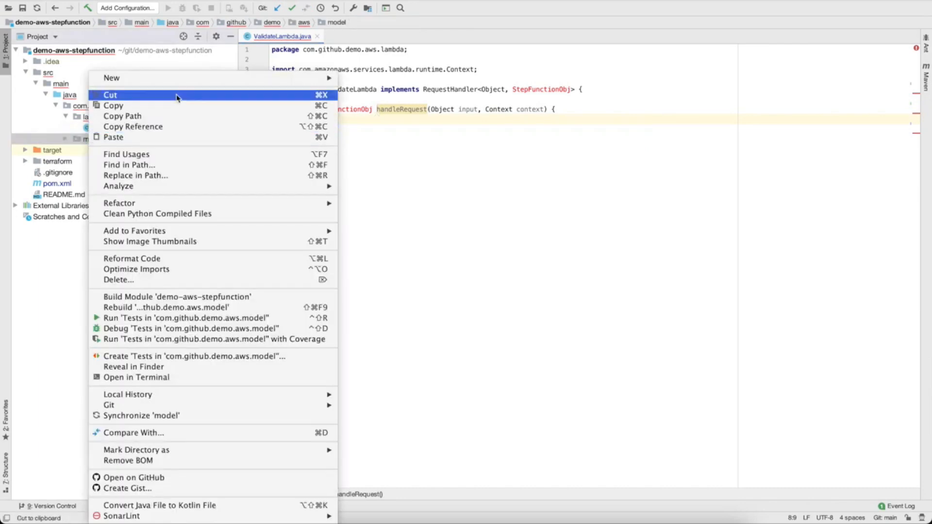
click(111, 78)
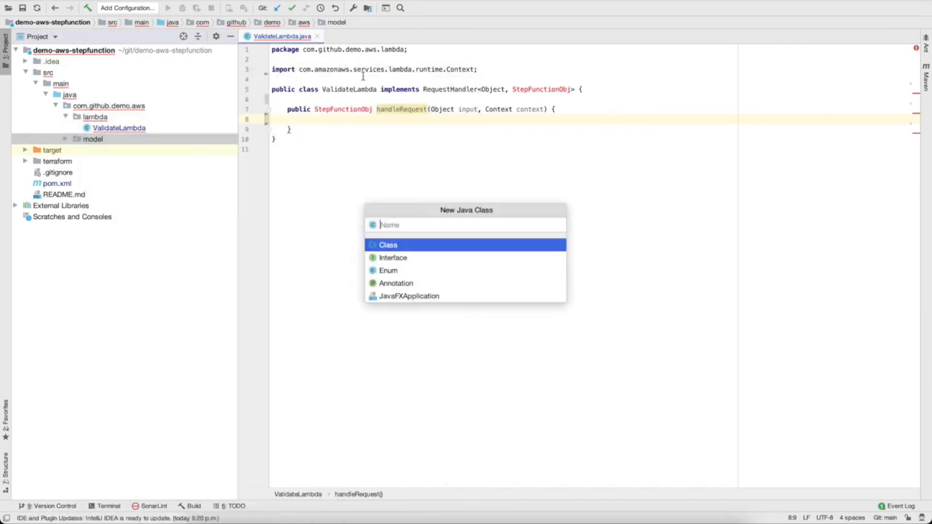
text(Step)
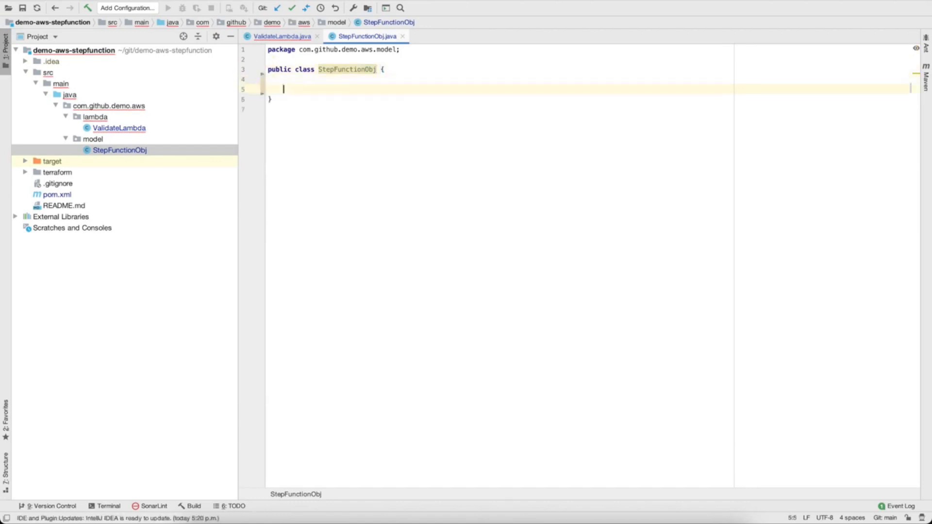
text(private String bucket;)
text(private String key;)
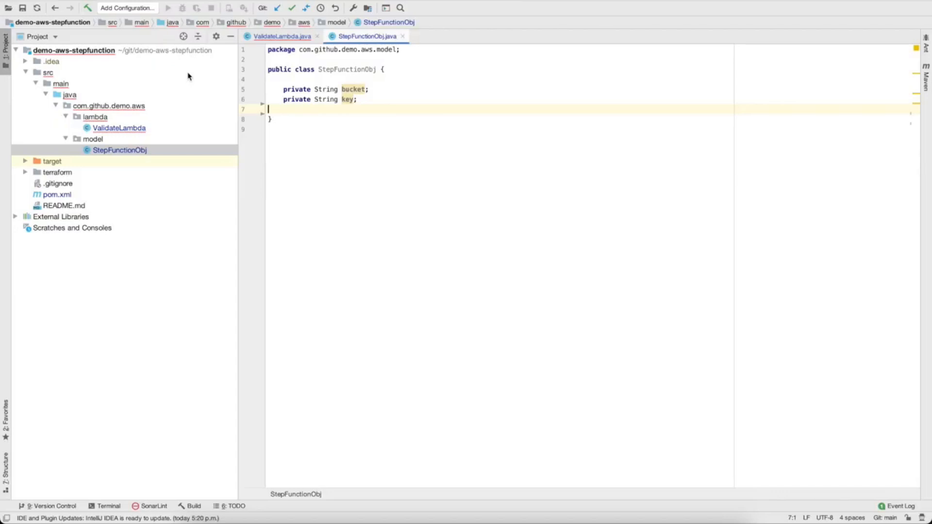
mouse_move(201, 84)
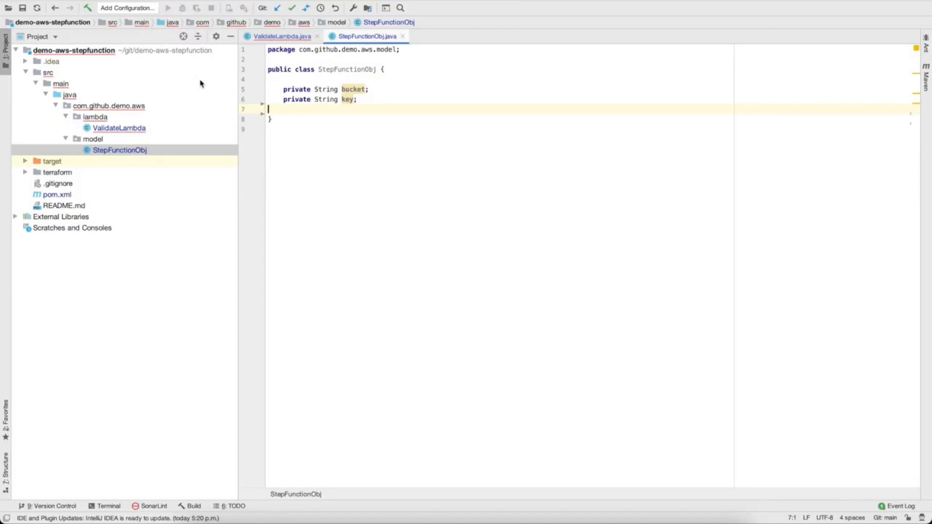
mouse_move(235, 112)
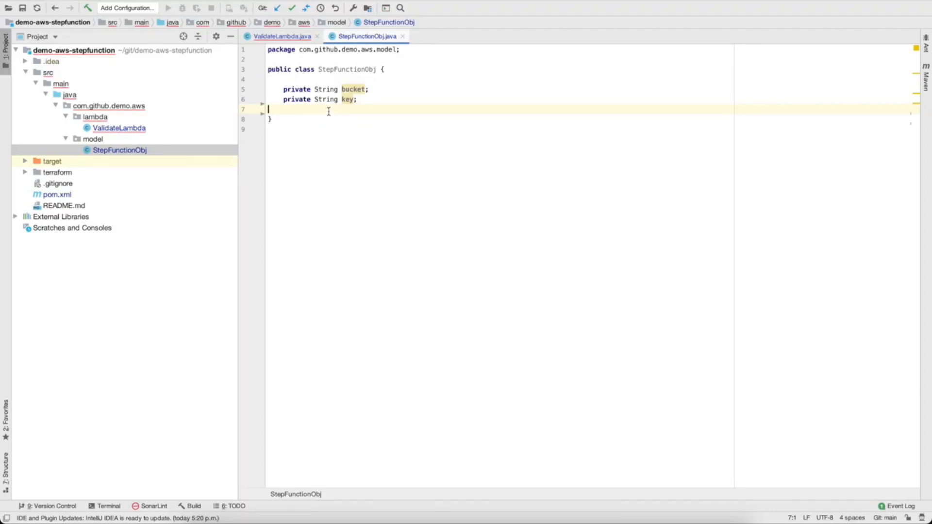
mouse_move(372, 114)
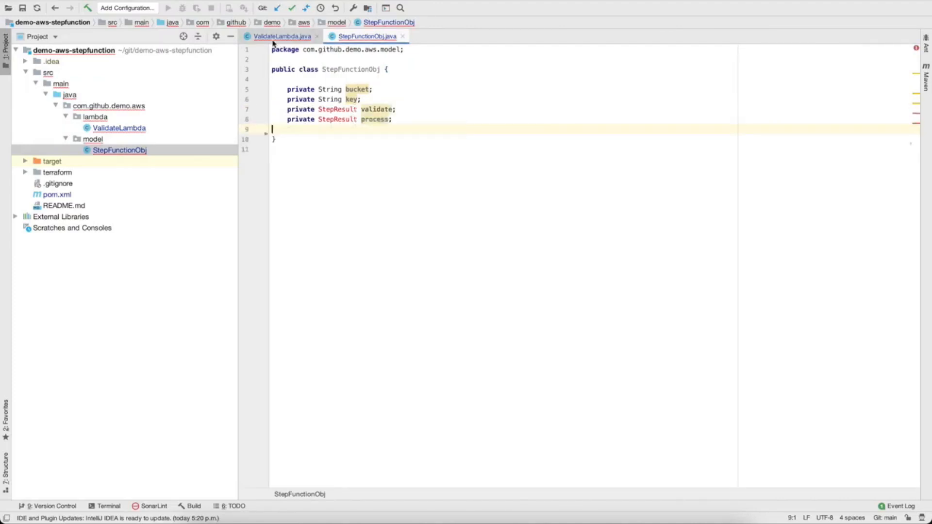
Create a StepResult class in the model package with private String code and message fields
click(93, 139)
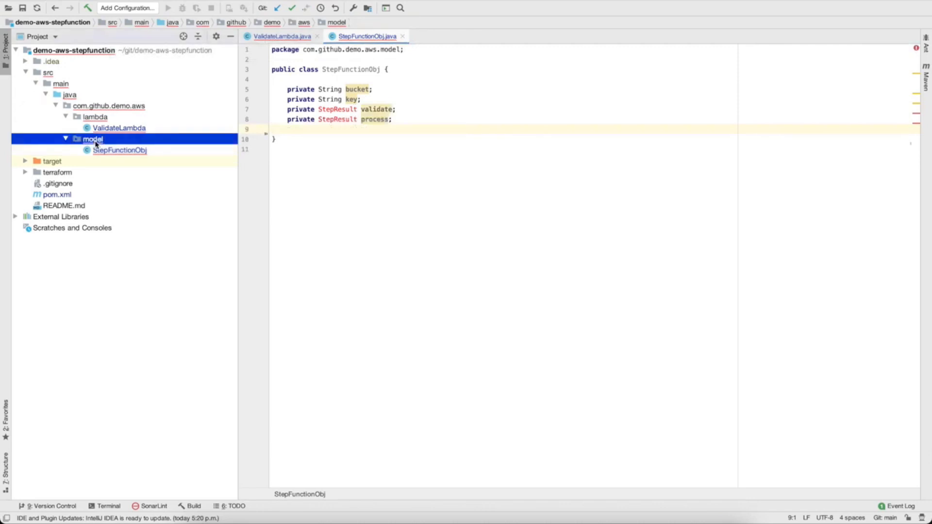
right_click(90, 139)
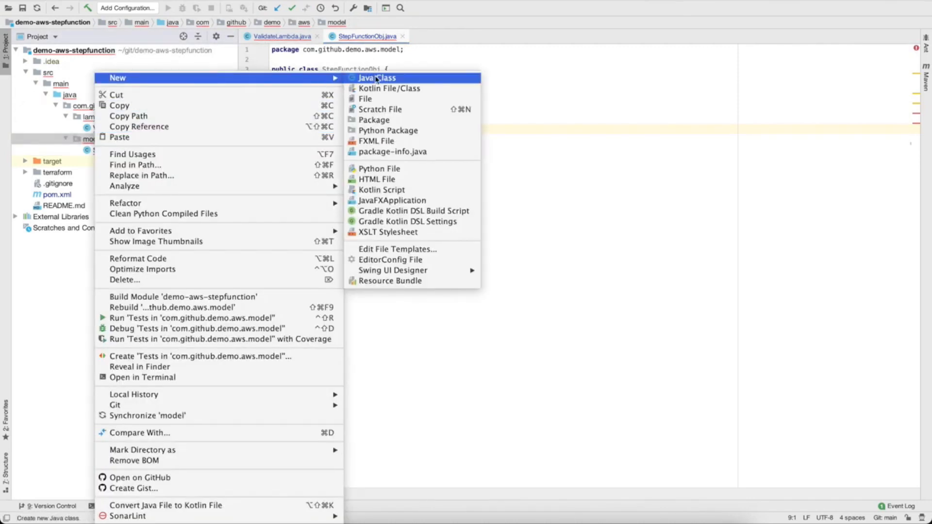
click(377, 77)
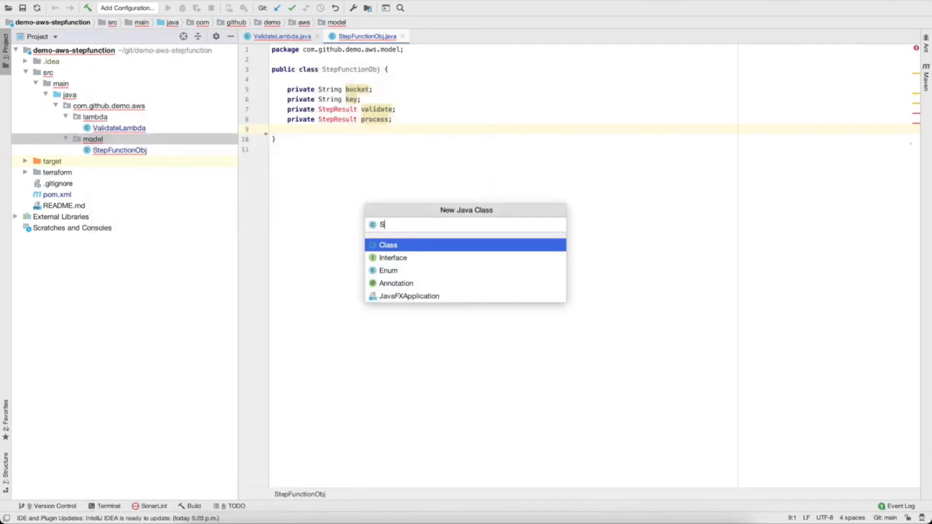
text(tepResult)
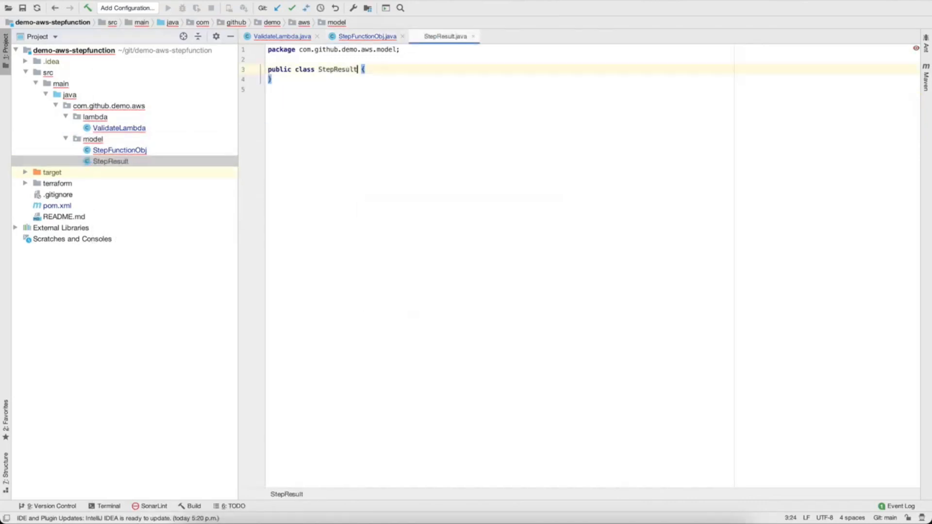
key(Enter)
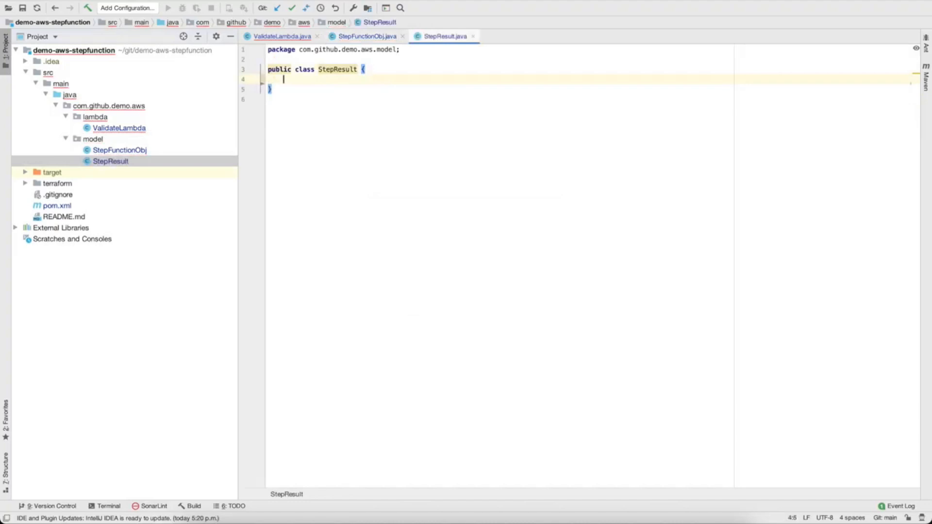
text(private String code;)
text(private String message;)
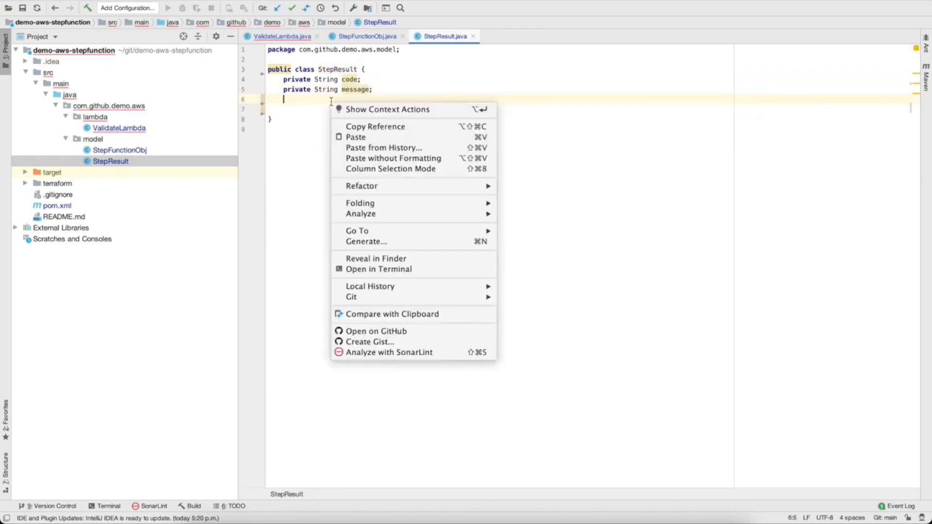
Generate getters, setters and a toString method for StepResult's code and message fields
click(365, 242)
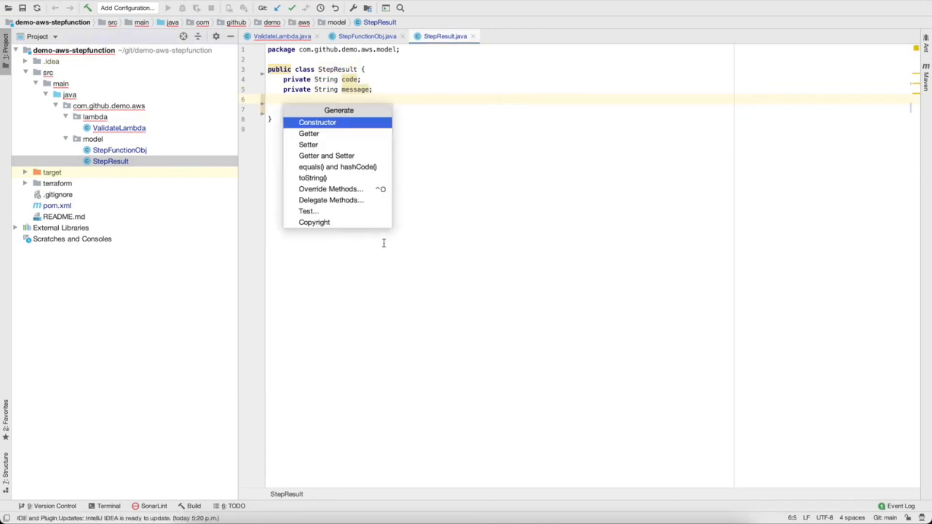
click(326, 156)
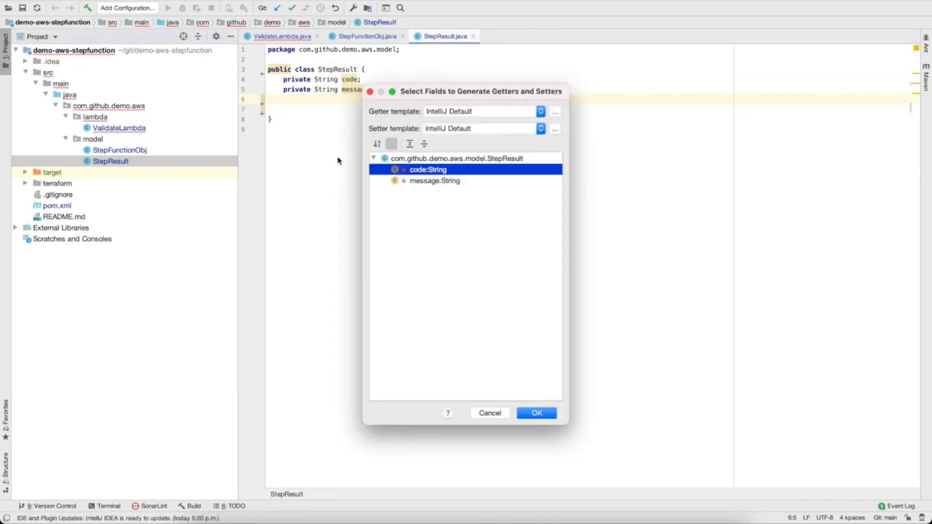
click(435, 181)
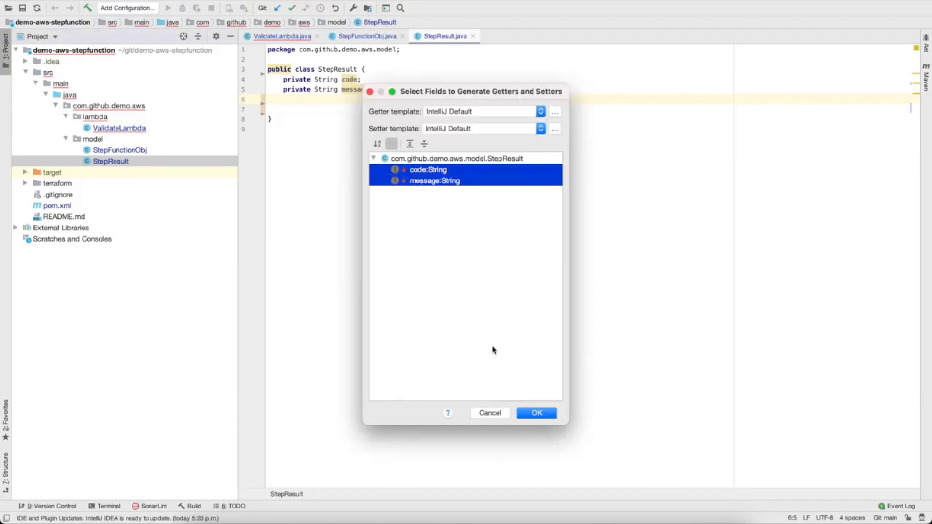
click(536, 413)
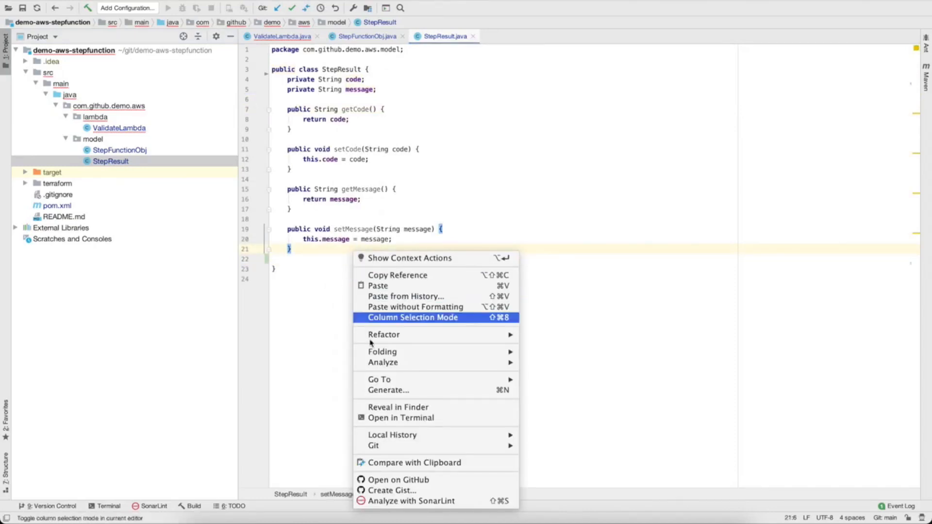
mouse_move(407, 406)
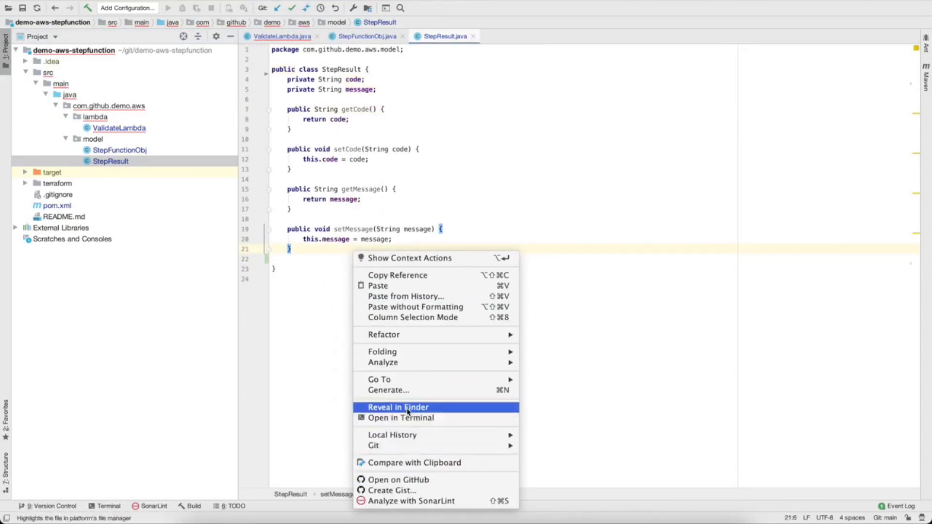
click(388, 390)
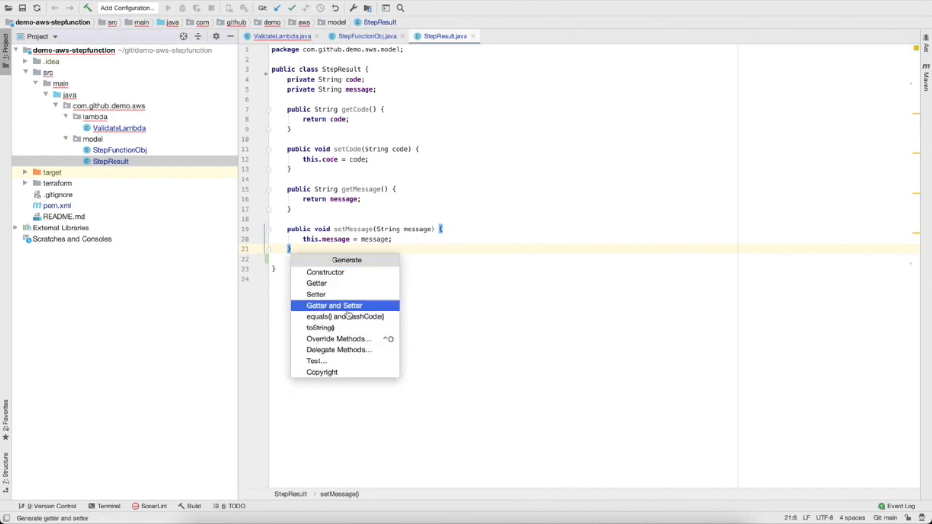
mouse_move(339, 328)
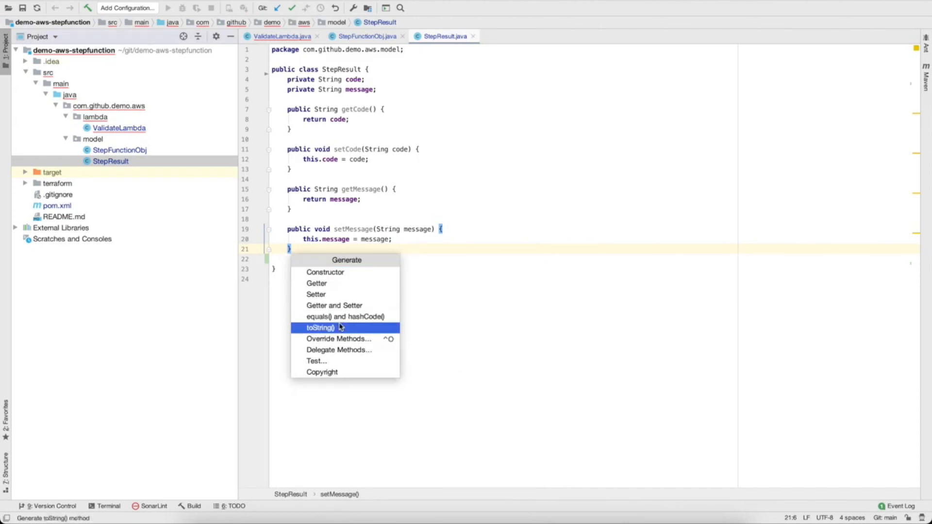
click(320, 328)
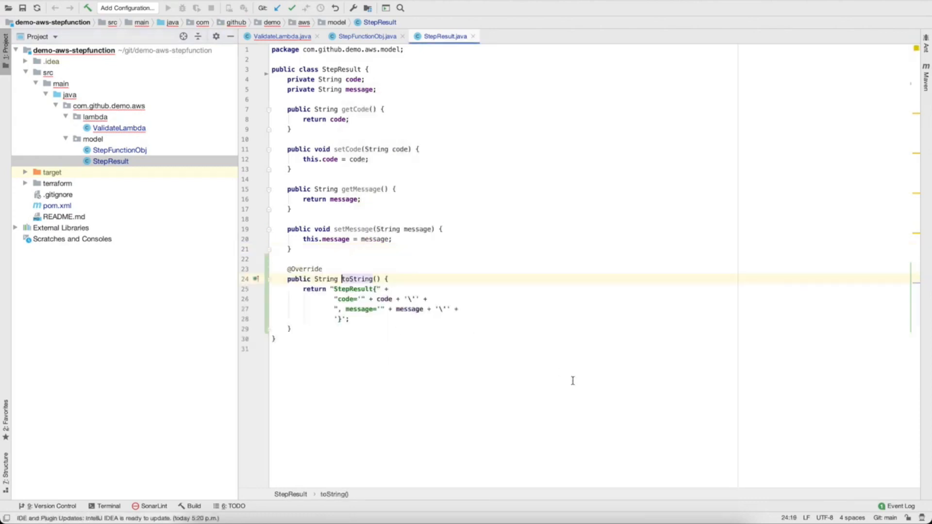
click(389, 289)
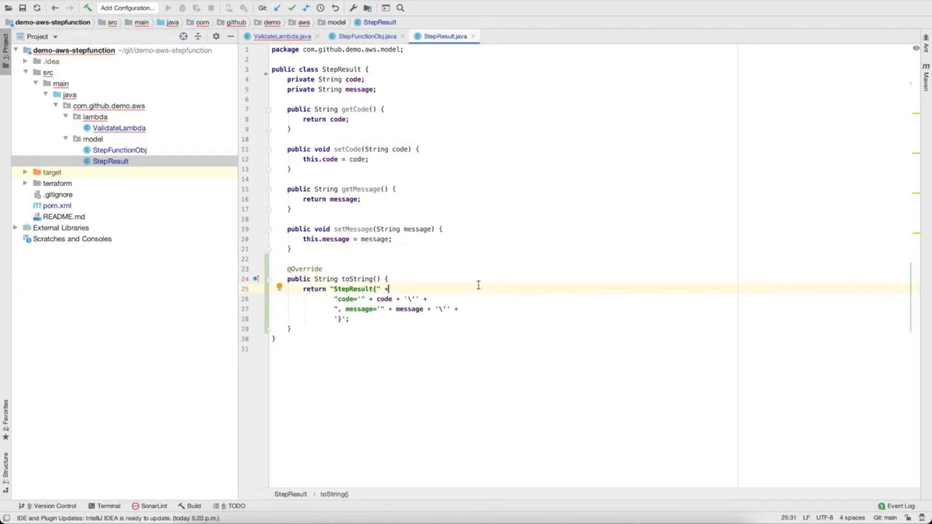
click(361, 36)
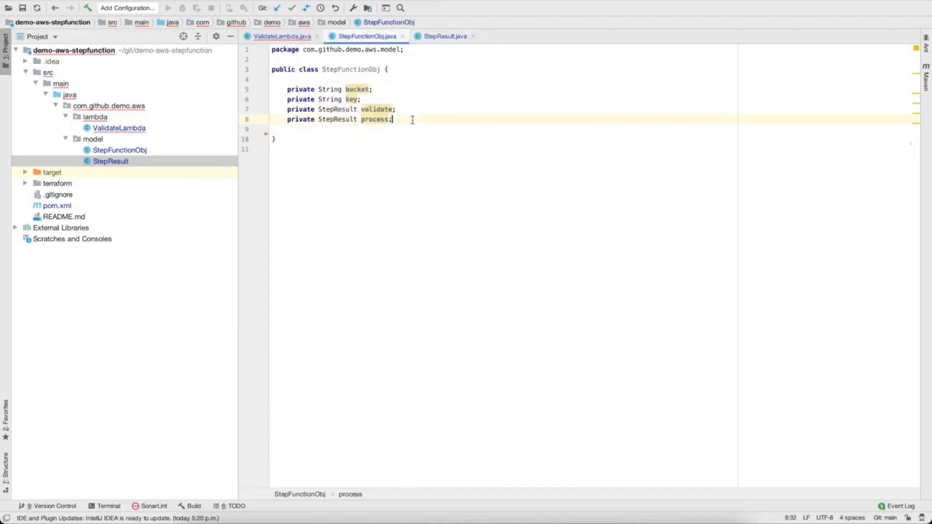
Generate getters and setters for StepFunctionObj's bucket, key, validate and process fields
right_click(382, 131)
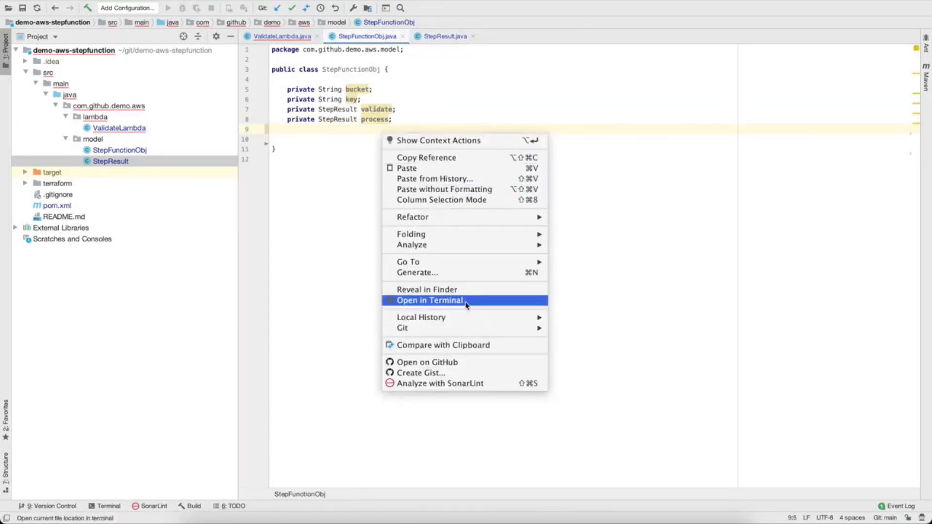
click(417, 272)
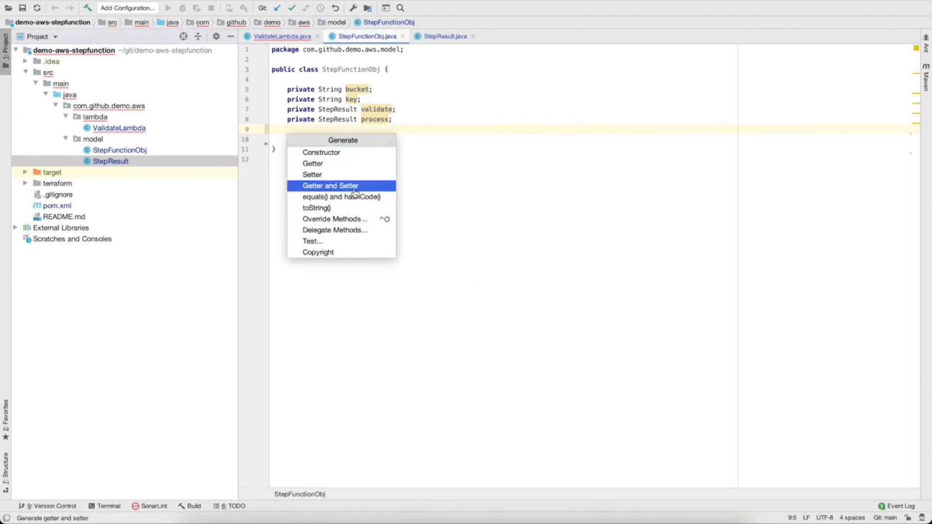
mouse_move(330, 185)
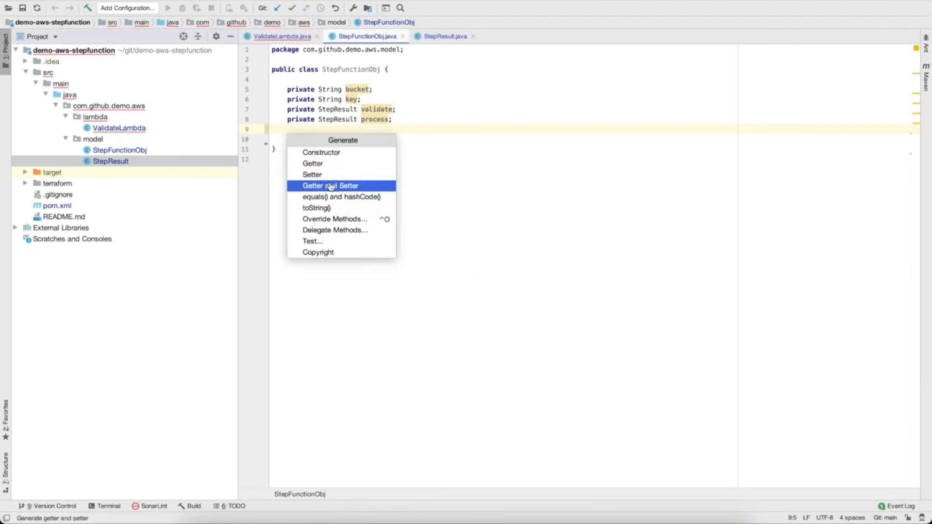
click(330, 185)
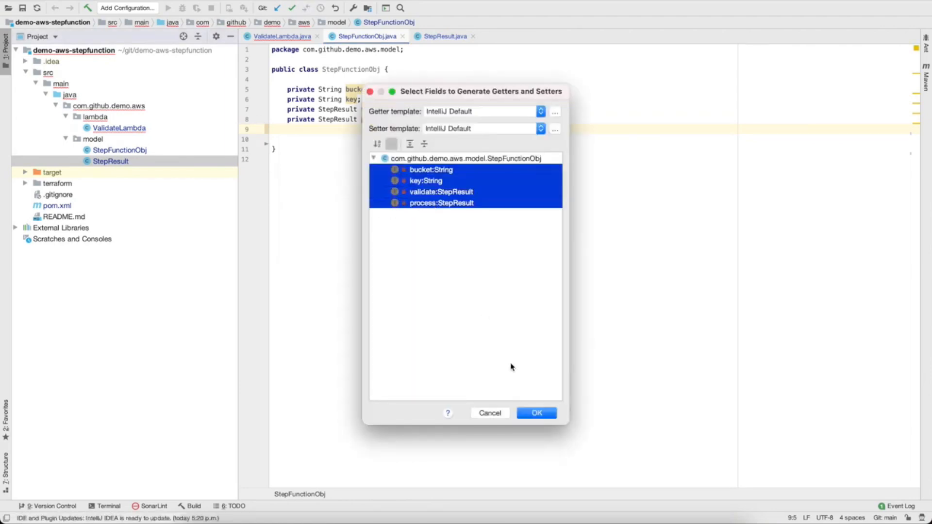
click(537, 413)
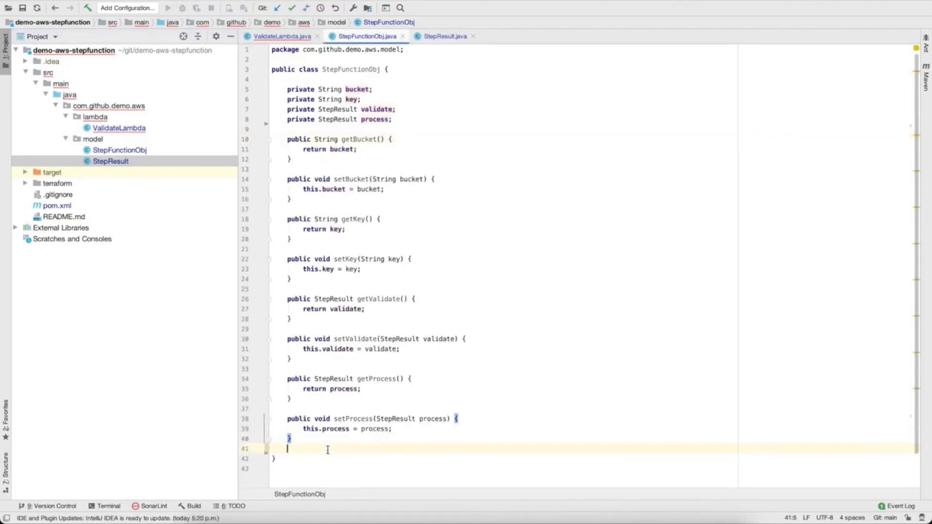
Generate a toString method for StepFunctionObj covering all four fields
right_click(328, 450)
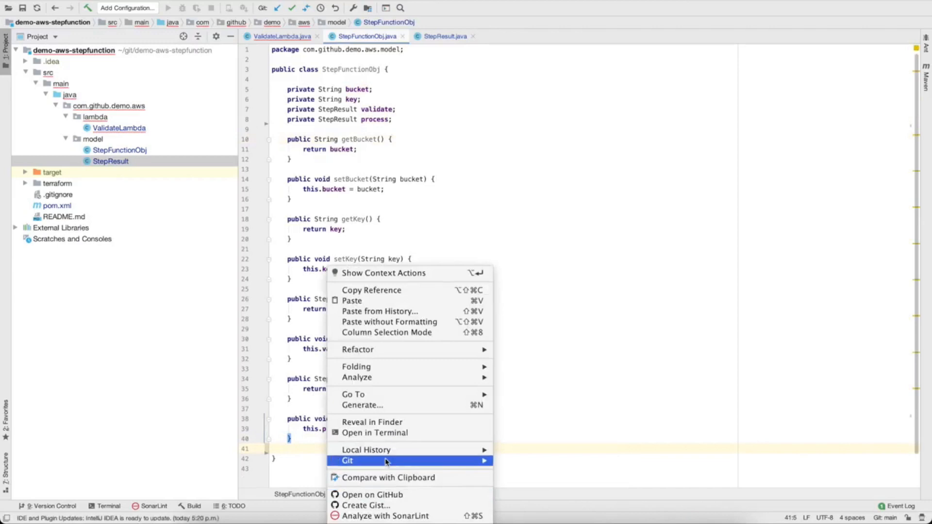
click(363, 404)
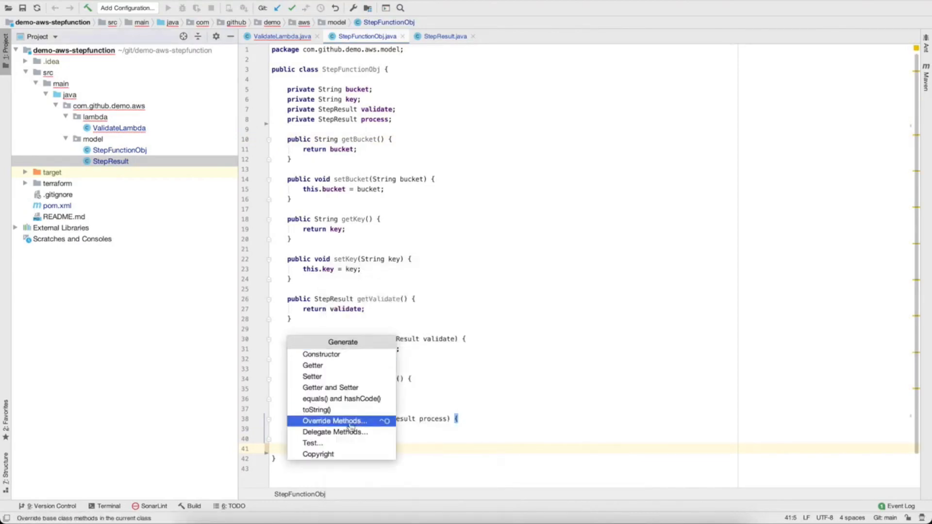
click(316, 409)
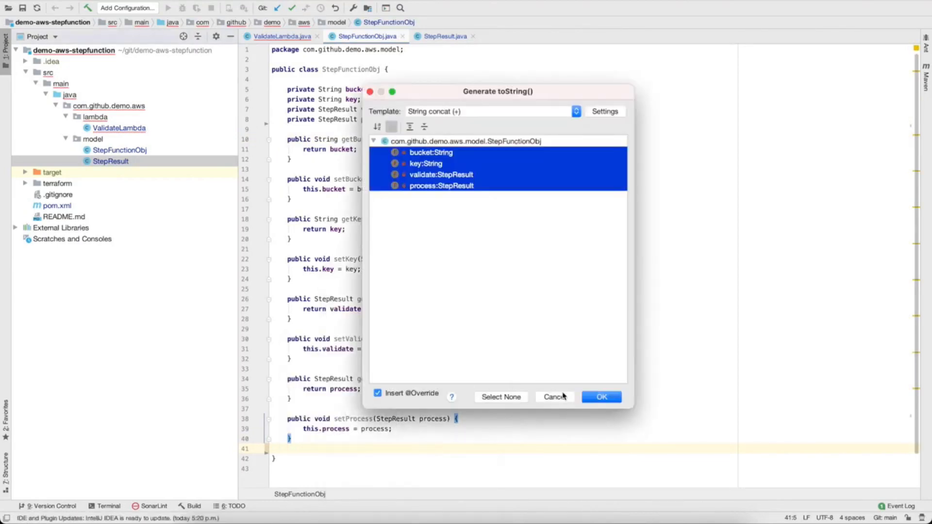
click(601, 395)
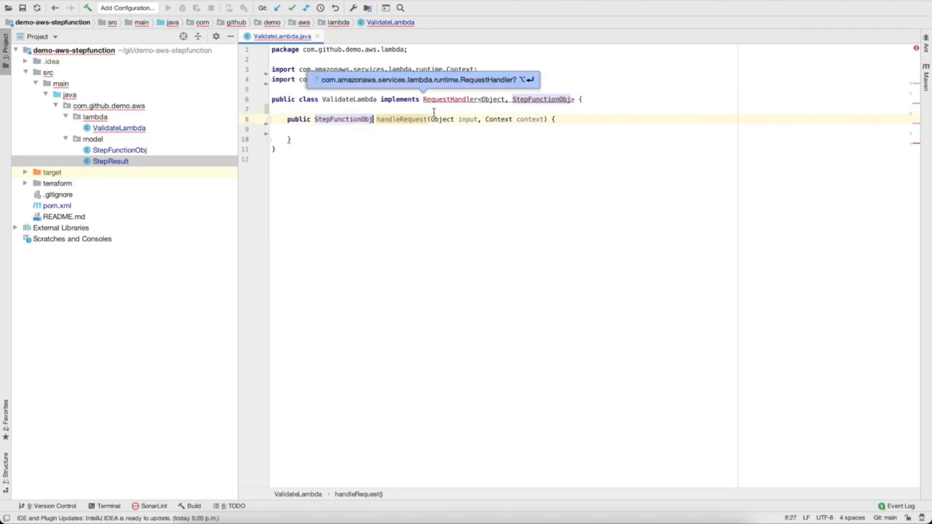
Import RequestHandler and StepResult, set the validation result and return stepFunctionObj from handleRequest
key(Enter)
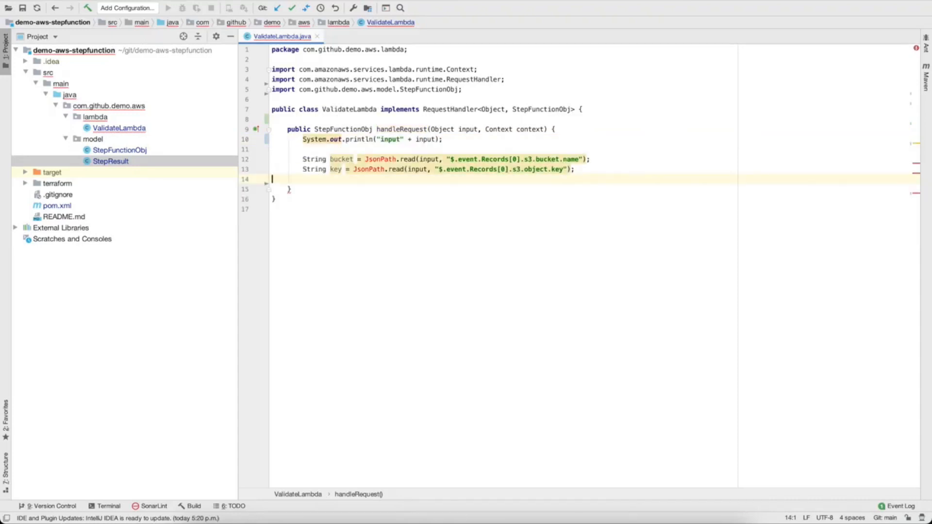
click(379, 159)
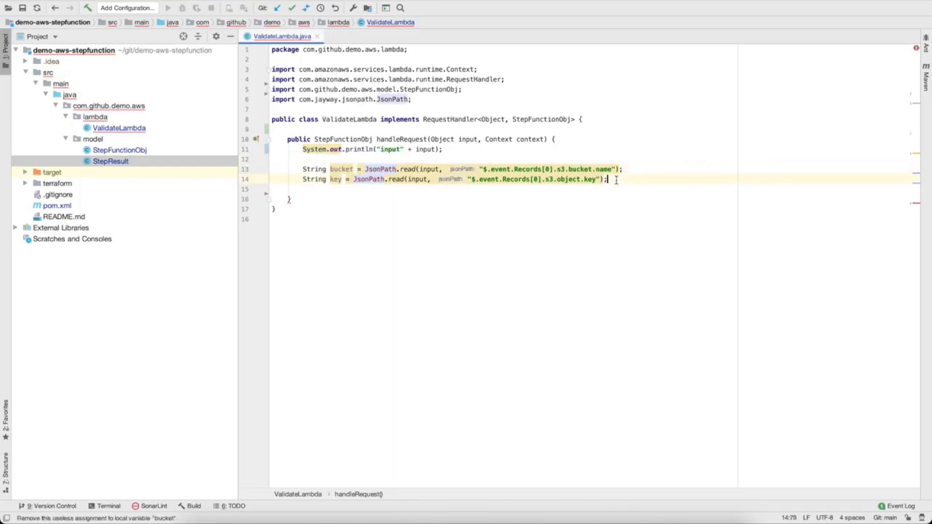
key(Enter)
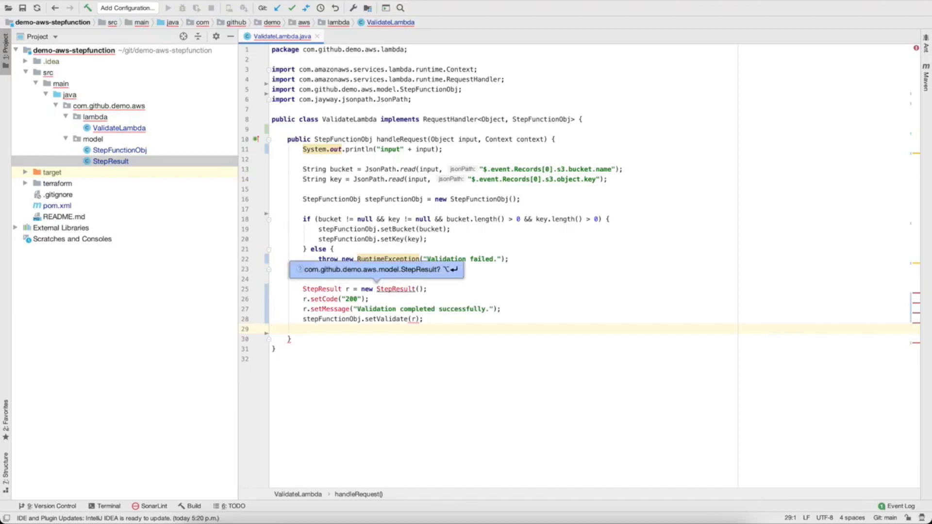
key(Tab)
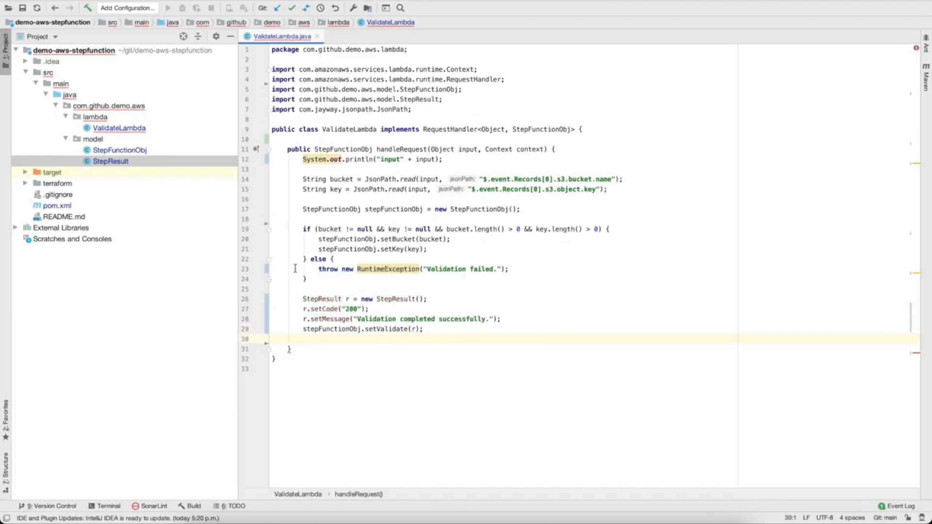
text(re)
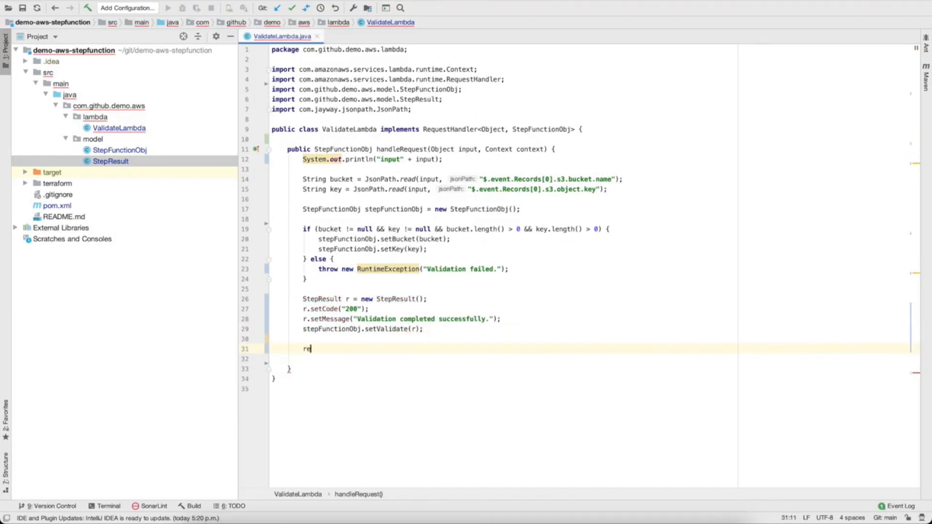
text(turn)
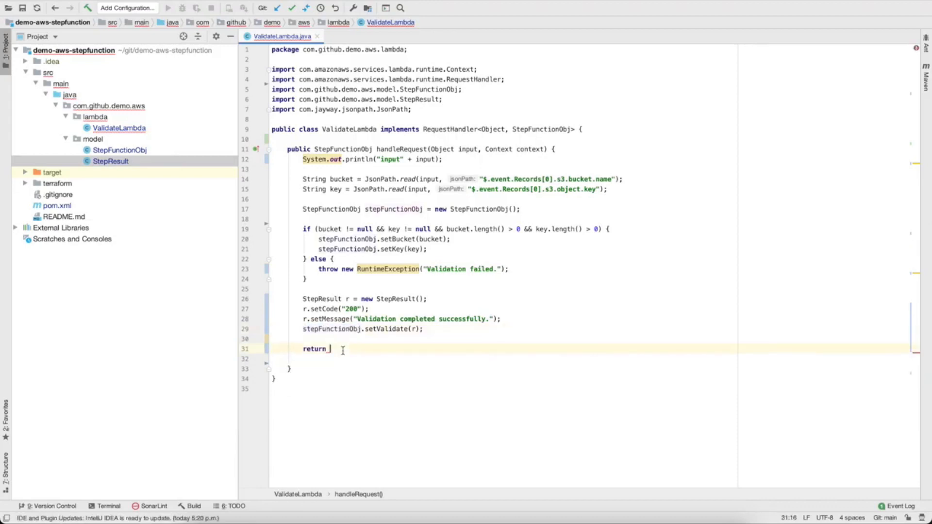
text(stepFunctionObj;)
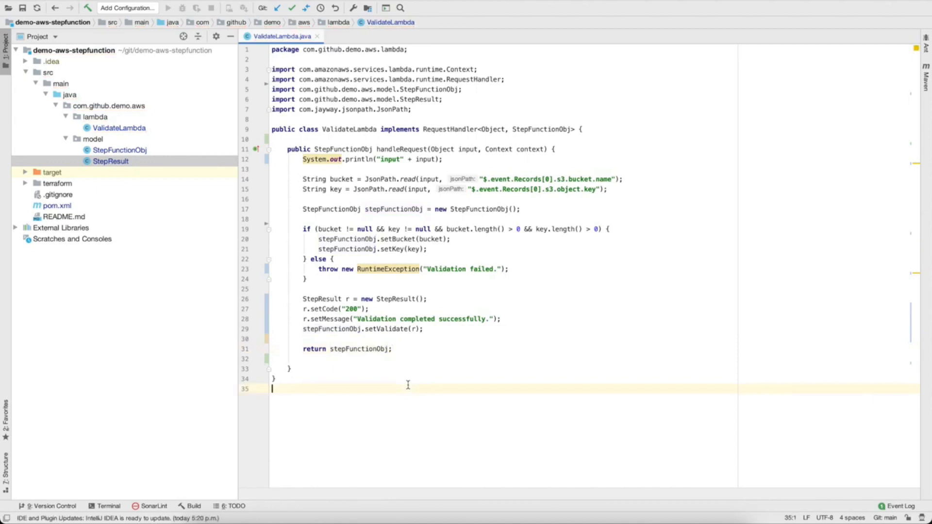
mouse_move(258, 225)
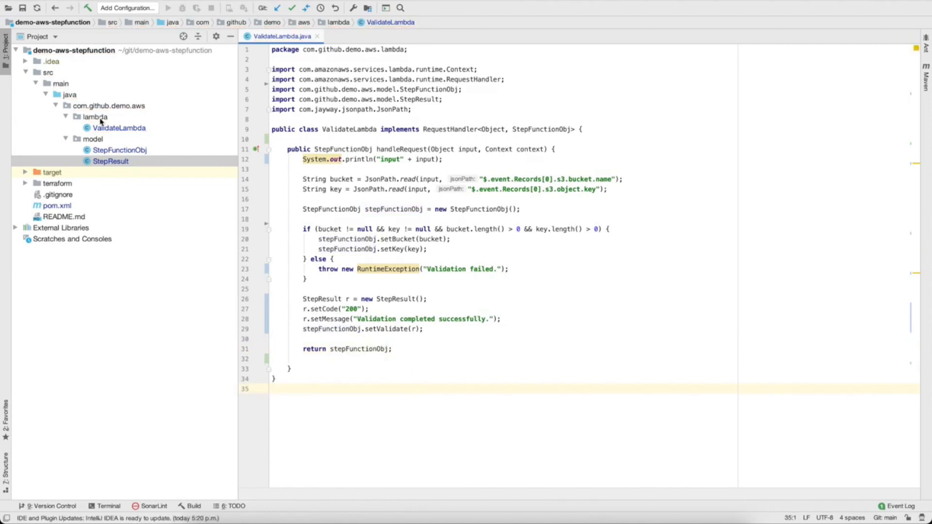
Create ProcessLambda in the lambda package implementing RequestHandler, importing Context and printing "Input: " + input
right_click(95, 117)
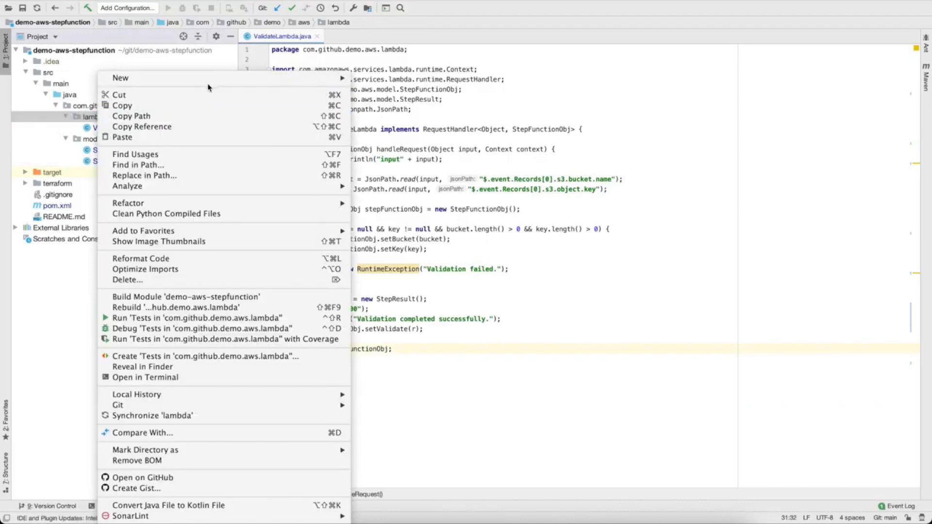
click(120, 78)
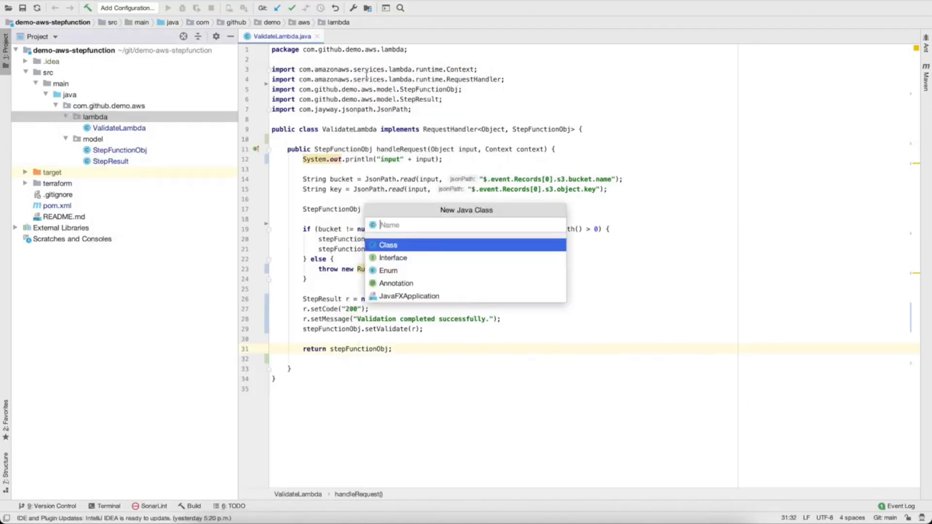
text(ProcessLa)
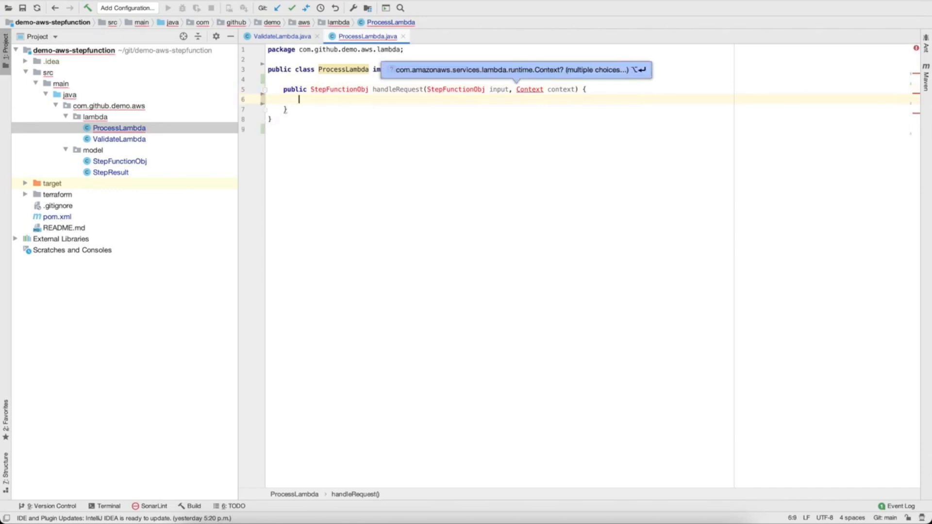
key(Enter)
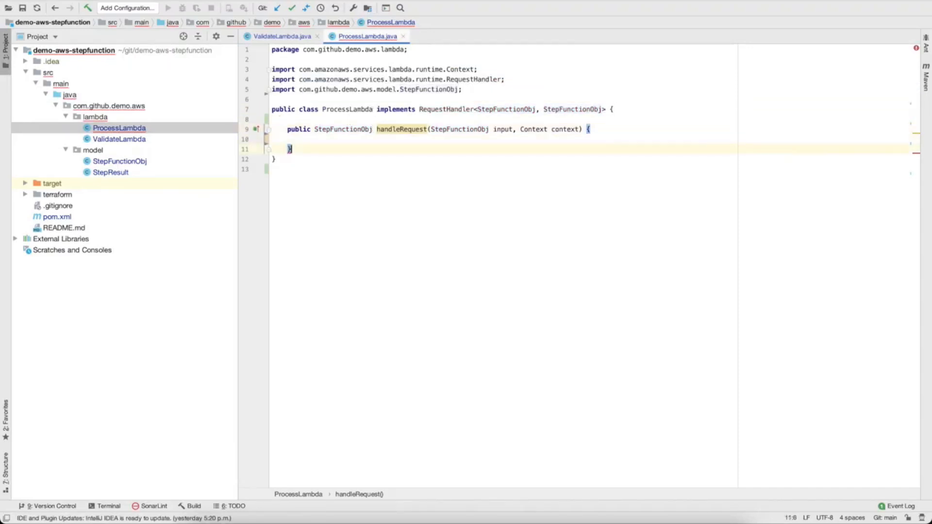
text(System.out.println("Input: " + input);)
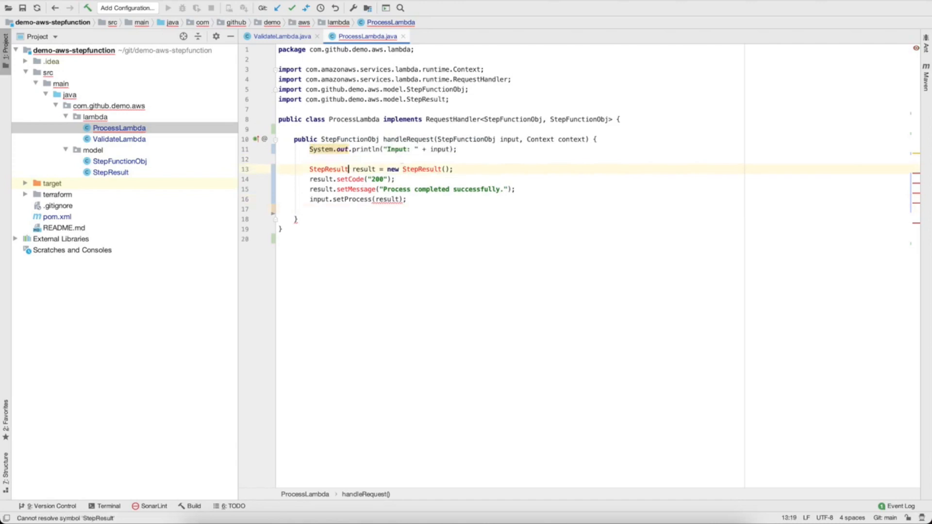
Record the process StepResult and finish handleRequest with 'return input;'
click(408, 200)
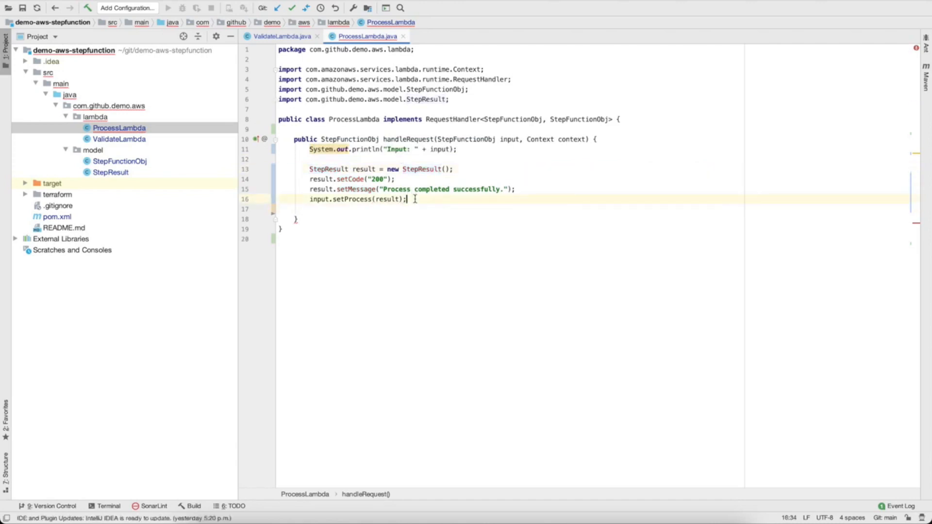
text(return in)
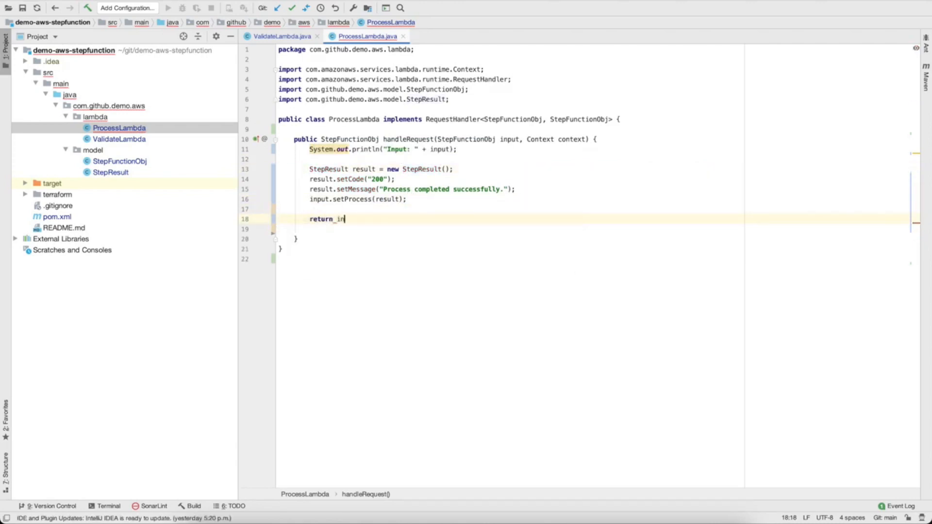
text(put;)
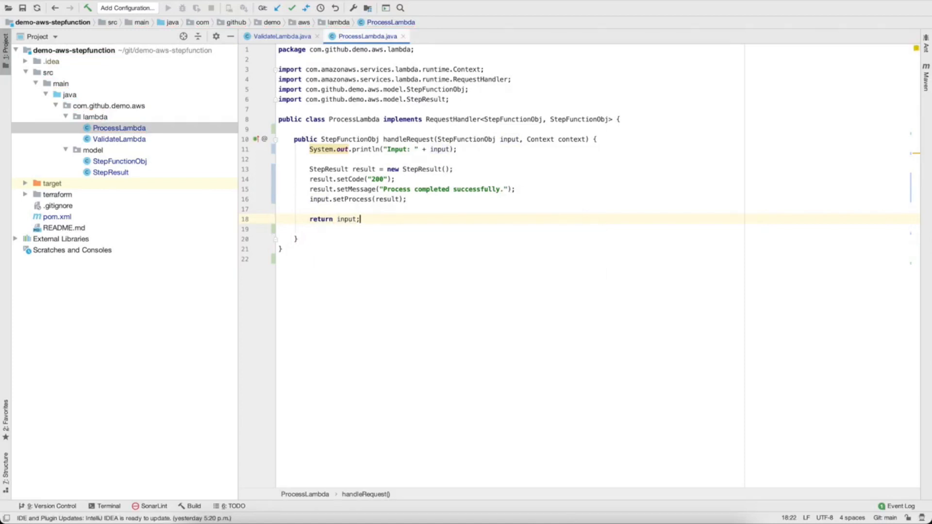
mouse_move(211, 194)
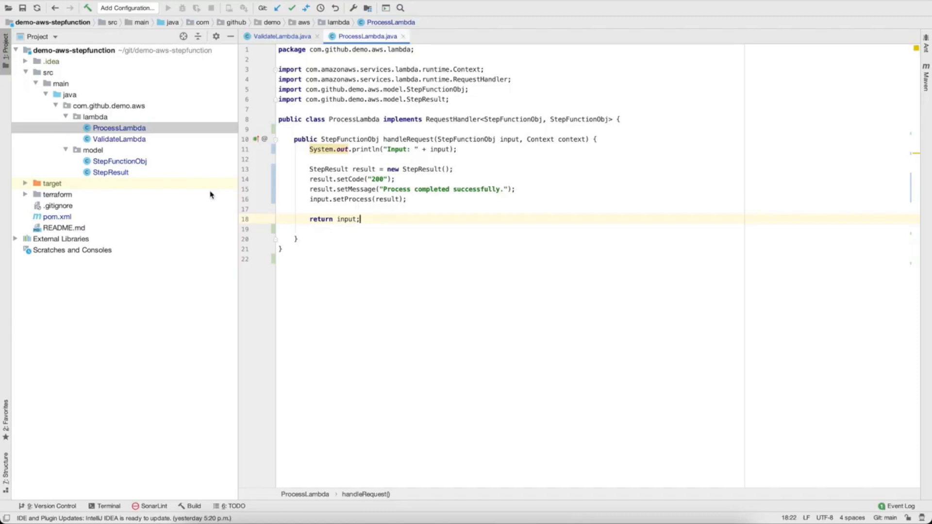
click(94, 116)
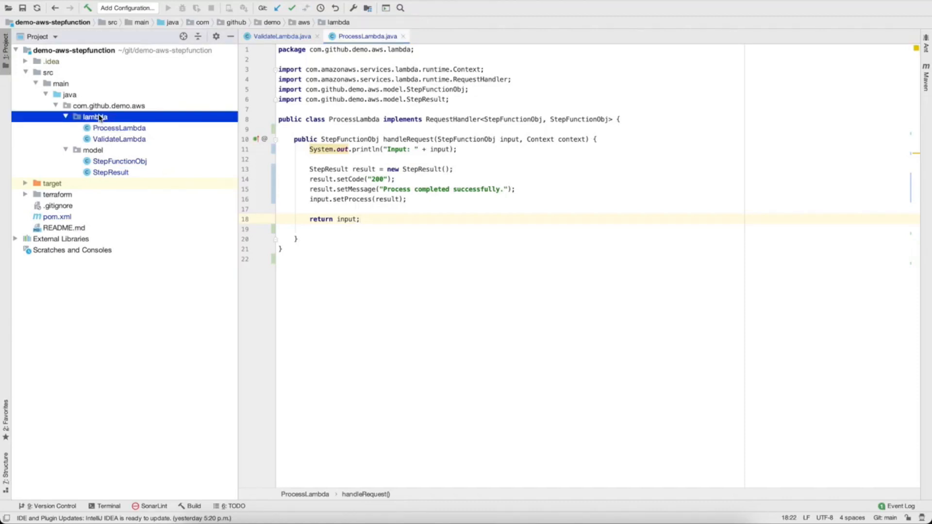
right_click(95, 116)
text(Excep)
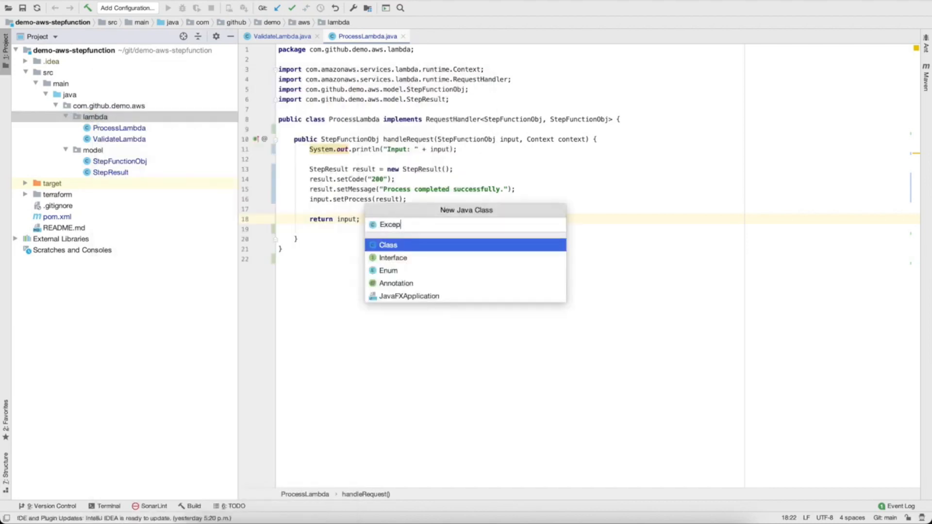
Create ExceptionLambda reusing ProcessLambda's println and 'return input;' handler, then close all editor tabs
text(tionLam)
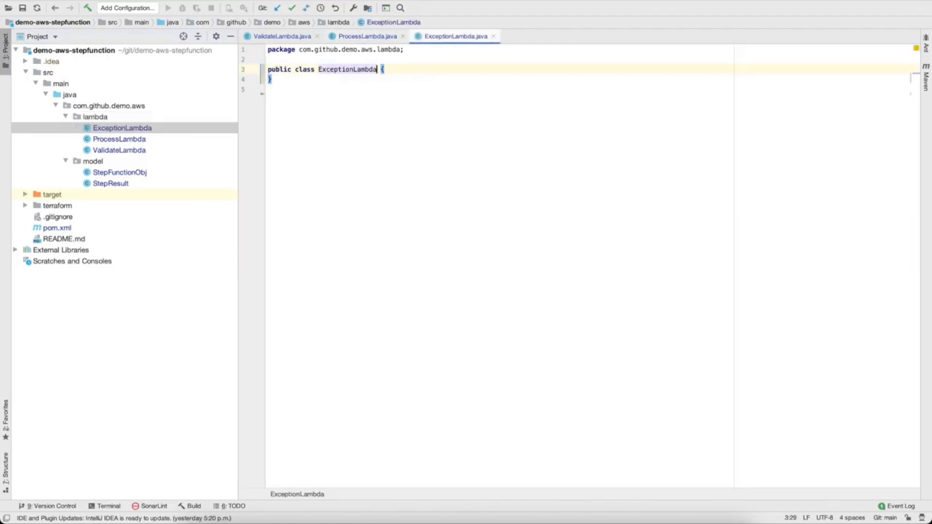
click(120, 139)
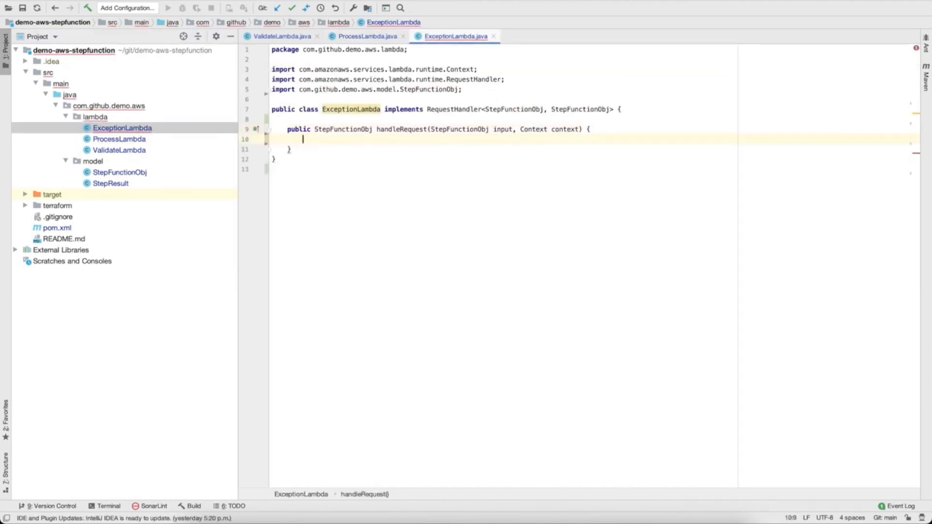
click(119, 139)
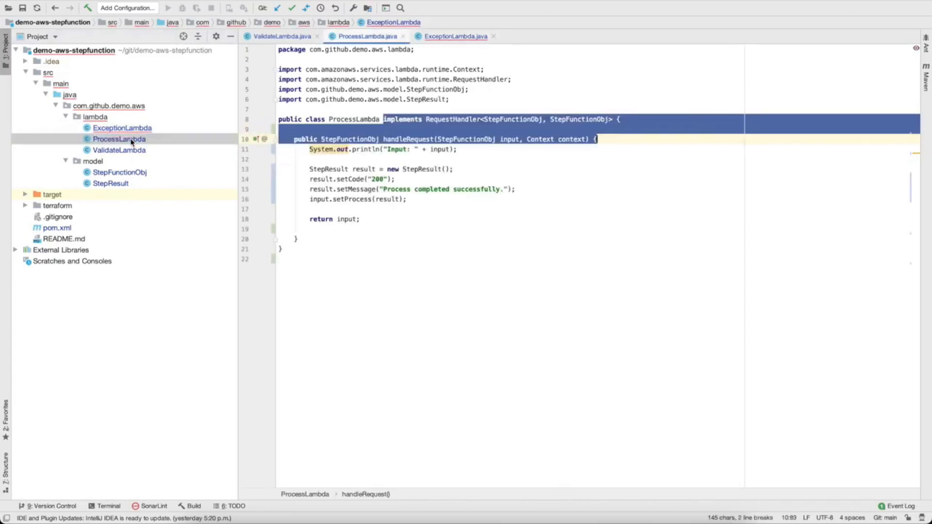
click(464, 149)
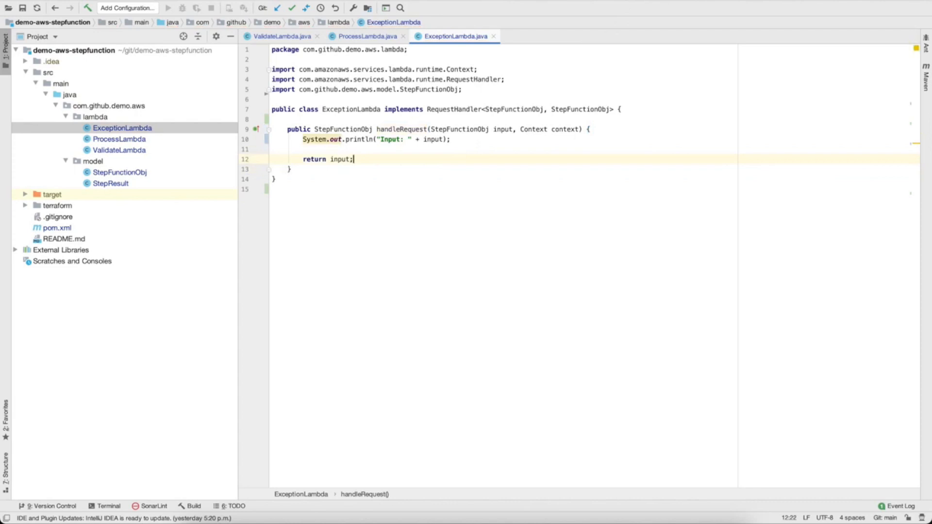
click(318, 36)
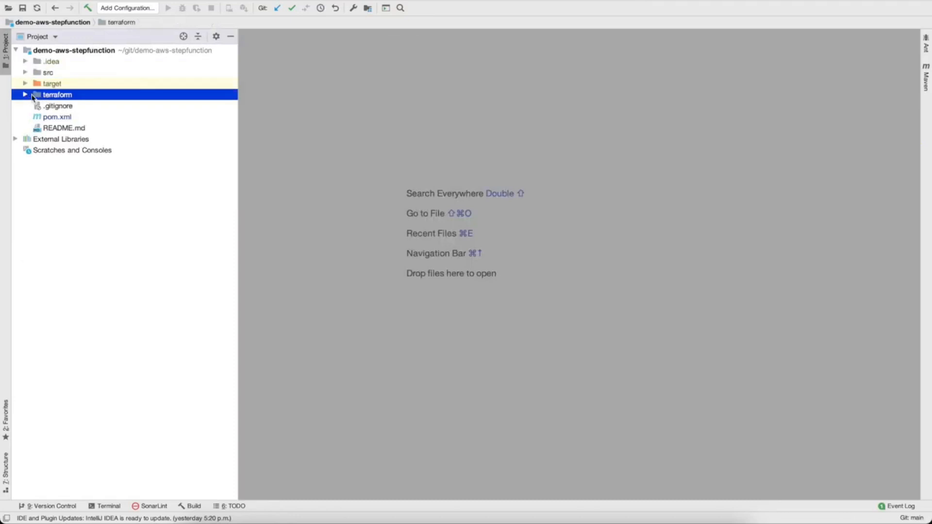
Create a vars.tf file inside terraform/module/core
click(26, 94)
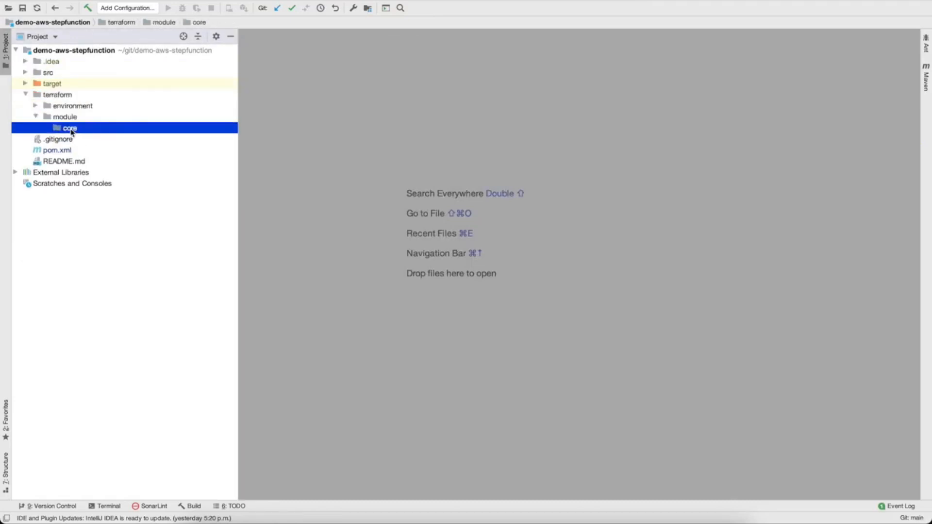
right_click(70, 128)
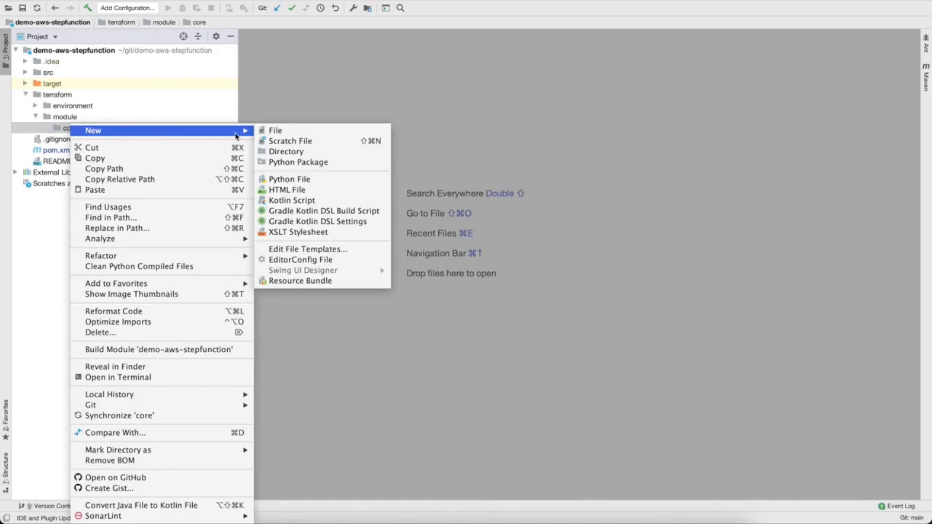
click(275, 130)
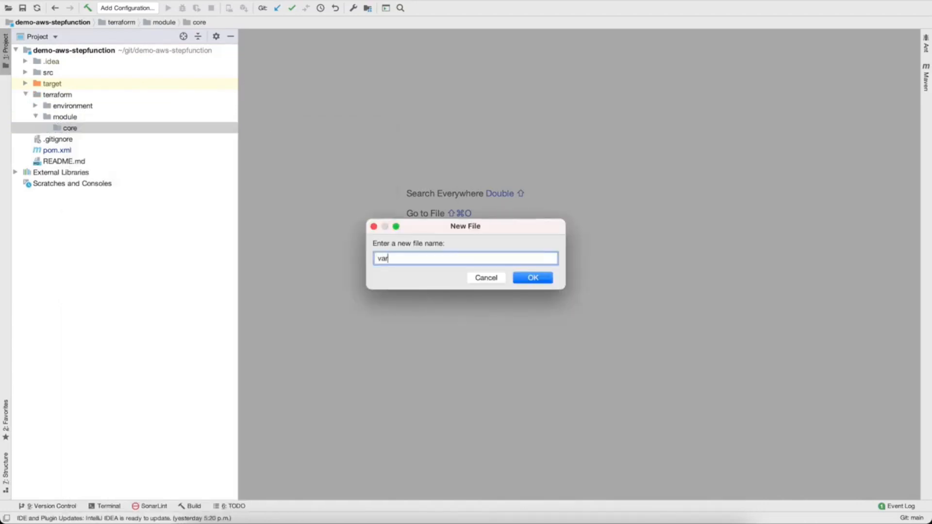
text(.)
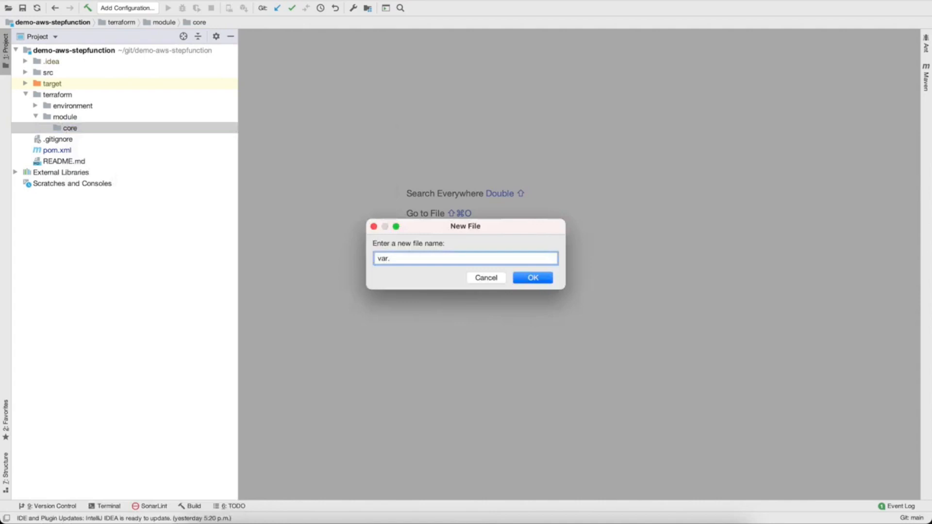
text(tf)
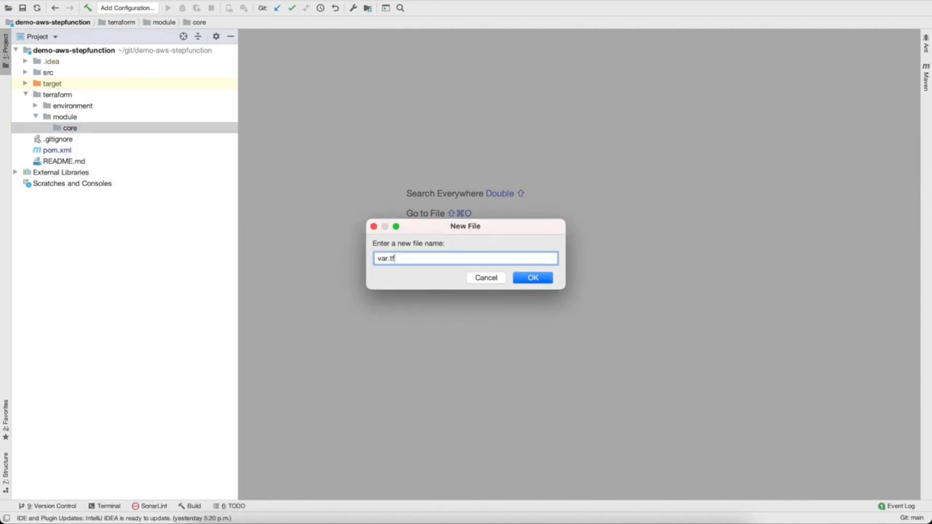
click(532, 278)
text(variable "sns_topic" {)
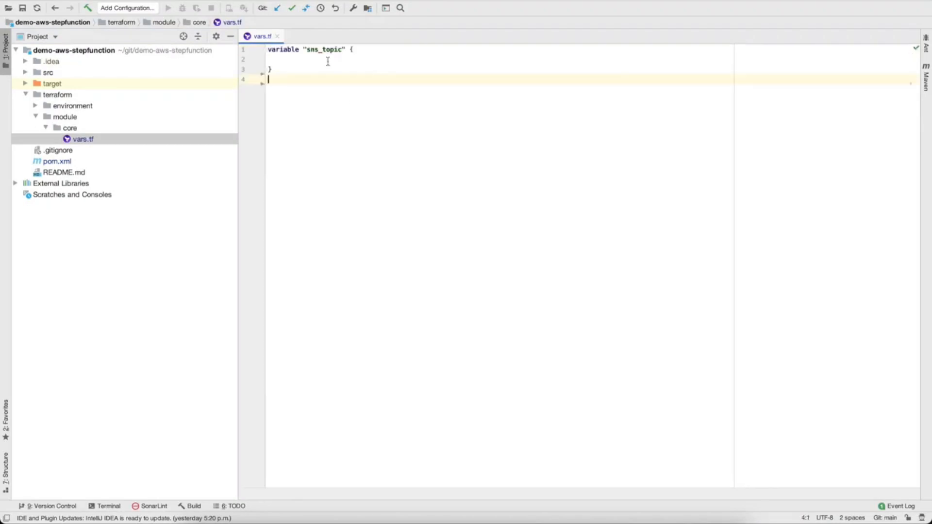
Declare empty variable blocks for sns_topic, environment_prefix, region, lambda_role_arn and jar_file
text(variable "environment_prefix" {)
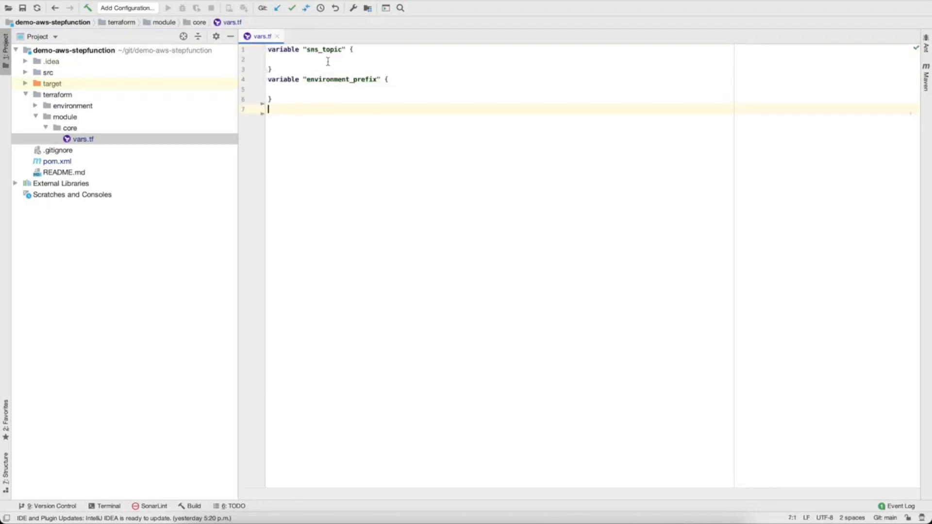
text(variable "region" {)
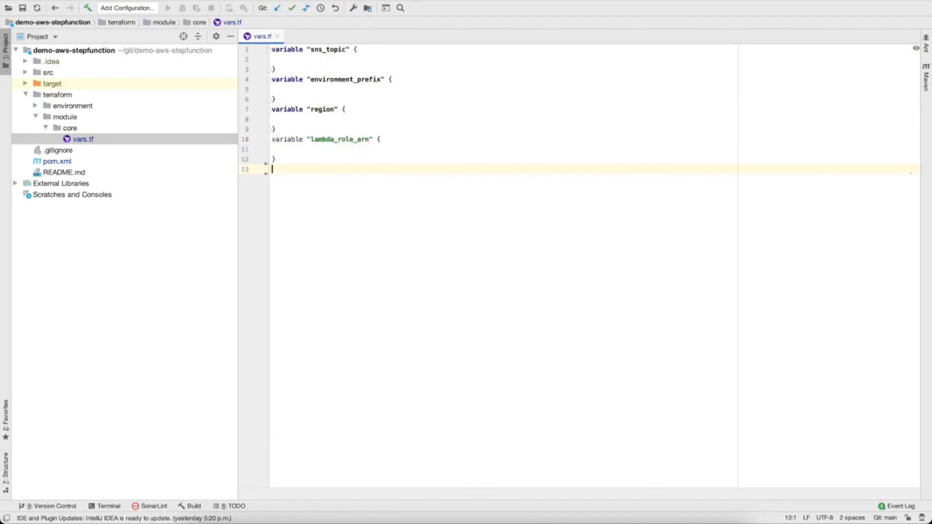
text(variable "jar_file" {)
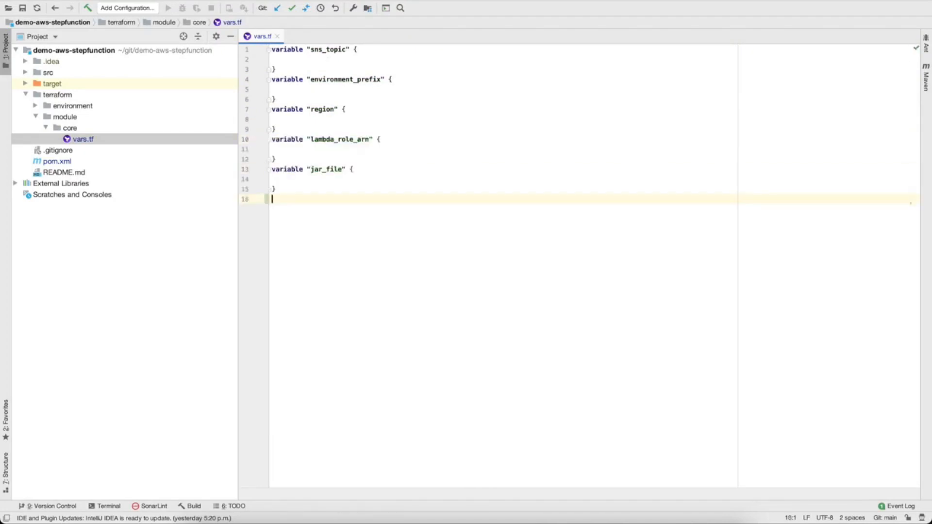
mouse_move(82, 132)
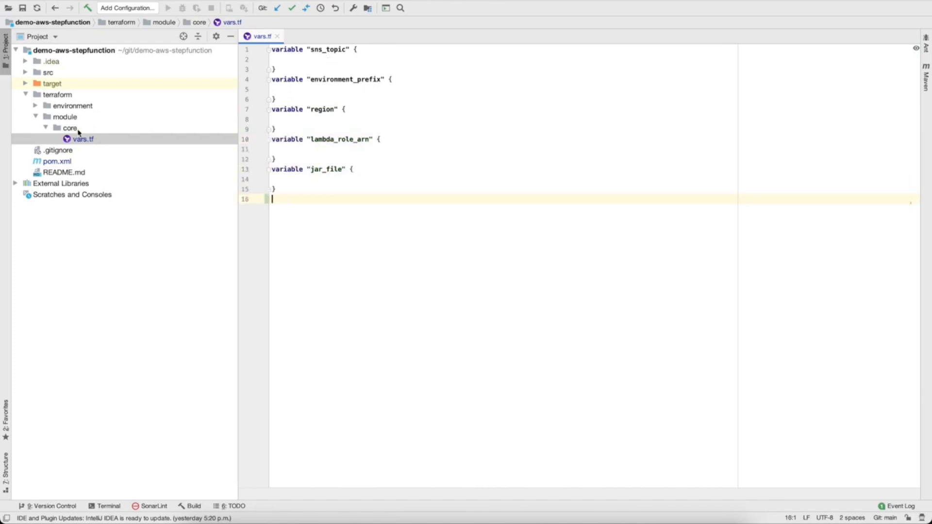
click(70, 128)
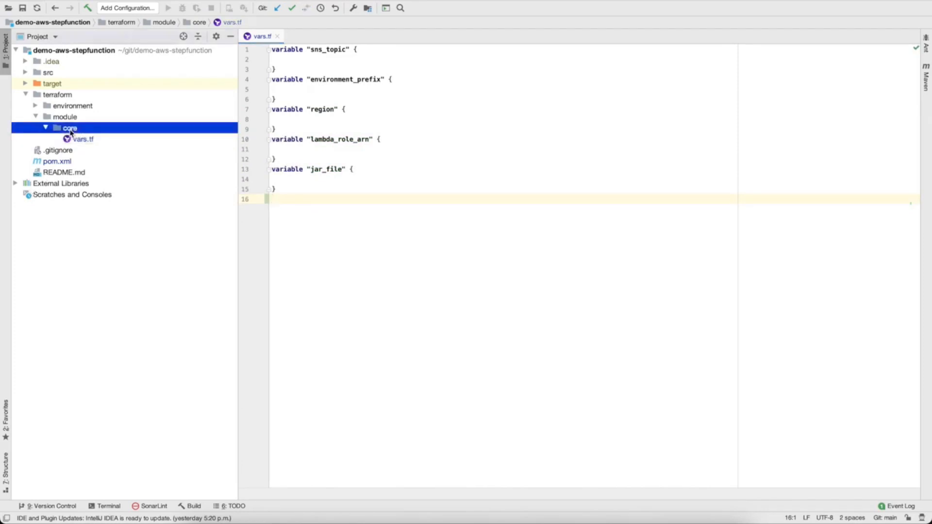
right_click(68, 128)
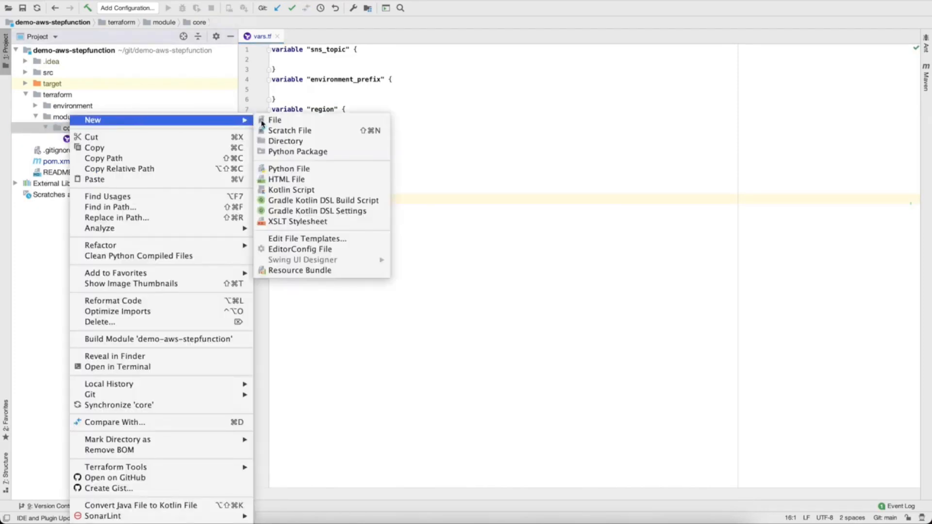
Create lambdas.tf defining demo-validate, demo-process and demo-exception Lambdas, the last using ExceptionLambda as handler
click(273, 120)
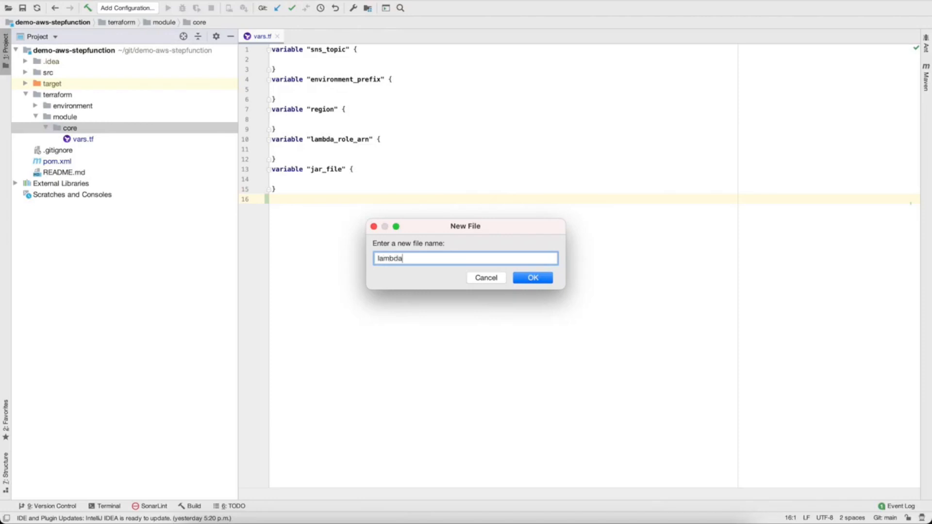
click(532, 277)
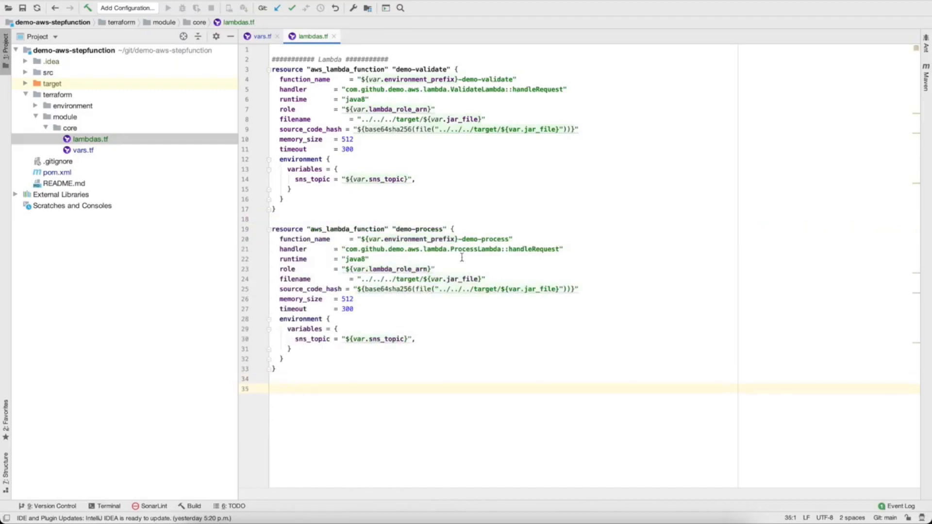
double_click(475, 249)
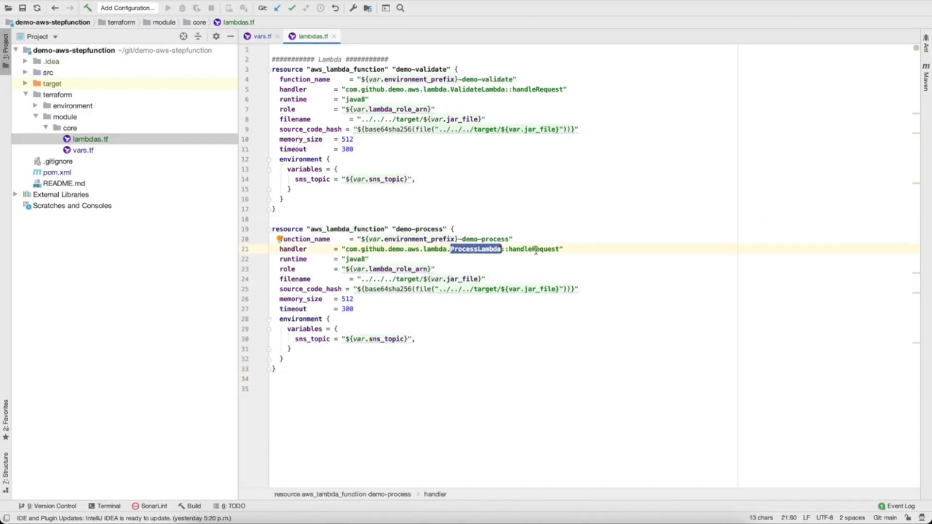
double_click(535, 248)
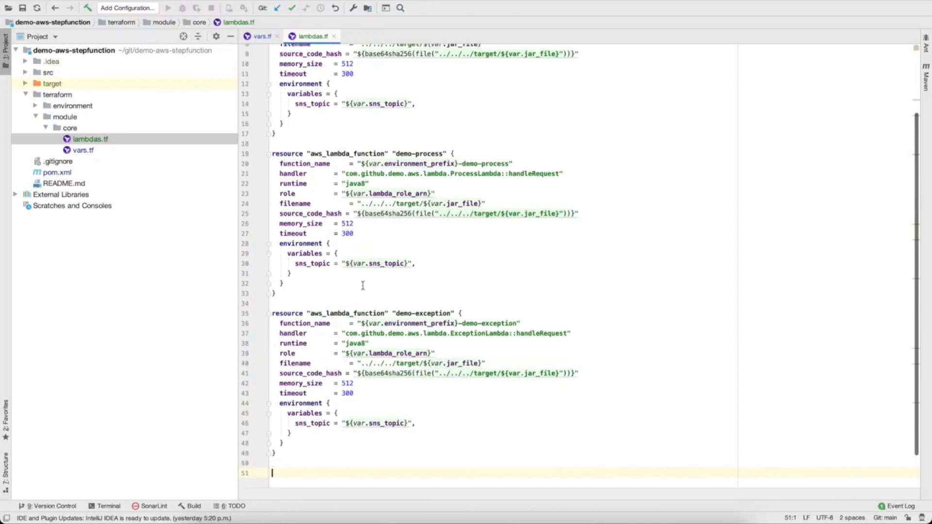
double_click(479, 333)
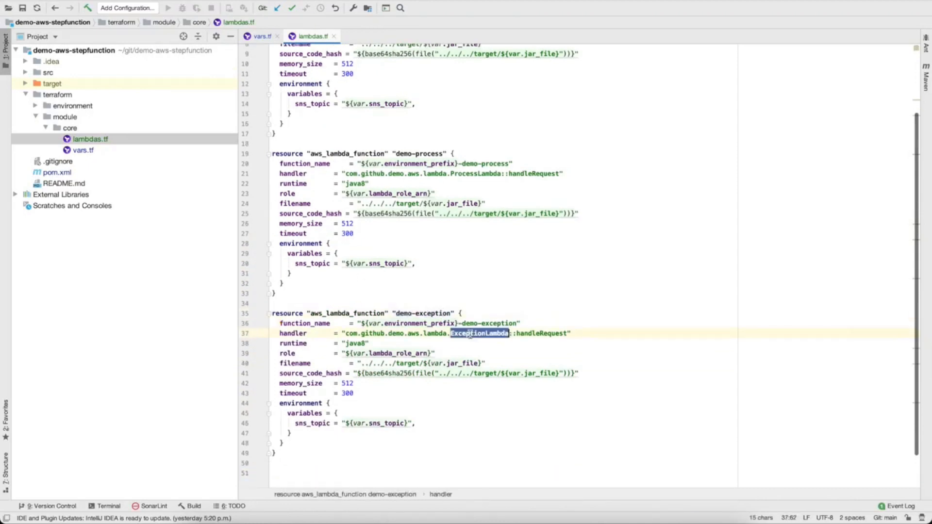
click(63, 128)
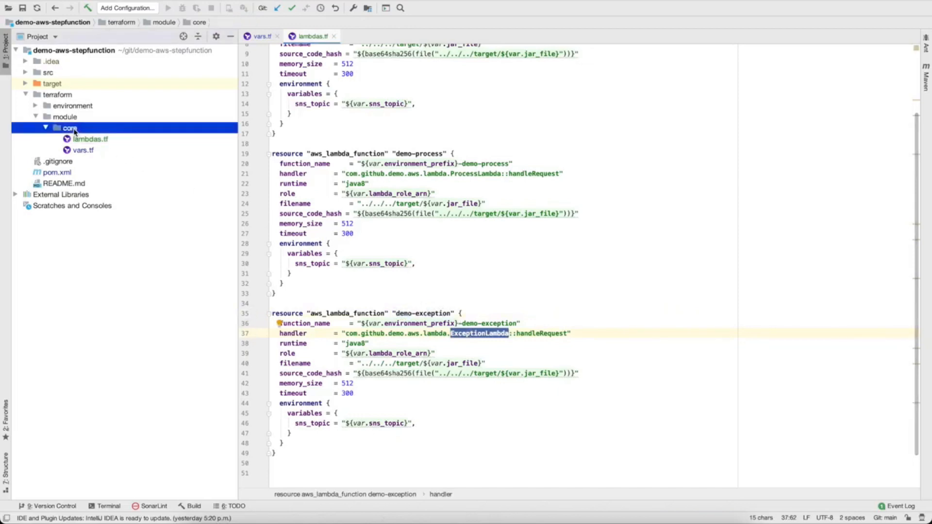
Create stepfunction.tf in core with an aws_sfn_state_machine main-workflow whose heredoc definition starts at Validate
right_click(64, 128)
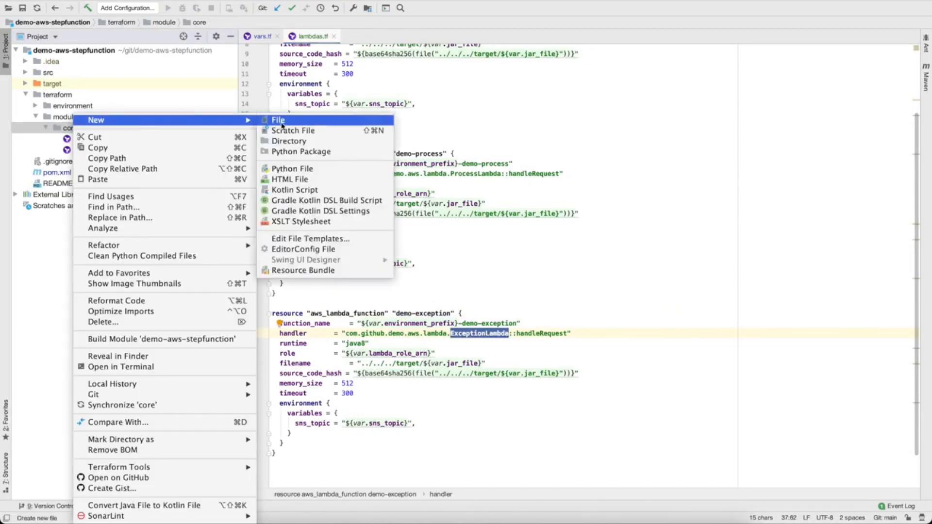
click(278, 120)
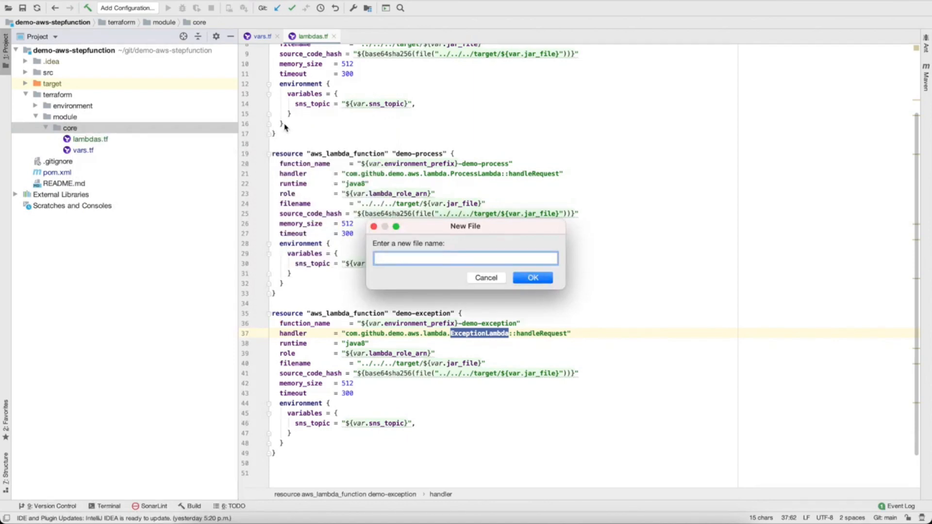
text(s)
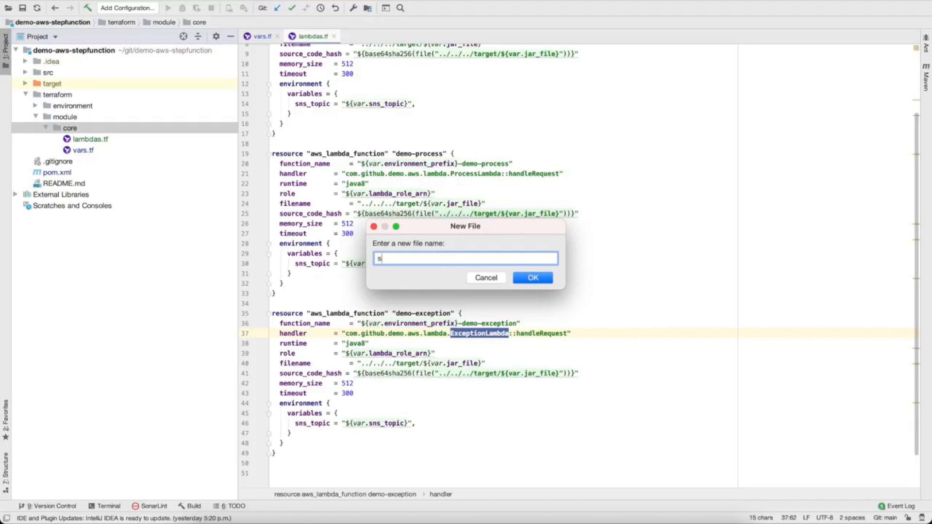
text(tepfunc)
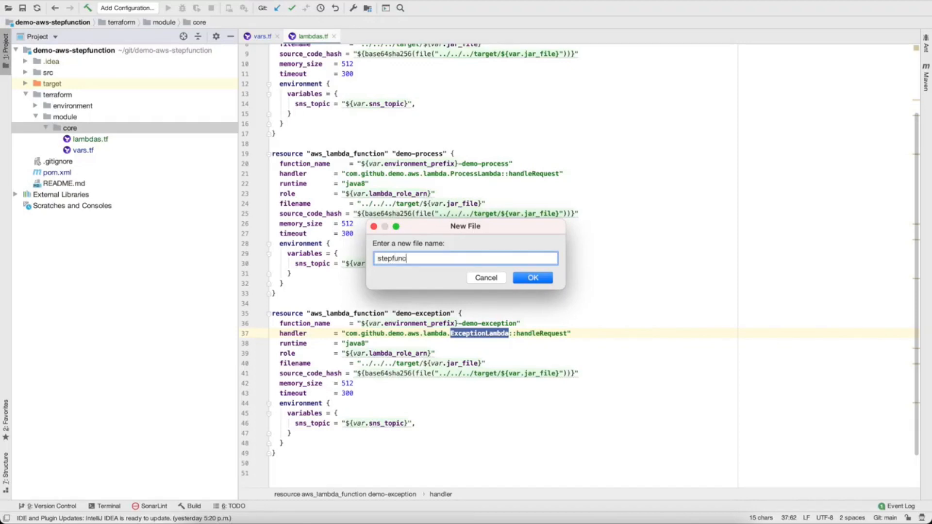
click(532, 277)
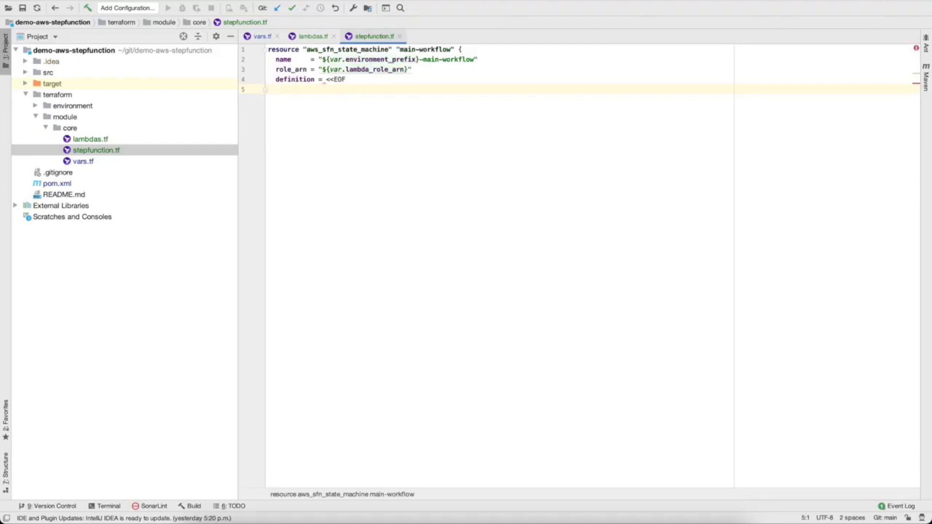
key(Enter)
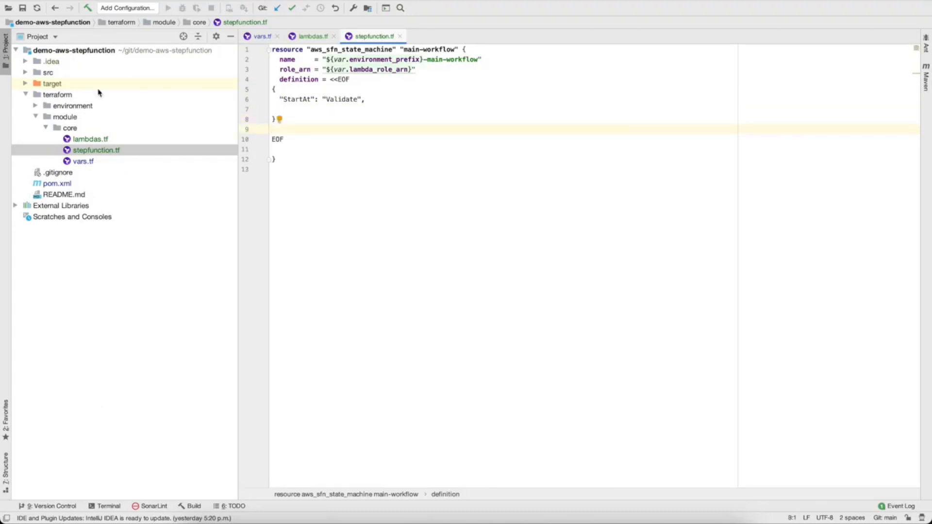
Write the States block with the Validate and Process tasks chaining to Process and Succeeded
text("States": {)
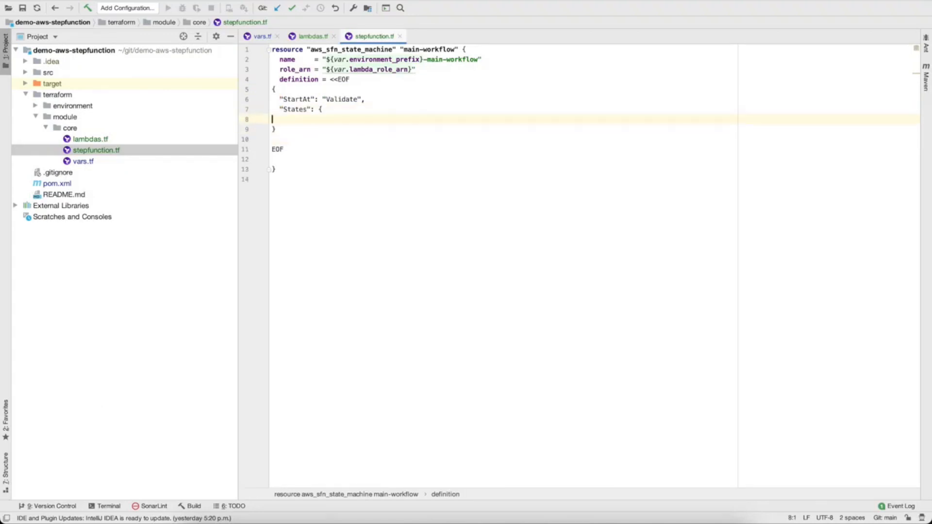
text("Validate": {)
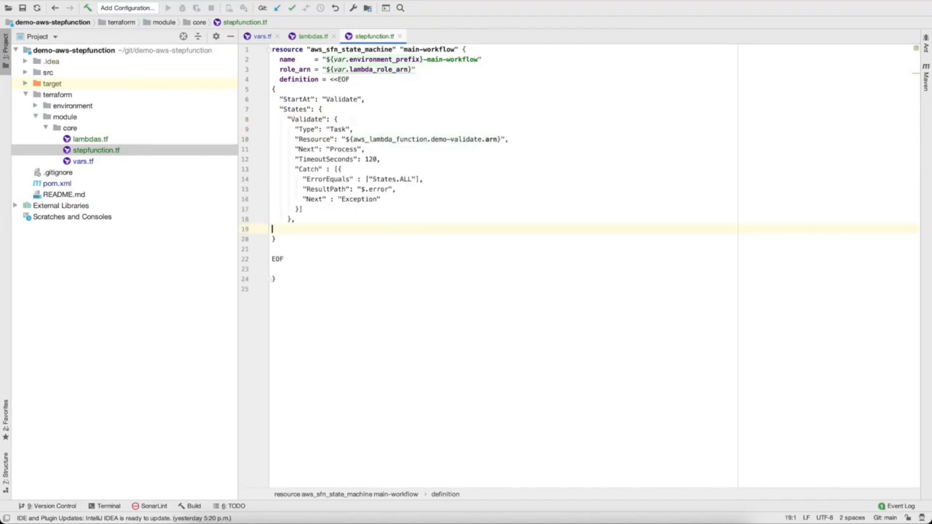
mouse_move(342, 129)
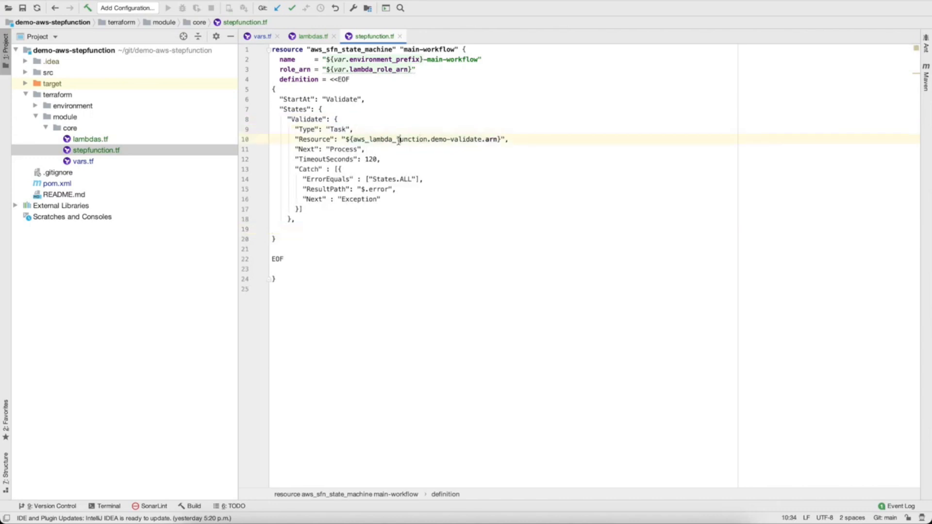
double_click(465, 140)
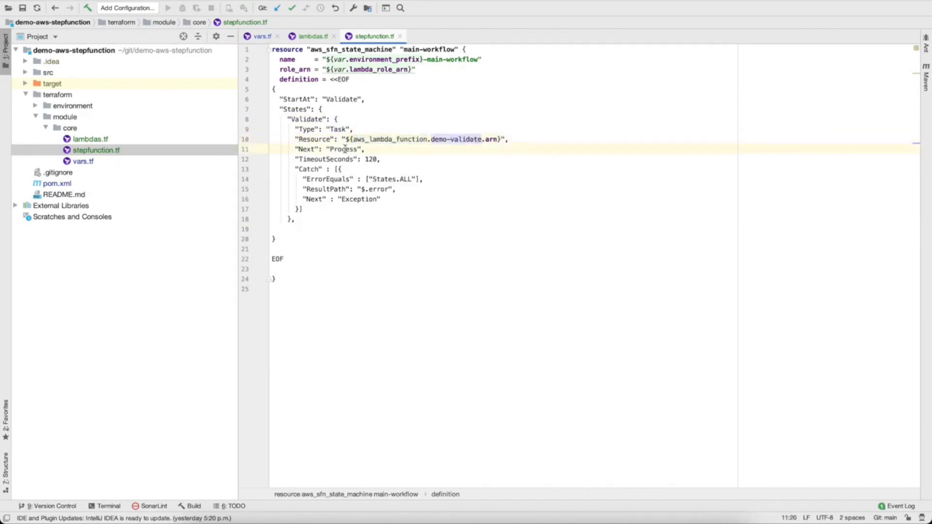
double_click(342, 150)
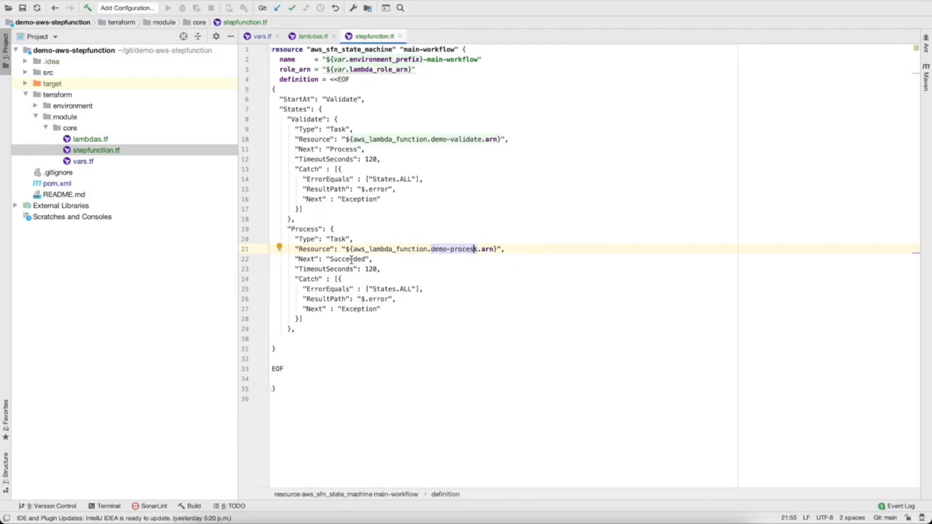
double_click(347, 259)
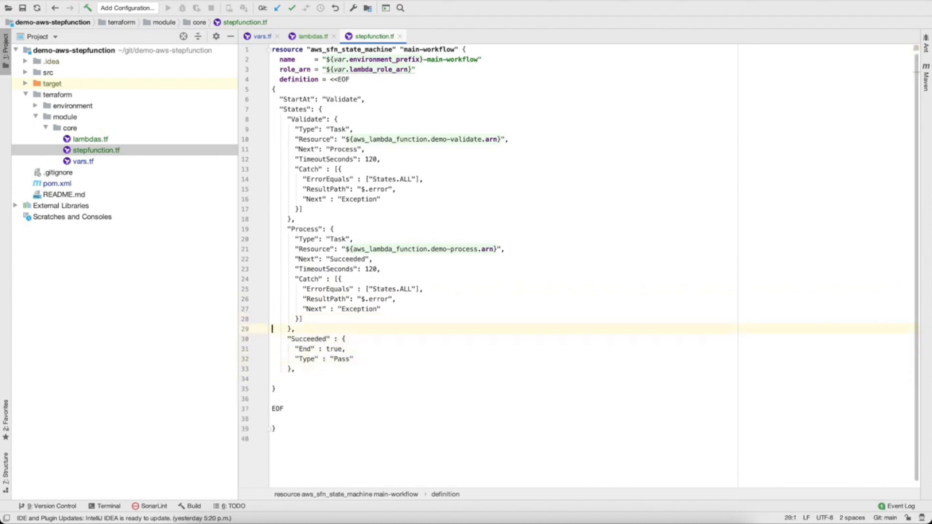
Add the Exception task and Failed state and close the States definition
text("Exception" : {)
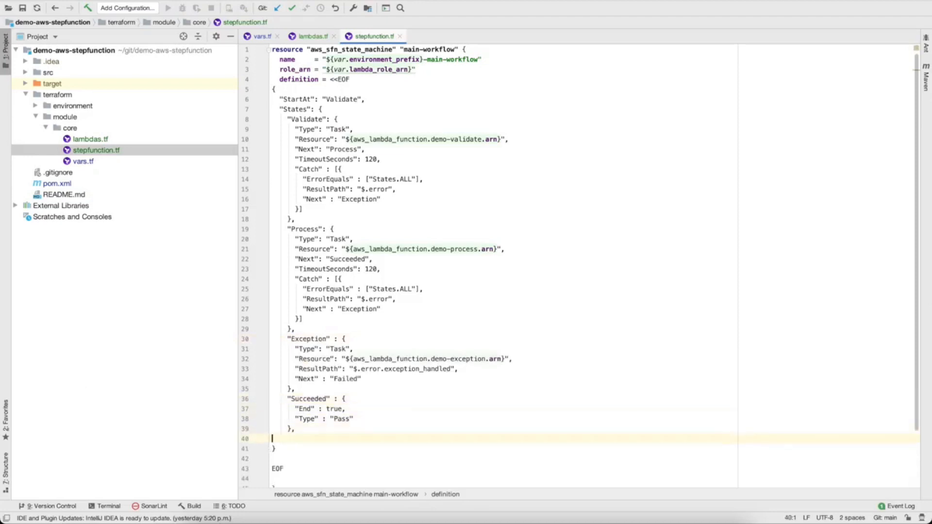
text("Failed": {)
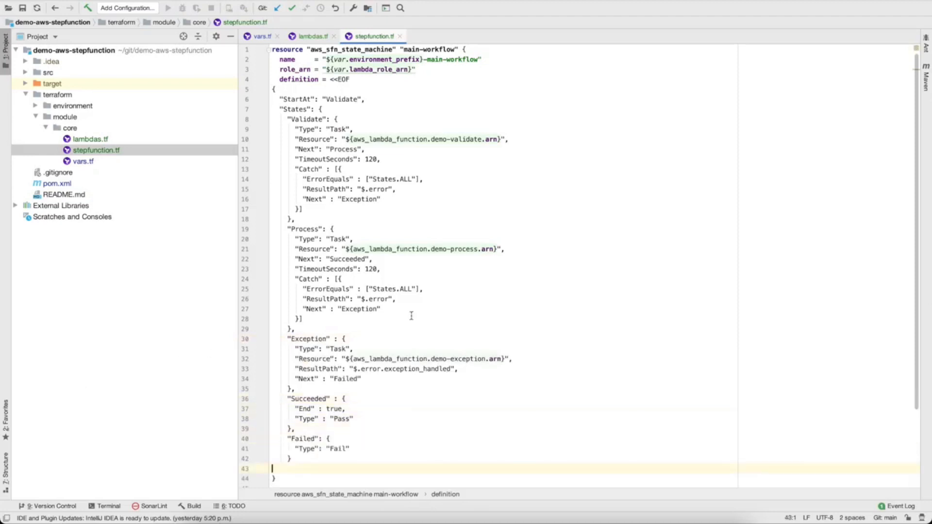
scroll(down, 3)
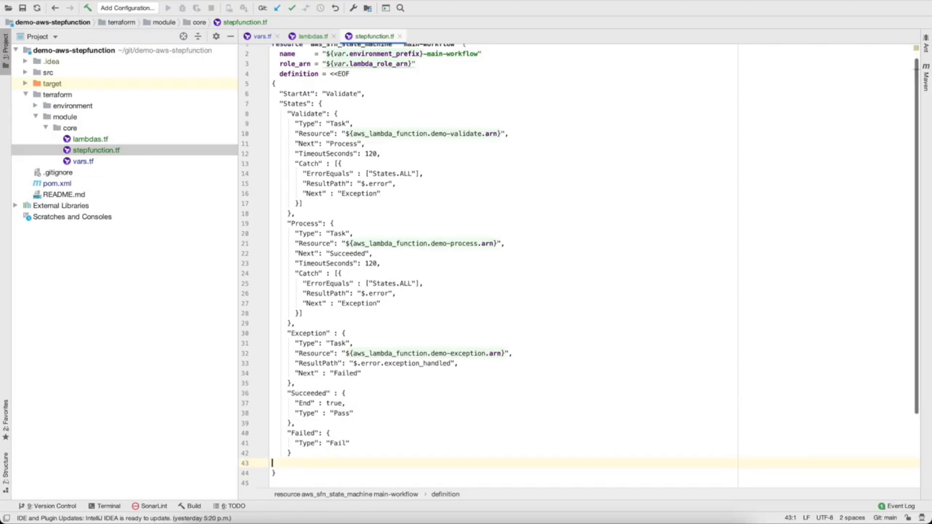
text(})
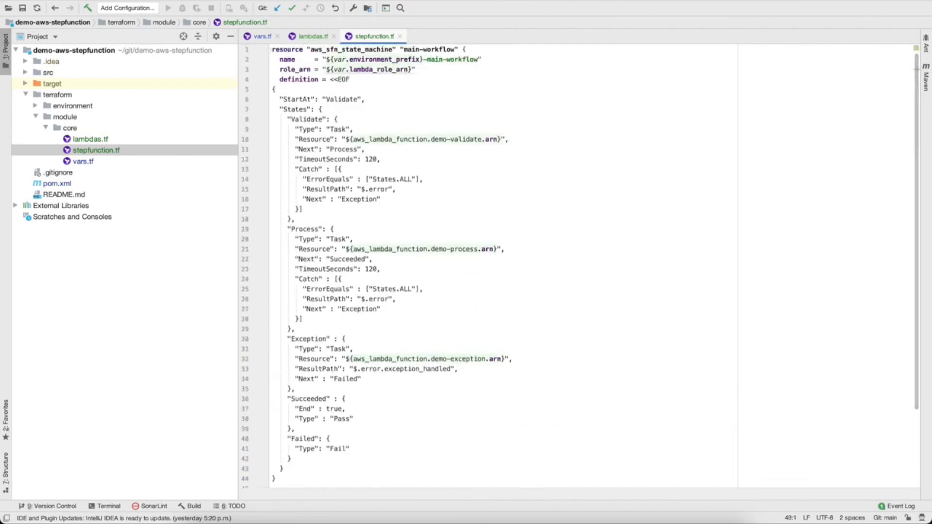
right_click(71, 104)
text(dev-)
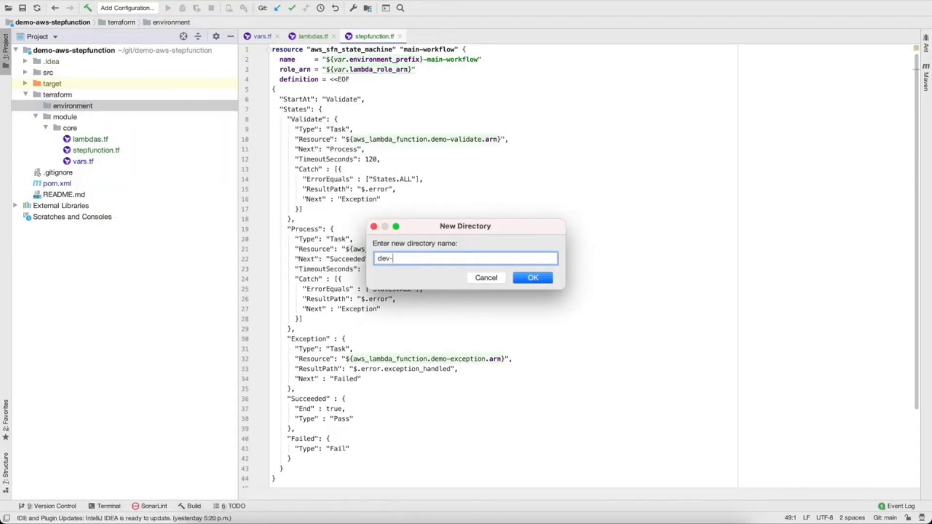
Create the dev-01 directory with config.tf declaring region, jar_file, environment_prefix and lambda_role_arn
click(532, 278)
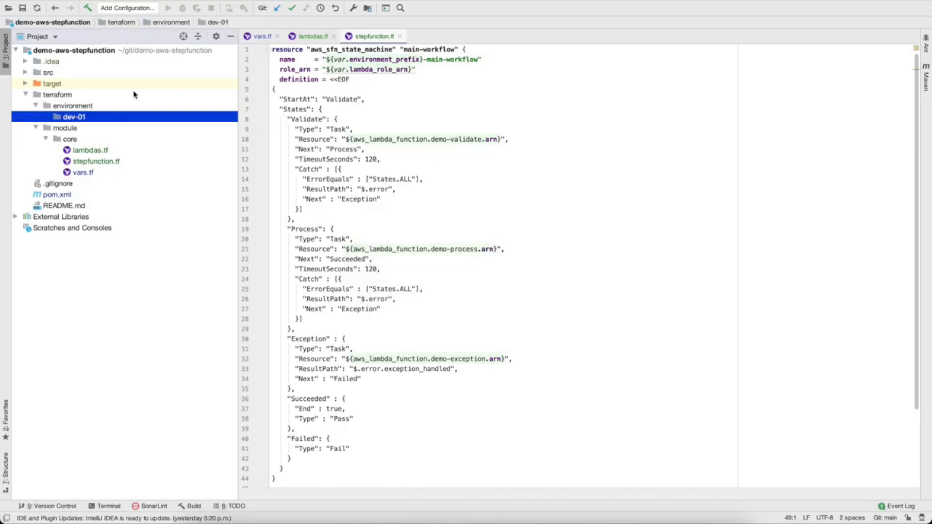
right_click(72, 116)
text(co)
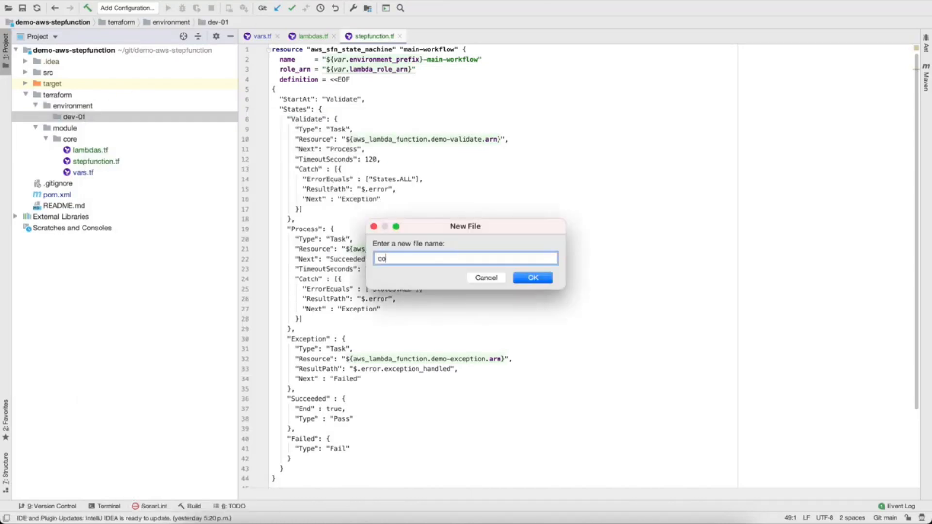
text(nfi)
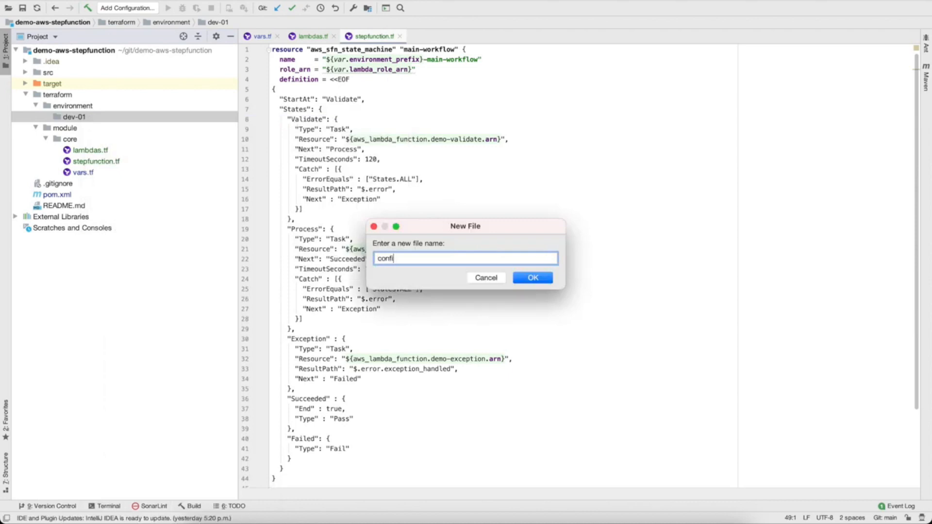
click(531, 277)
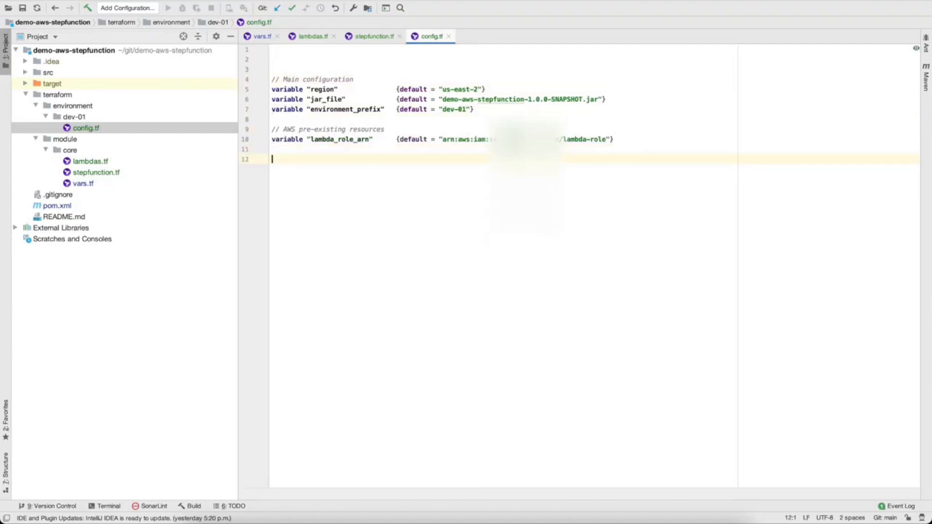
Add an aws provider using the dev-01 profile and a core module from ../../module/core, sns_topic empty
double_click(337, 140)
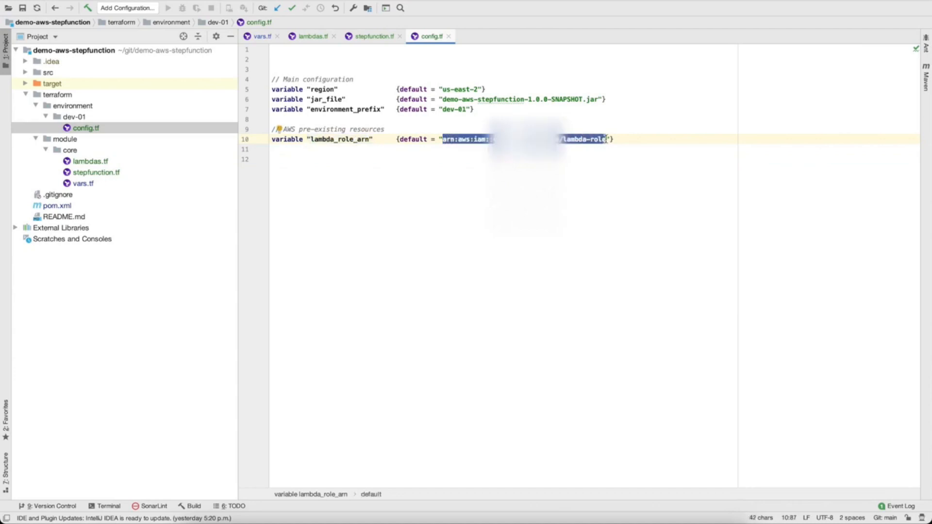
click(276, 58)
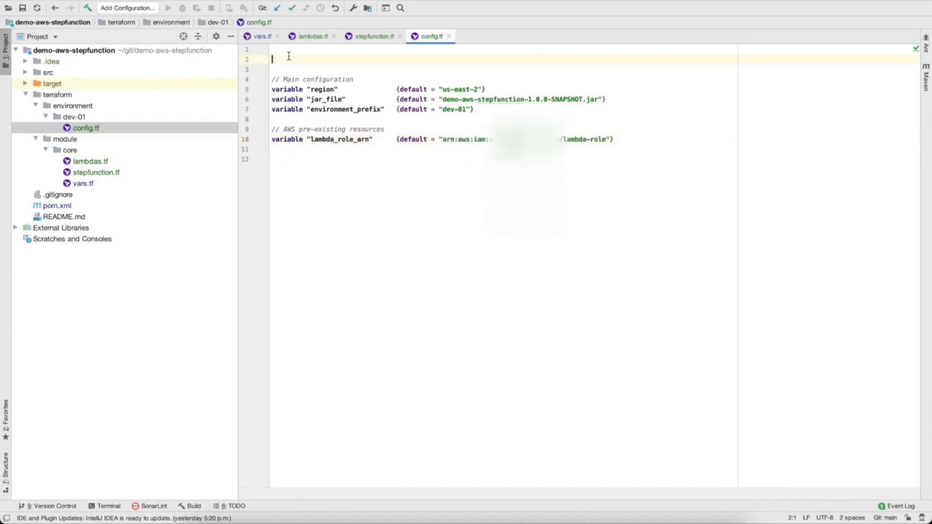
text(provider "aws" {\n  region = "${var.region}"\n  profile = "dev-01"\n})
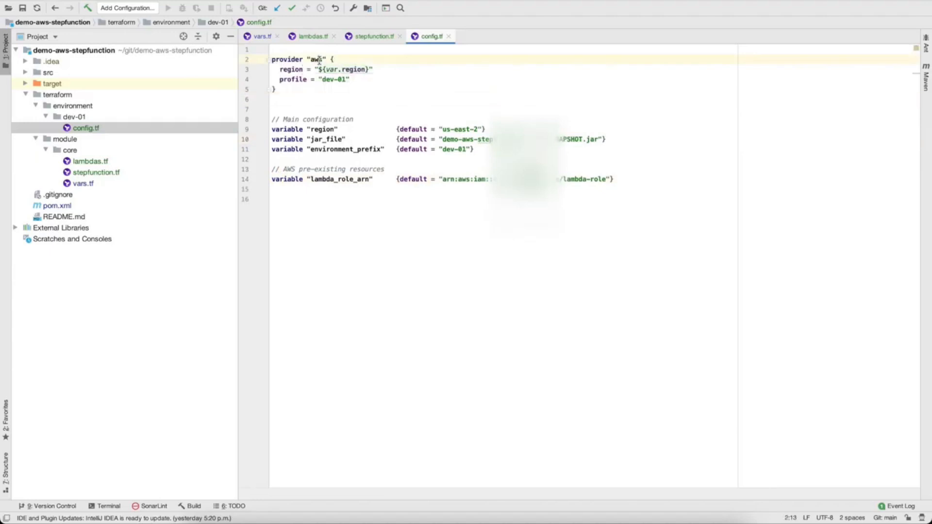
double_click(314, 59)
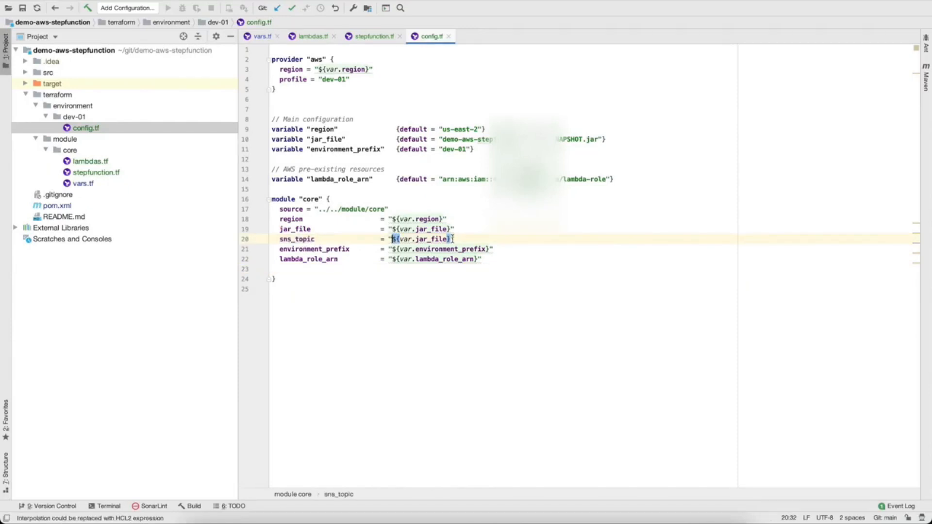
key(Delete)
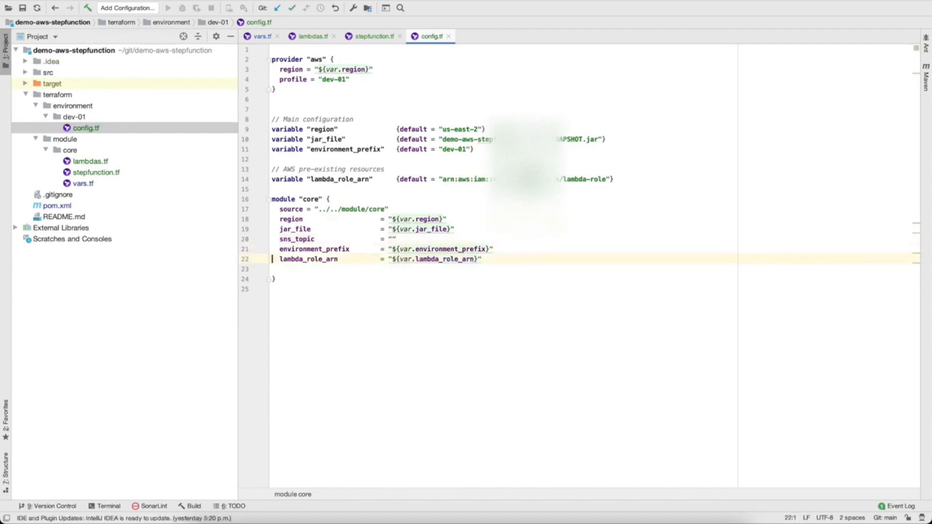
mouse_move(567, 156)
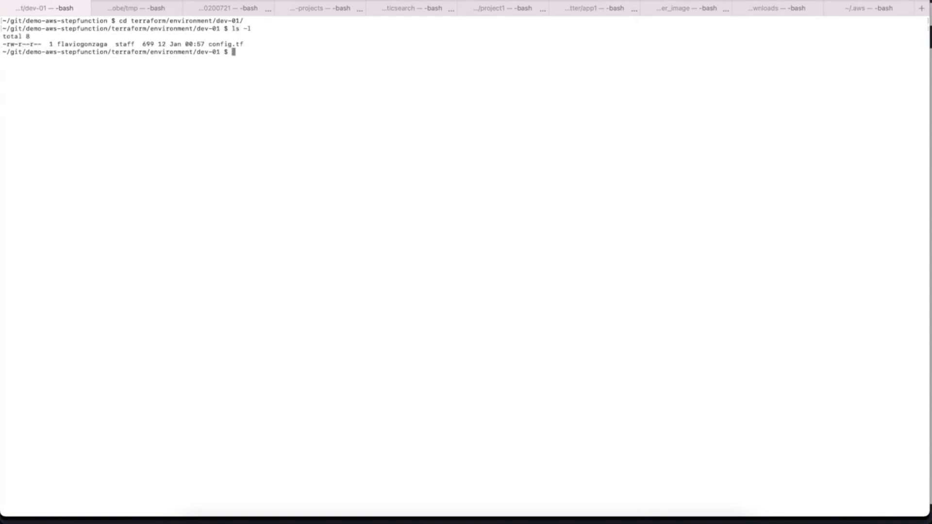
Run terraform init in the dev-01 folder, installing the core module and AWS provider
text(terraform ini)
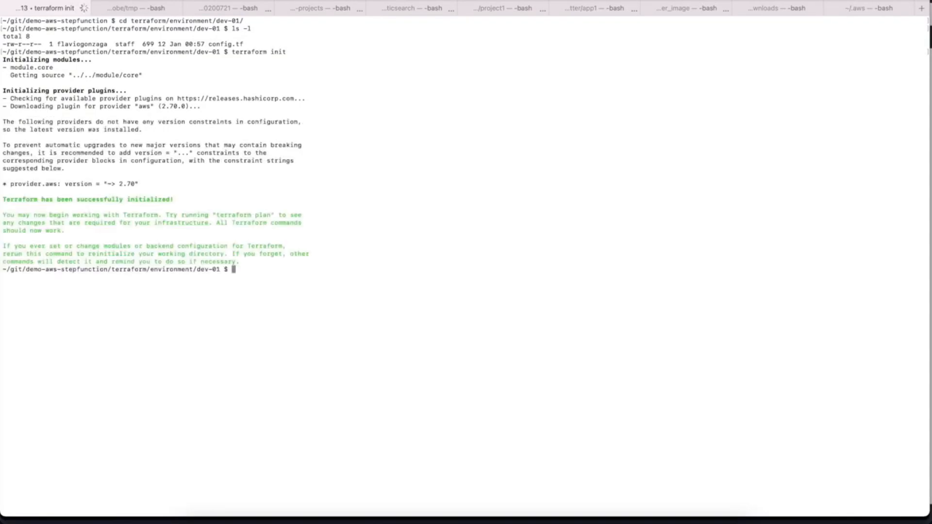
text(ter)
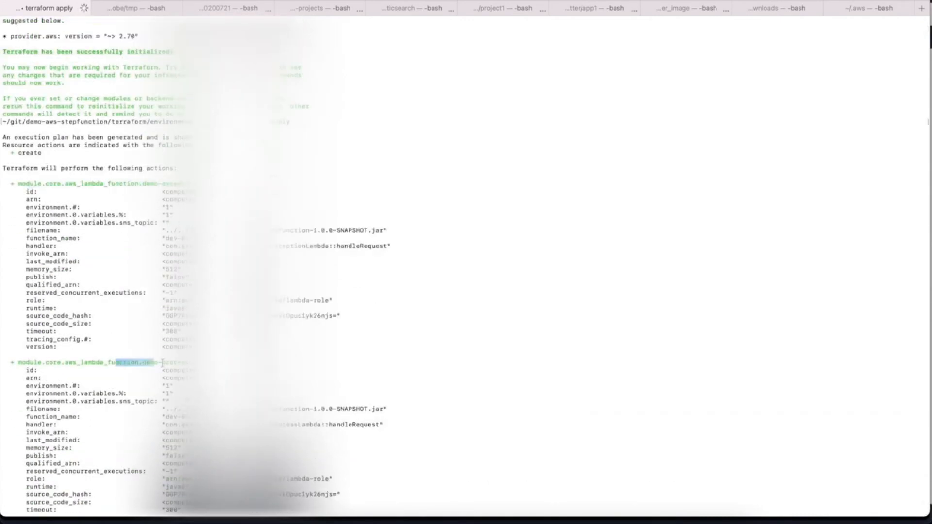
Answer yes to the terraform apply plan of 4 additions, creating the dev-01 demo Lambda functions
scroll(down, 3)
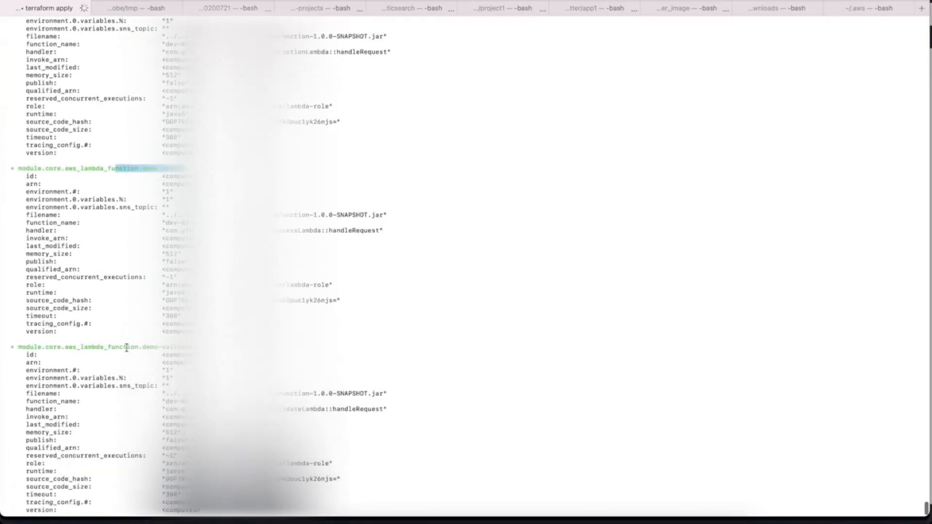
scroll(down, 3)
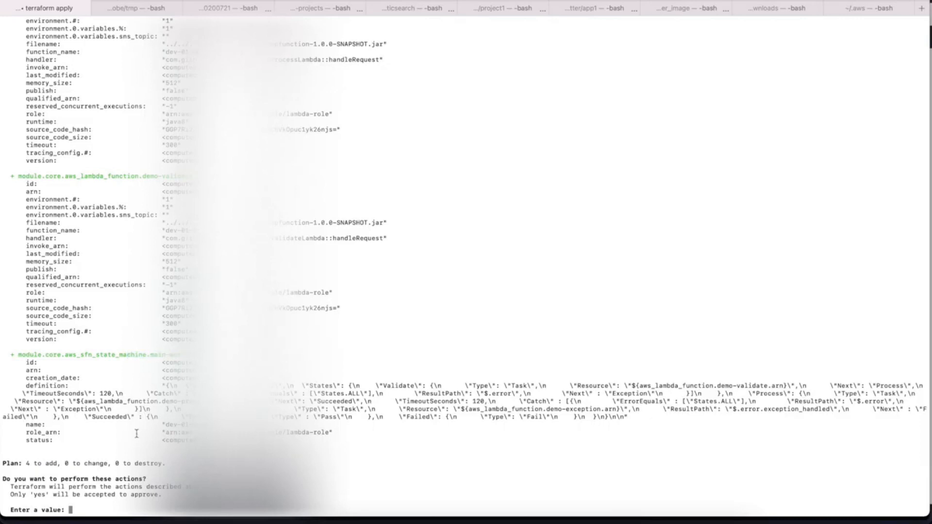
triple_click(78, 463)
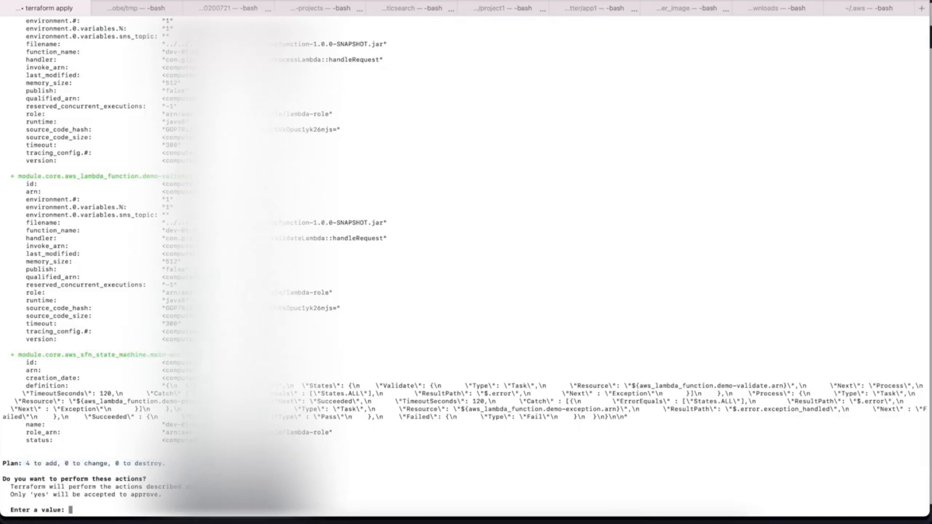
text(yes)
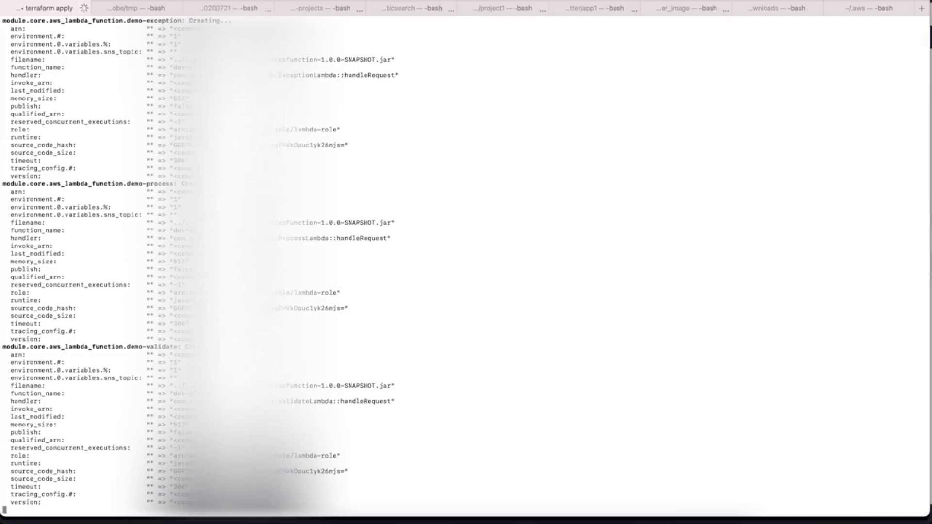
scroll(down, 3)
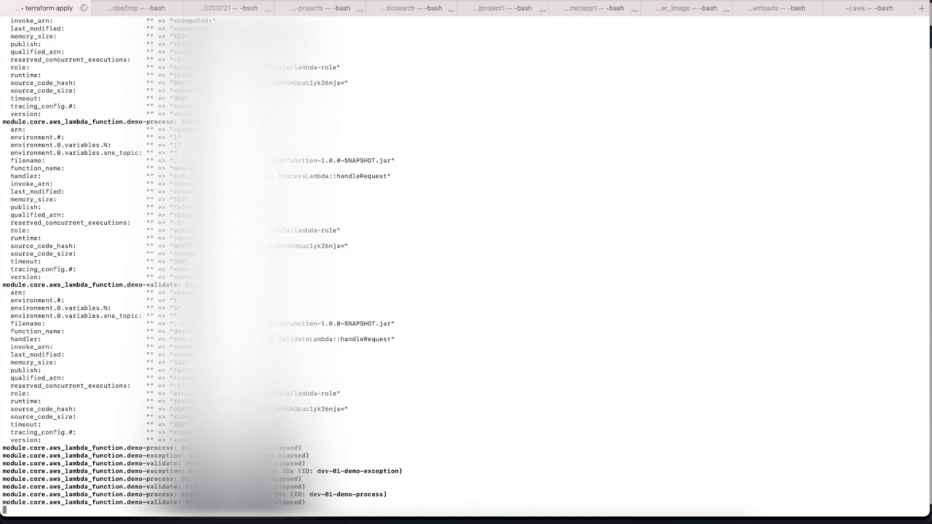
scroll(down, 3)
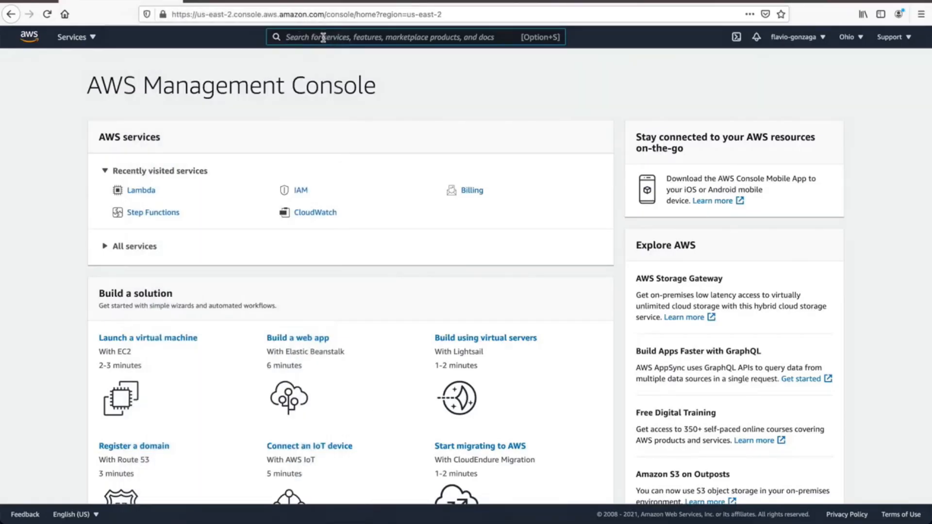
Go from Lambda to Step Functions and open the dev-01-main-workflow state machine's start-execution form
text(lambda)
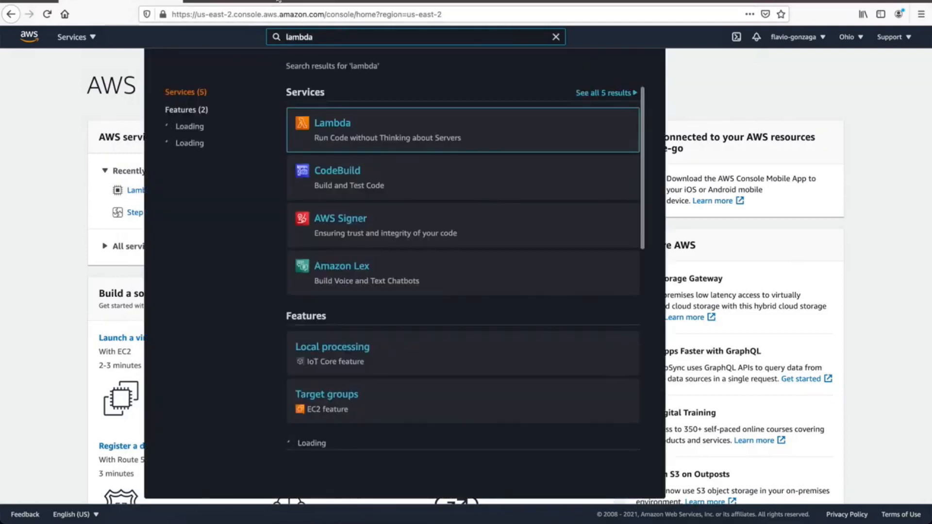
click(332, 124)
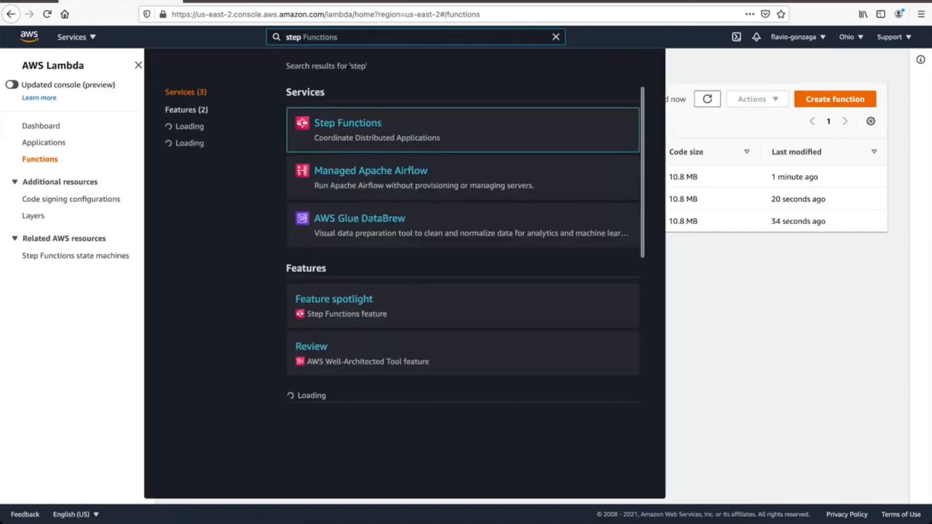
click(348, 123)
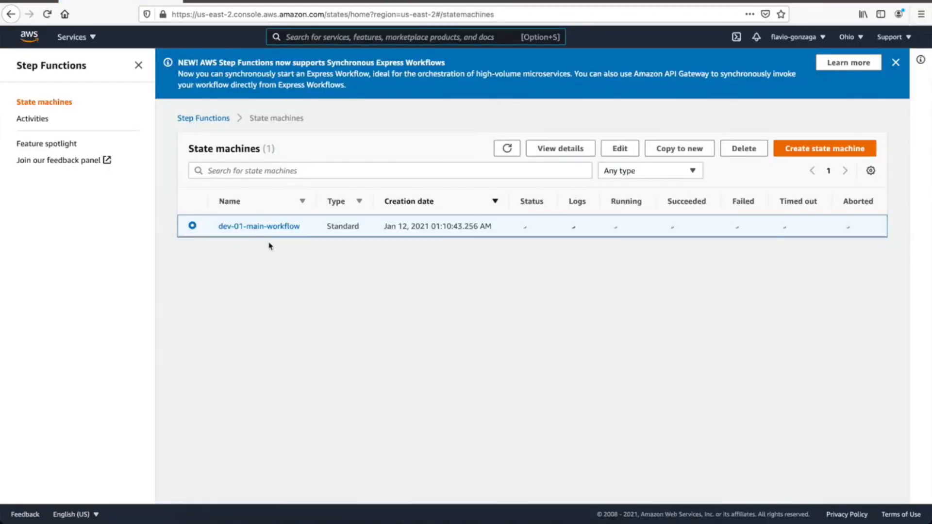
click(258, 226)
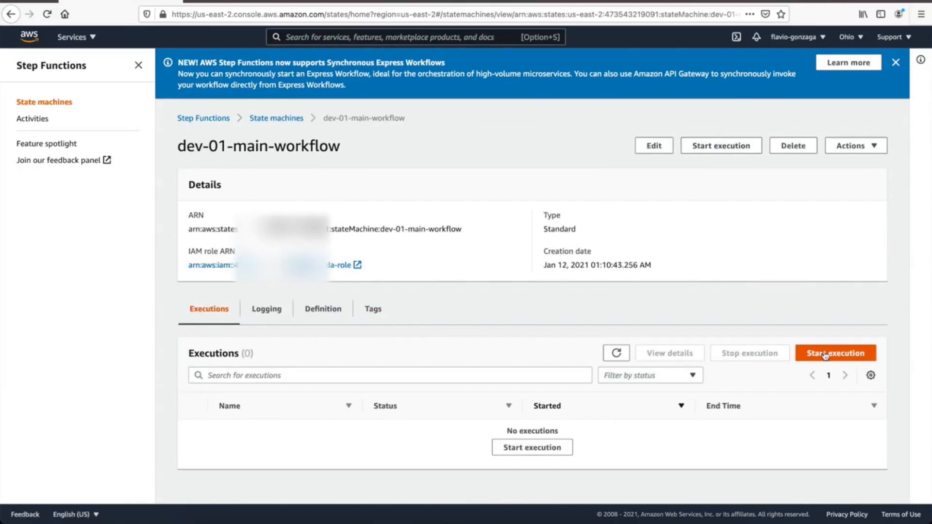
click(836, 354)
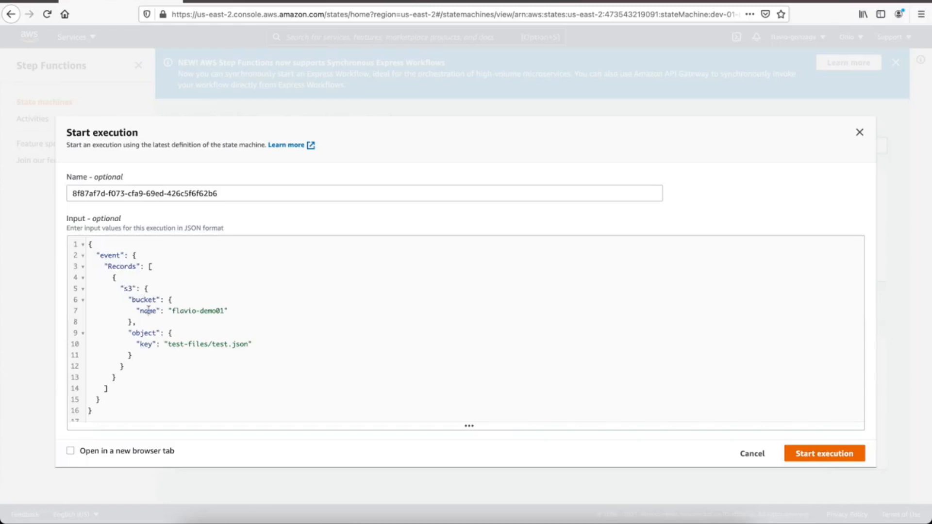
mouse_move(261, 354)
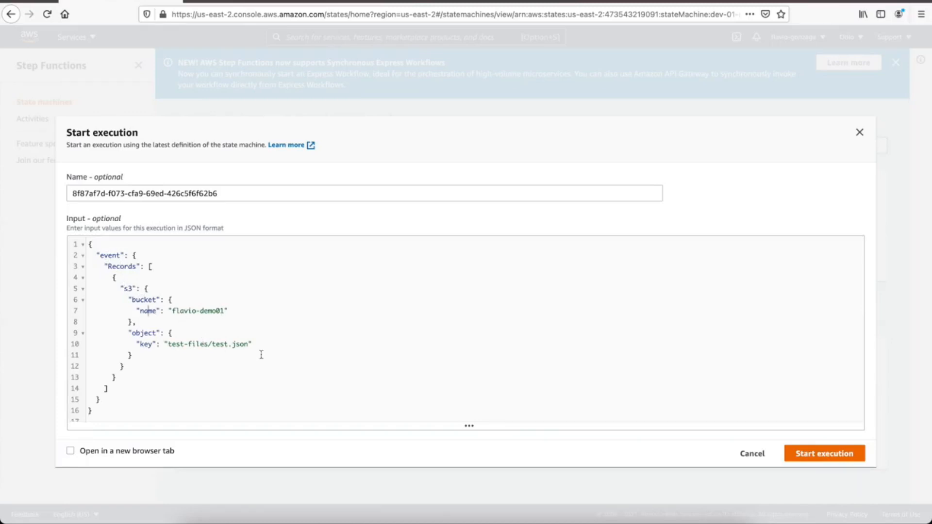
Start the execution with the S3 bucket/key input and watch Validate, Process and Succeeded turn green
click(825, 453)
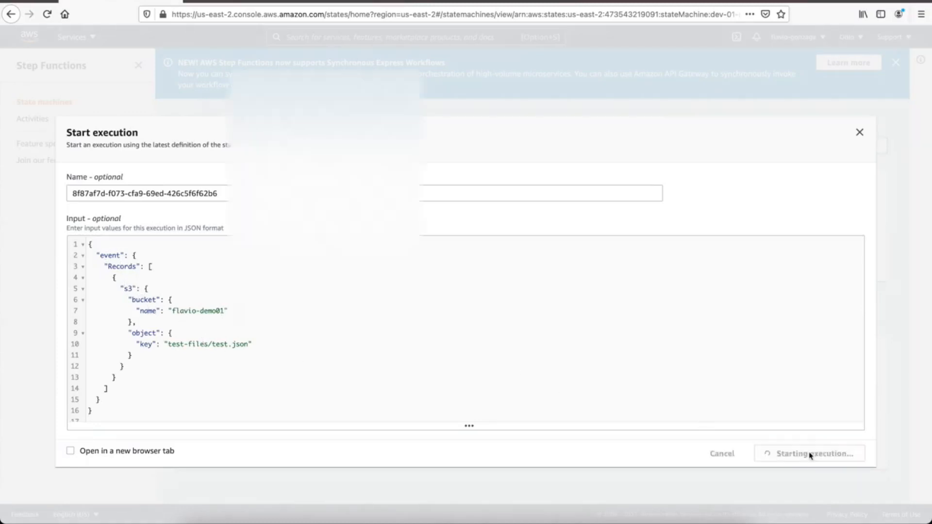
click(809, 454)
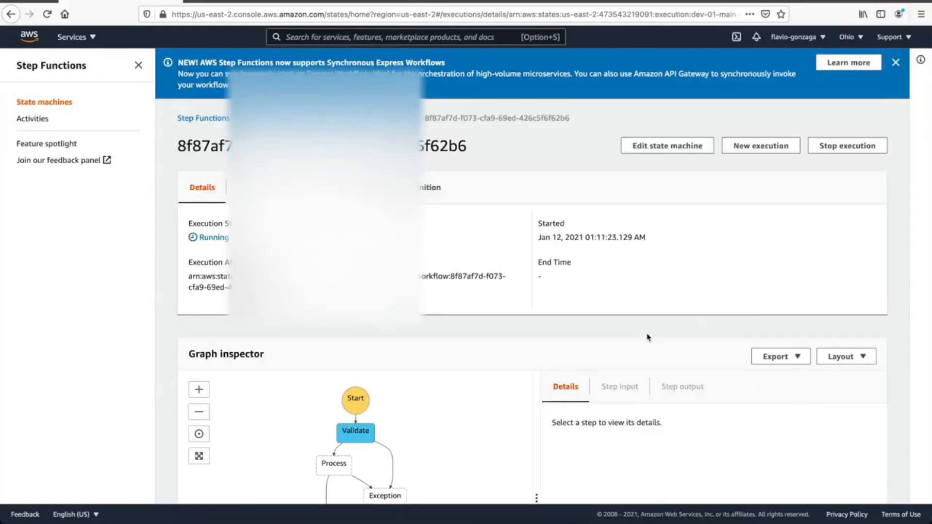
scroll(down, 3)
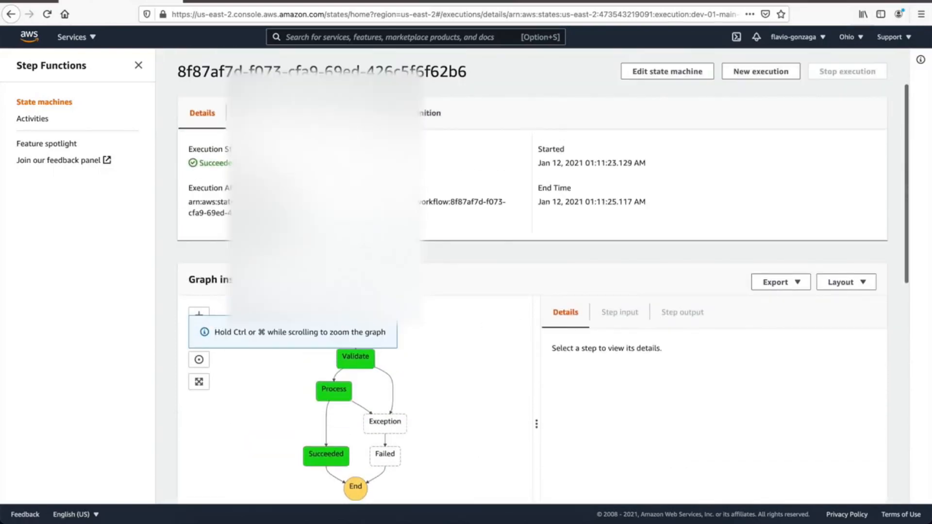
Review the execution input, then the Validate and Process step inputs and outputs reporting code 200
click(266, 113)
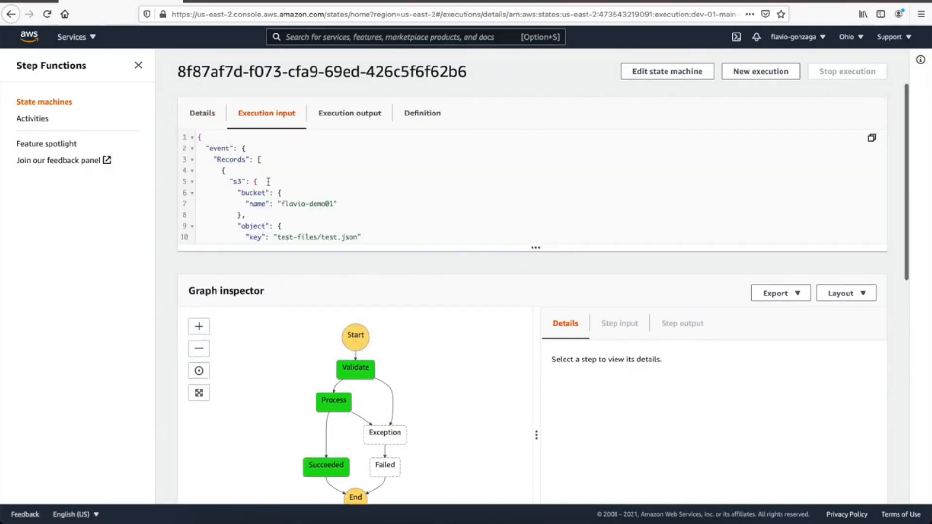
scroll(down, 3)
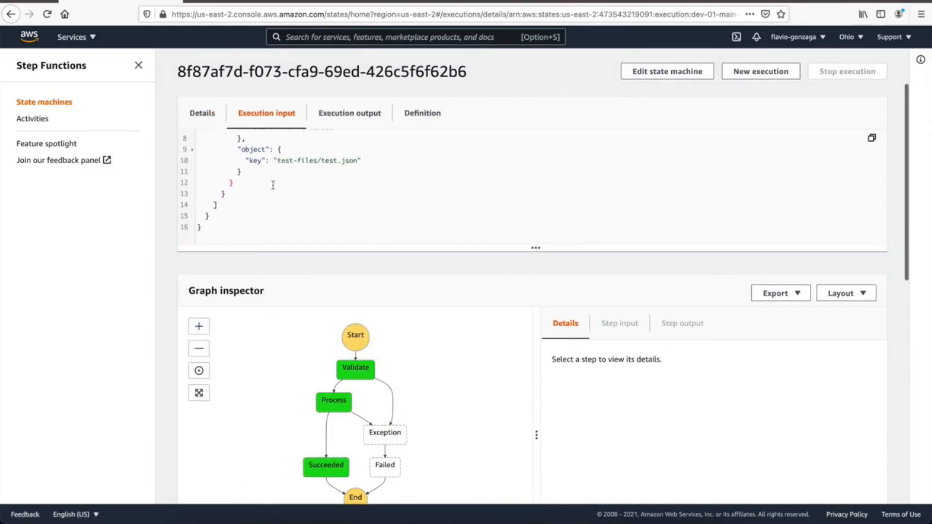
click(355, 370)
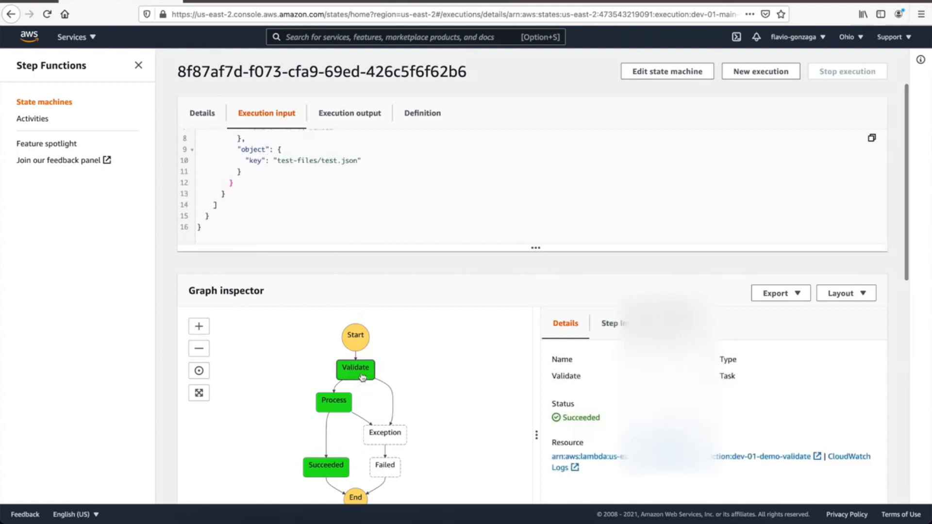
scroll(down, 3)
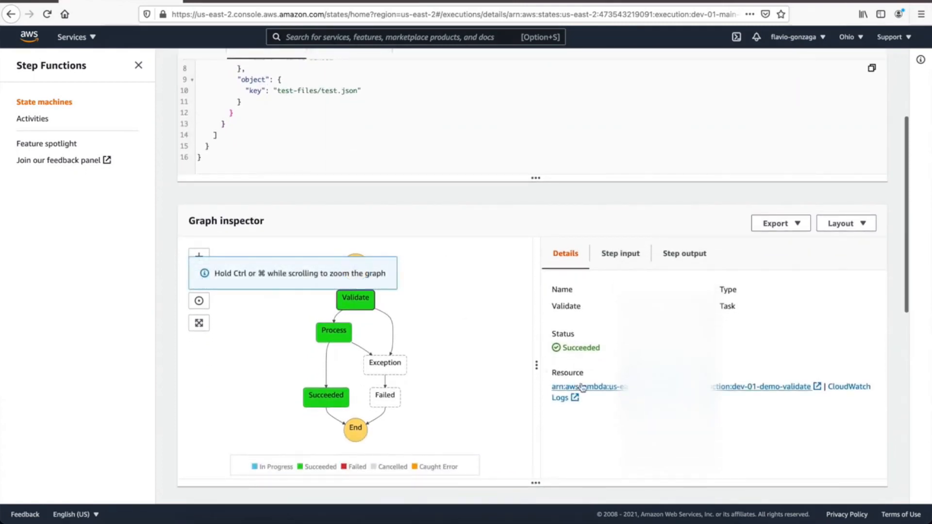
click(620, 253)
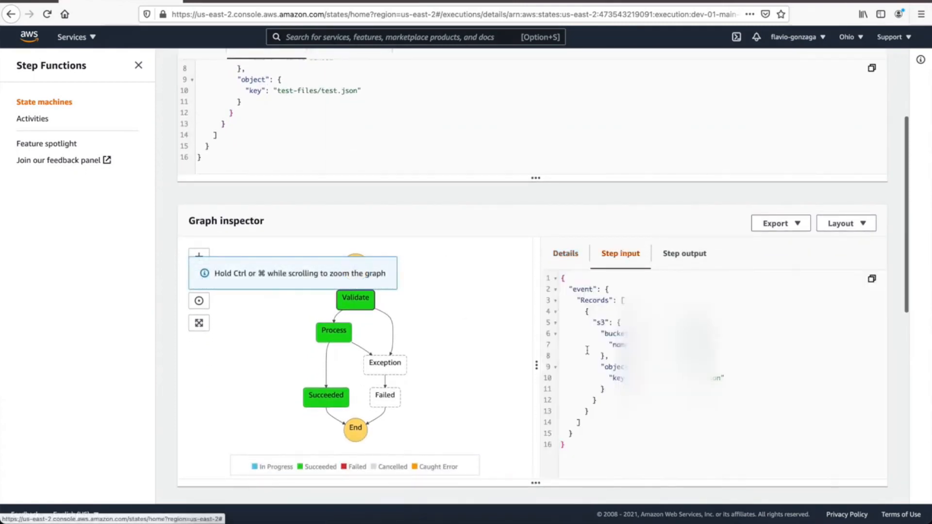
click(684, 253)
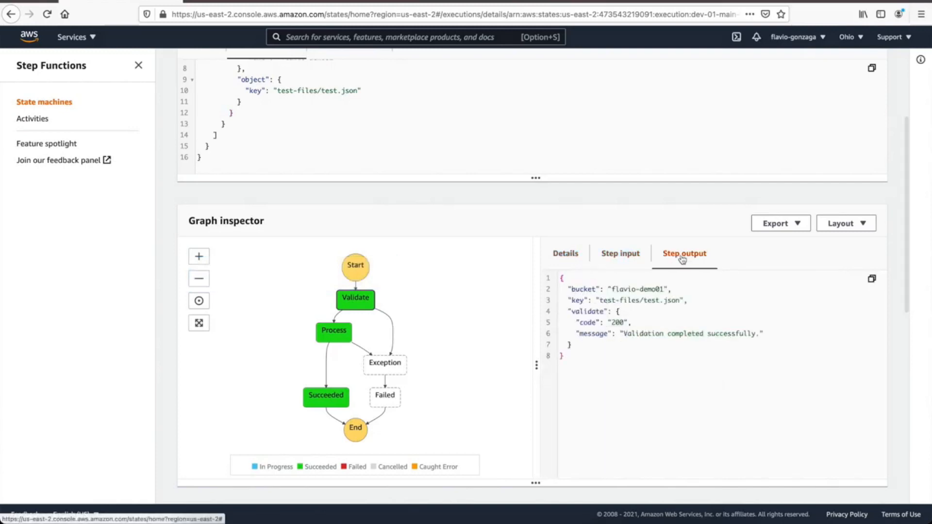
mouse_move(372, 335)
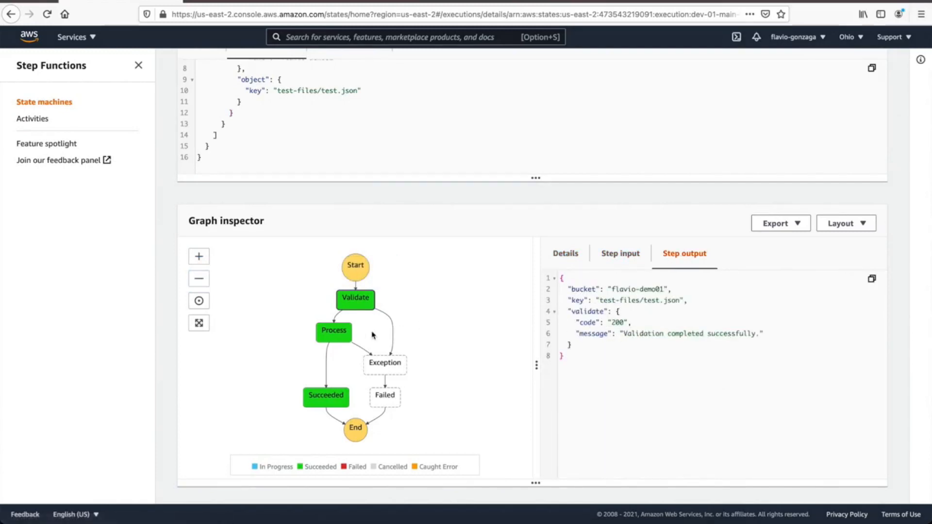
click(620, 253)
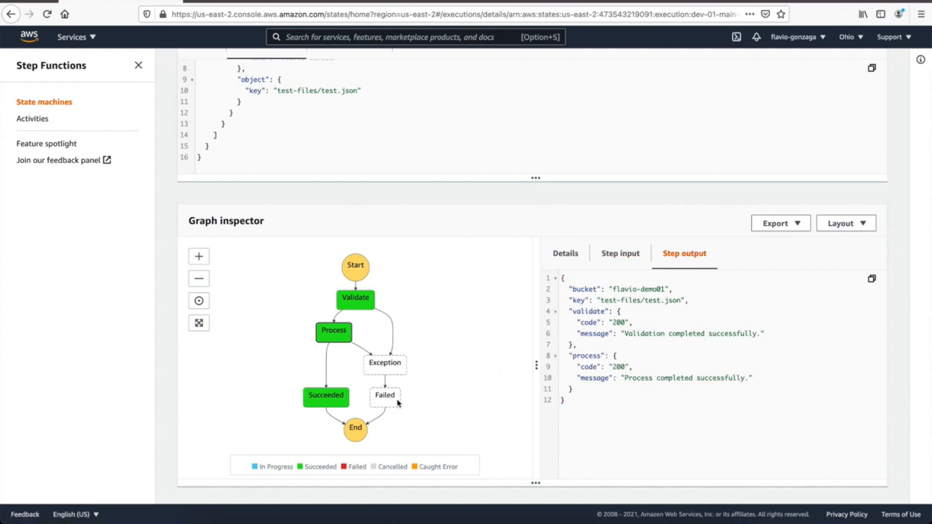
mouse_move(578, 252)
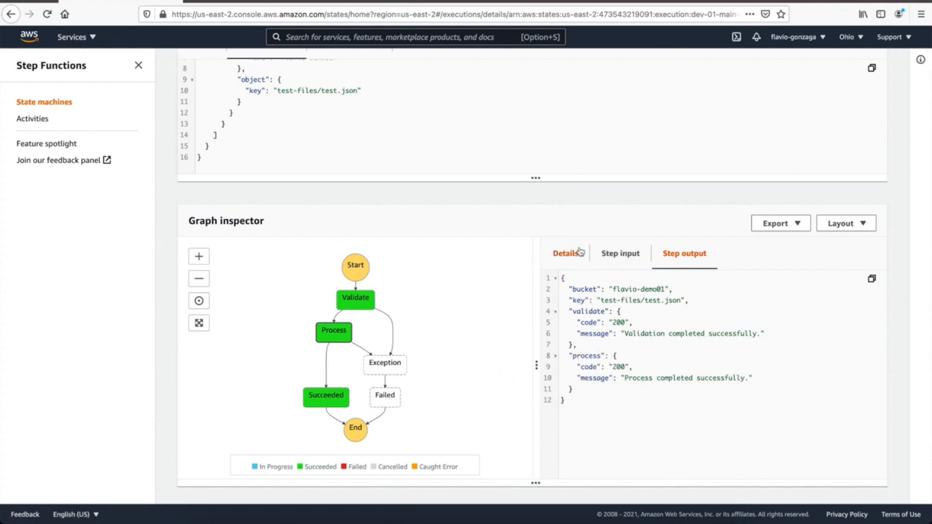
click(355, 299)
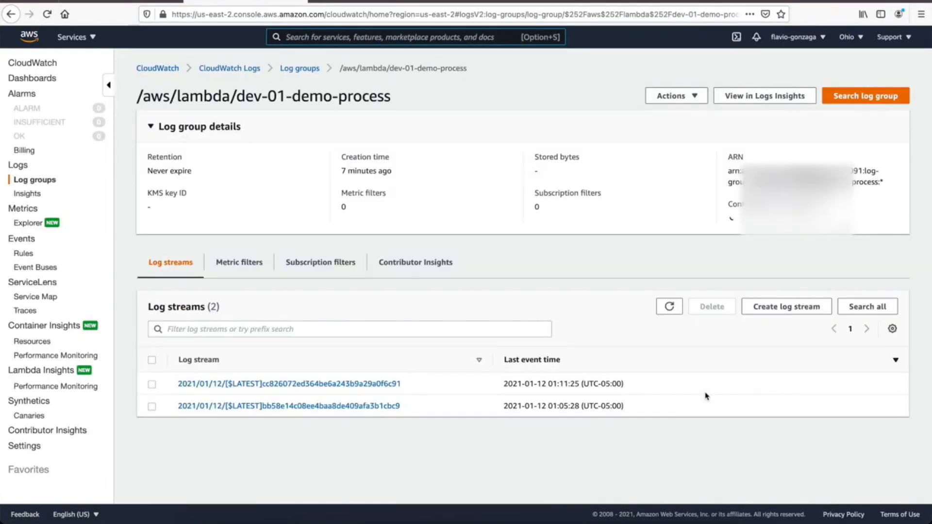
View the latest dev-01-demo-process log stream's Input event showing flavio-demo01 and test-files/test.json
click(287, 384)
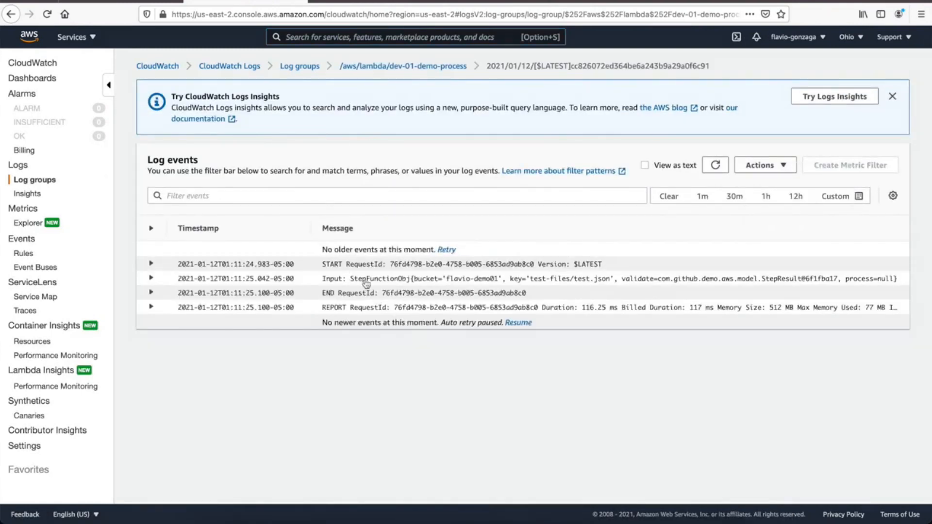
click(151, 278)
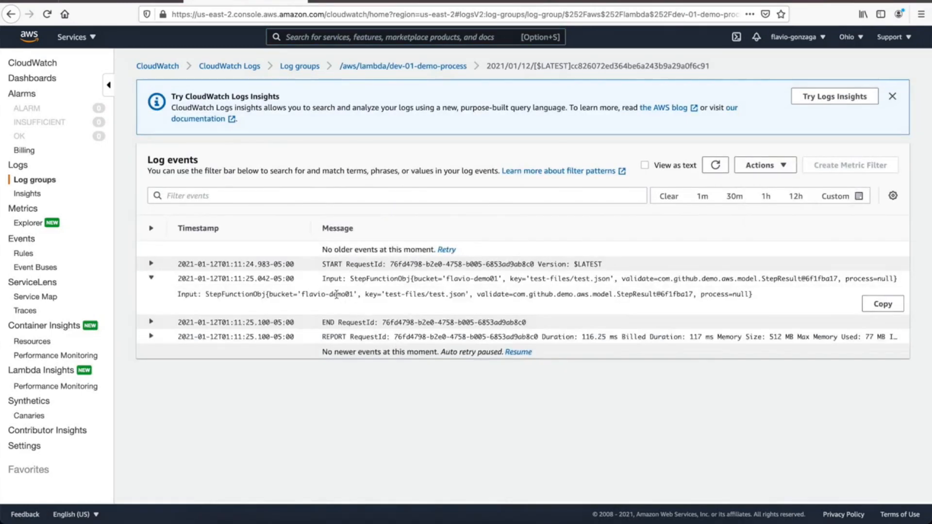